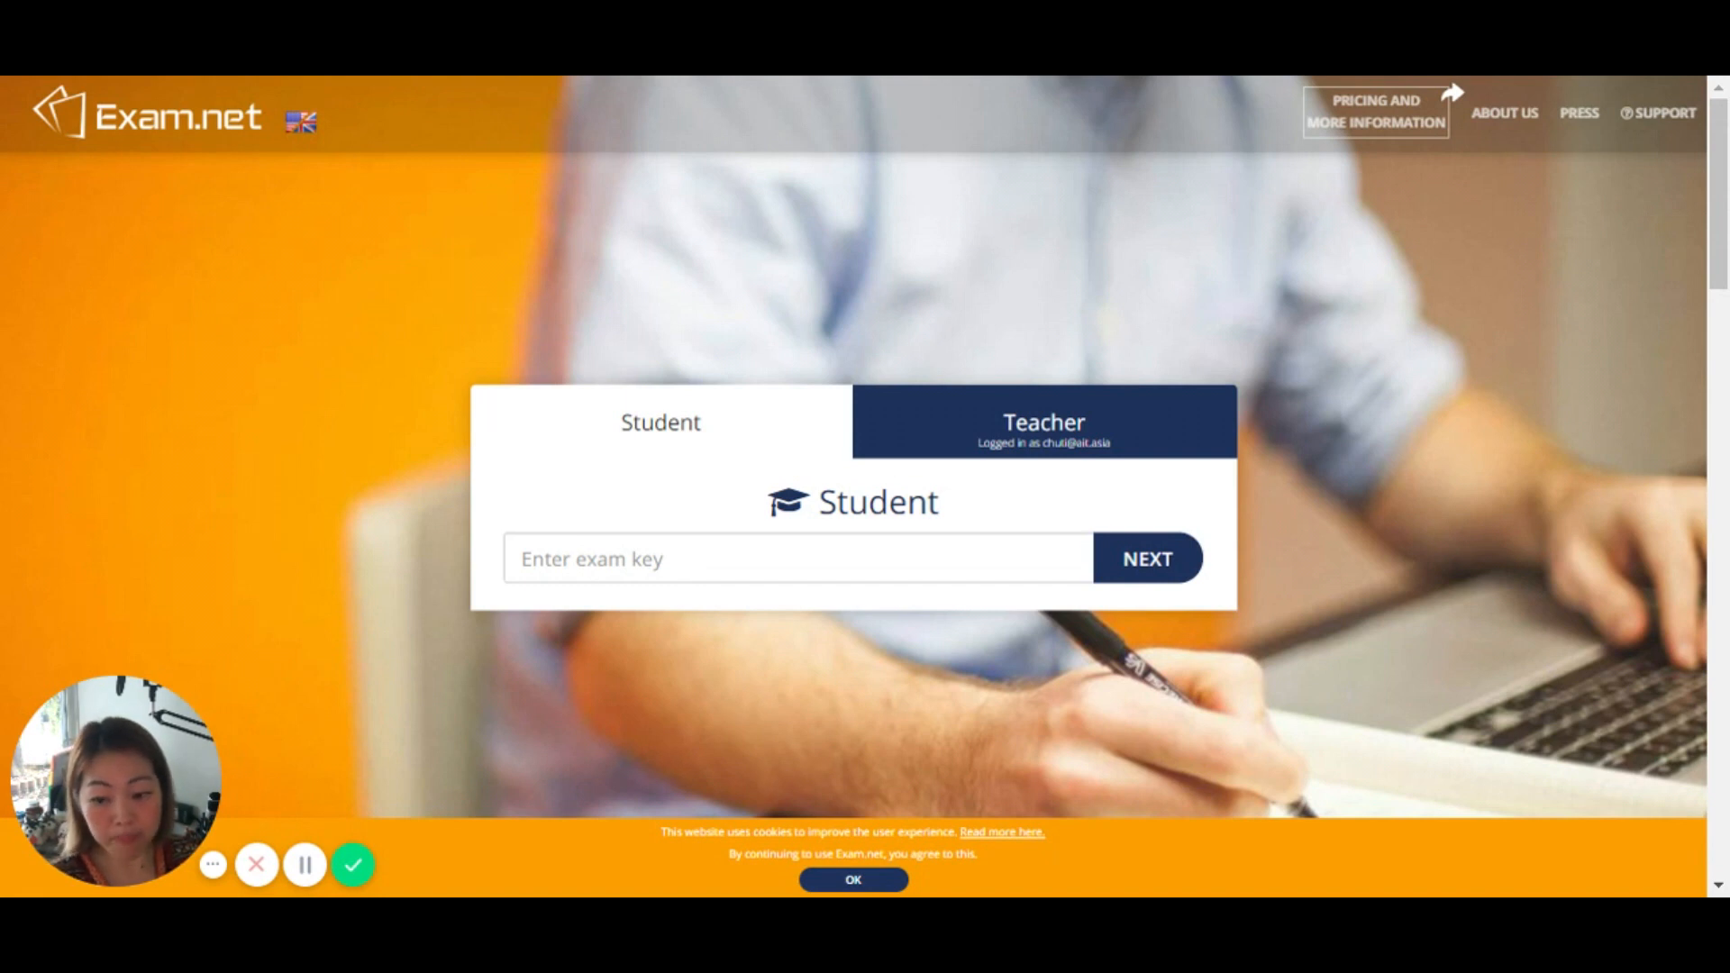
mouse_move(778, 452)
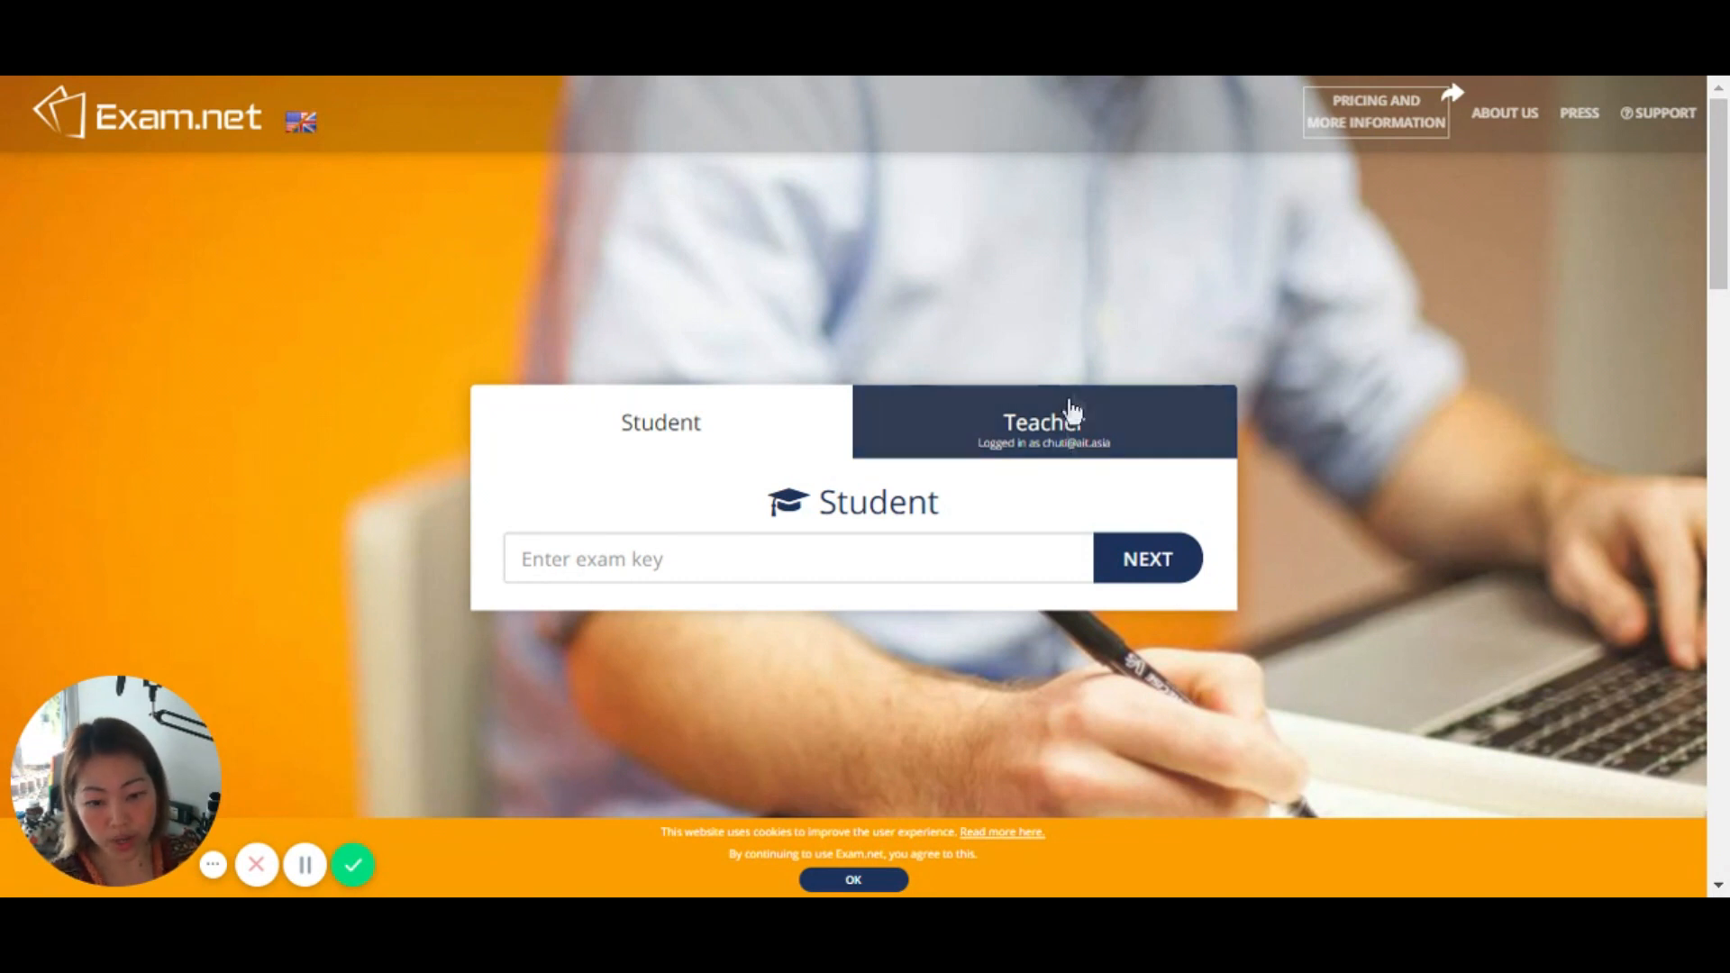
left_click(1042, 422)
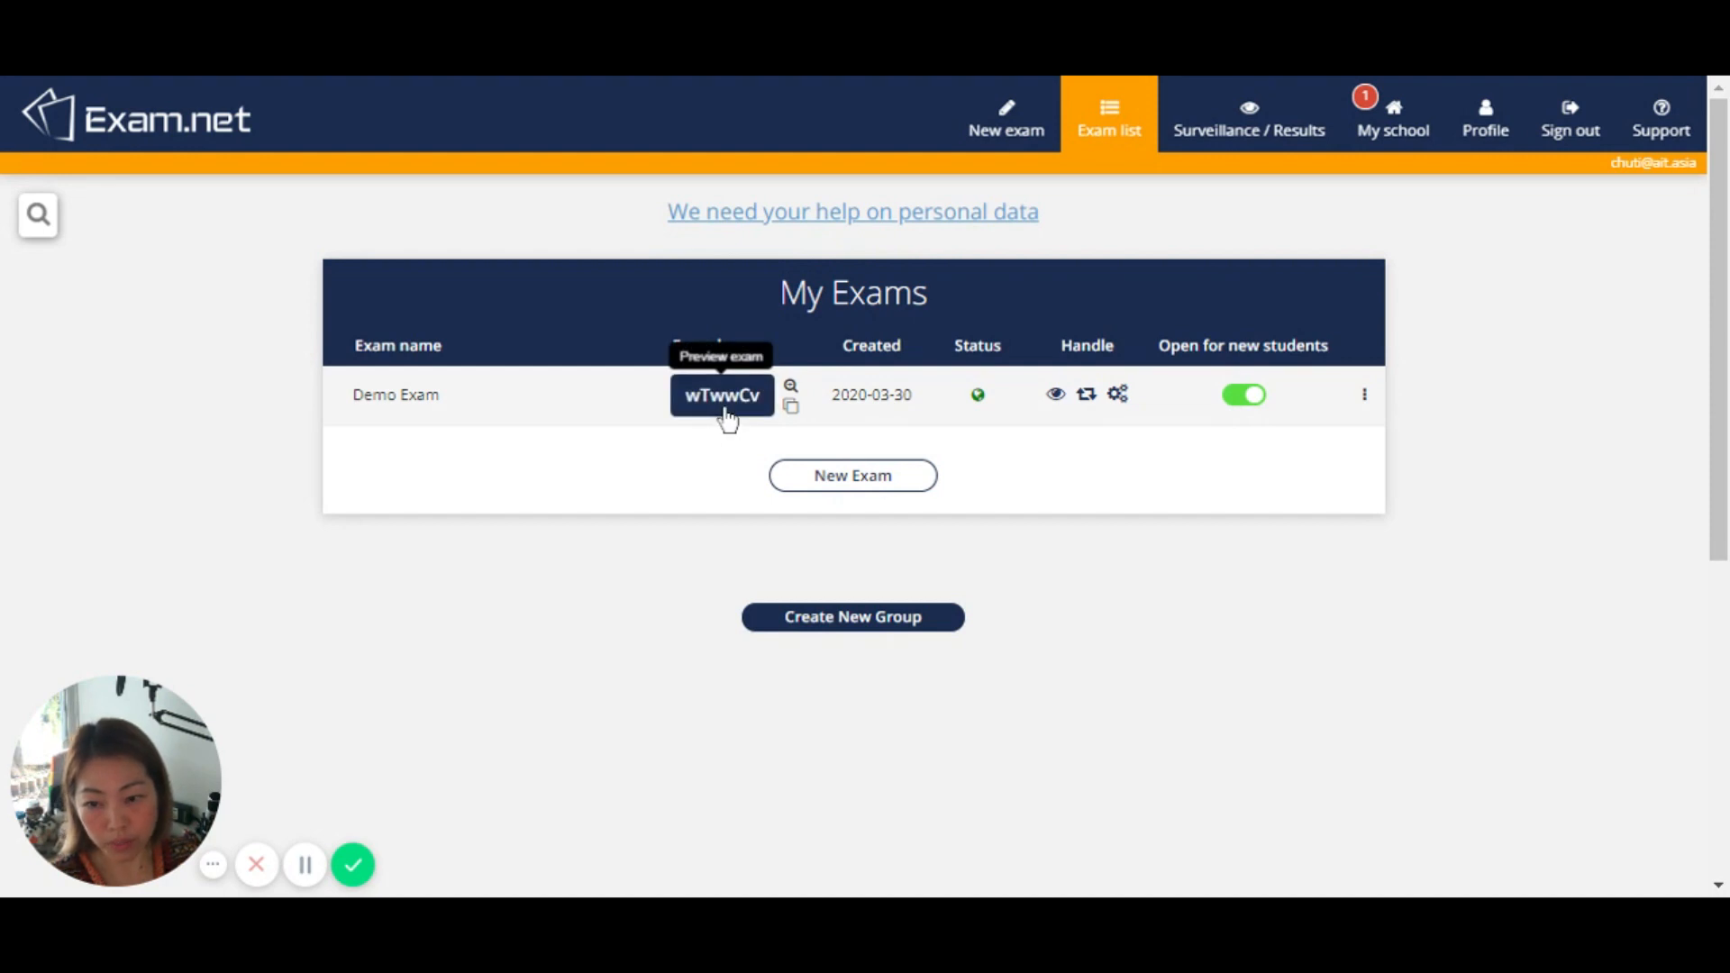
mouse_move(210, 127)
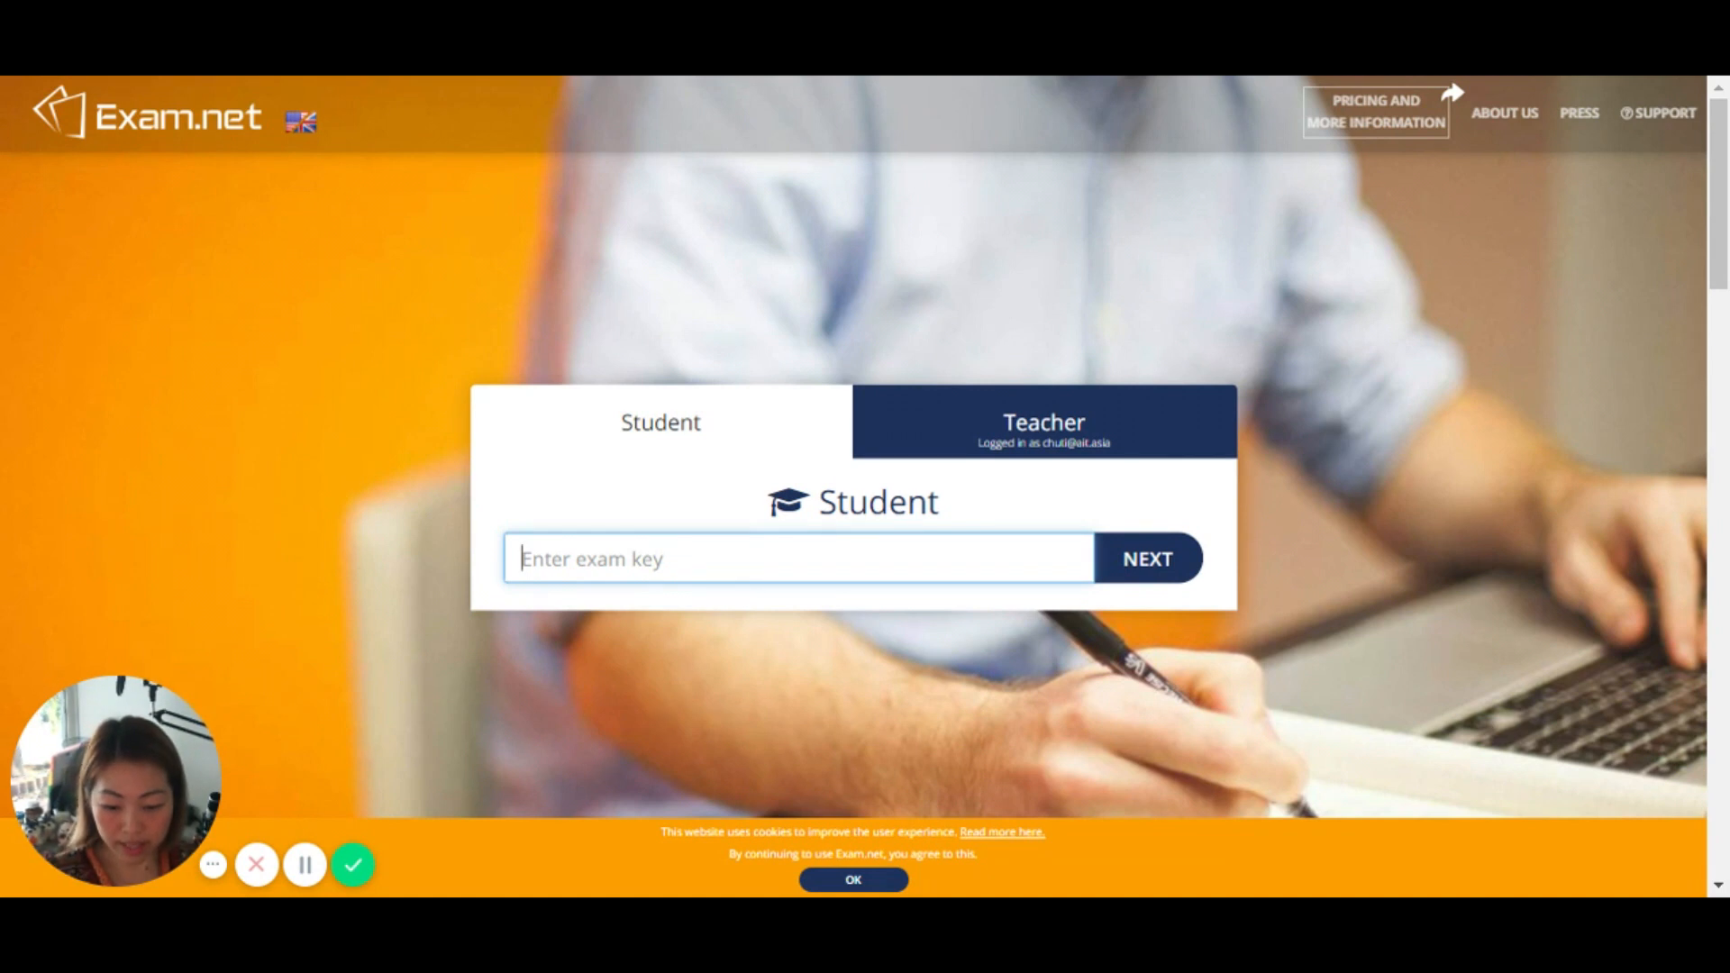
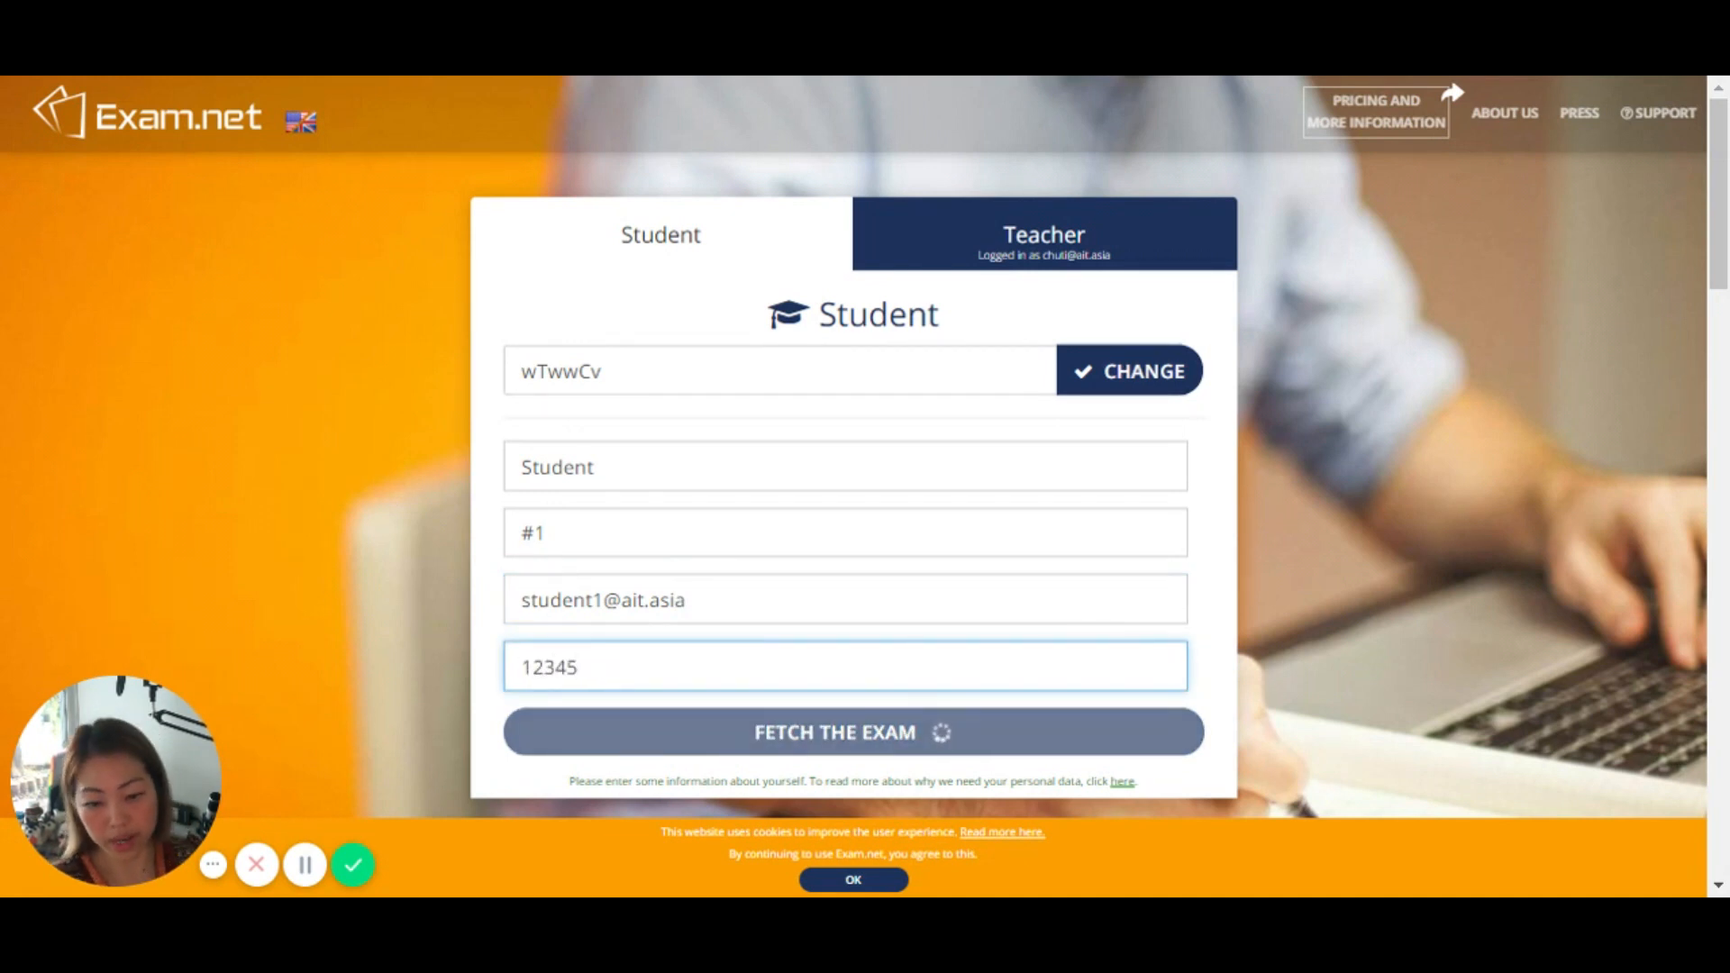
left_click(852, 732)
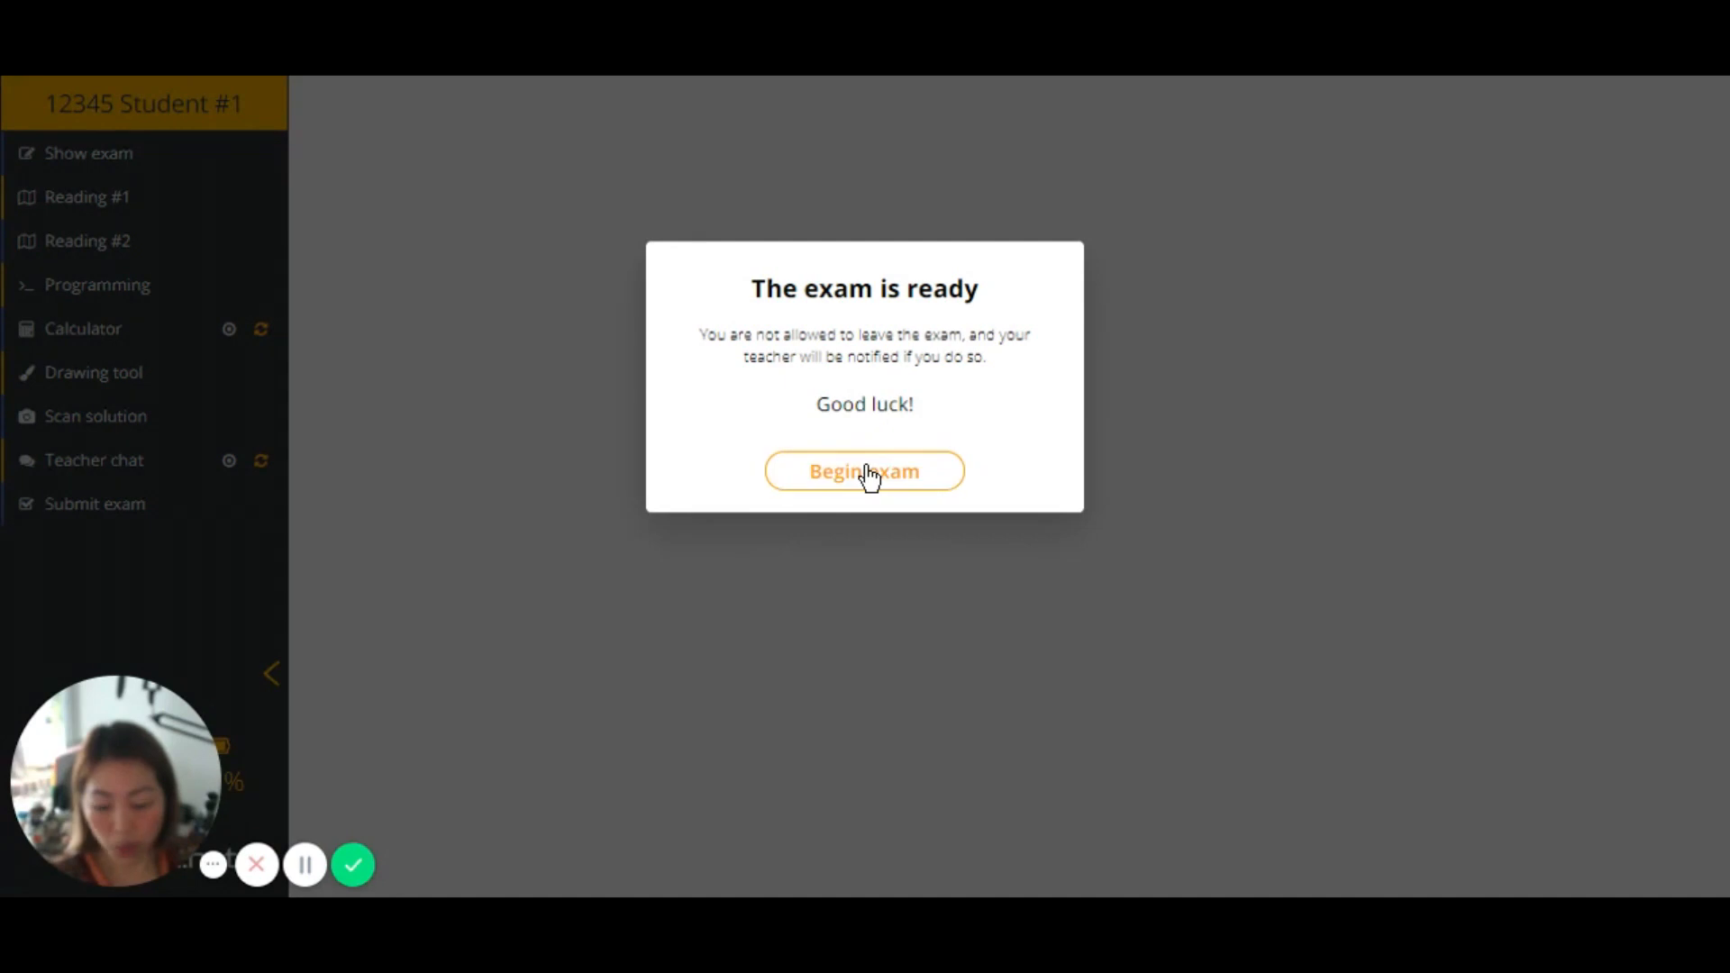
Begin the exam, view the paper without the answer area, and scroll through it.
left_click(864, 472)
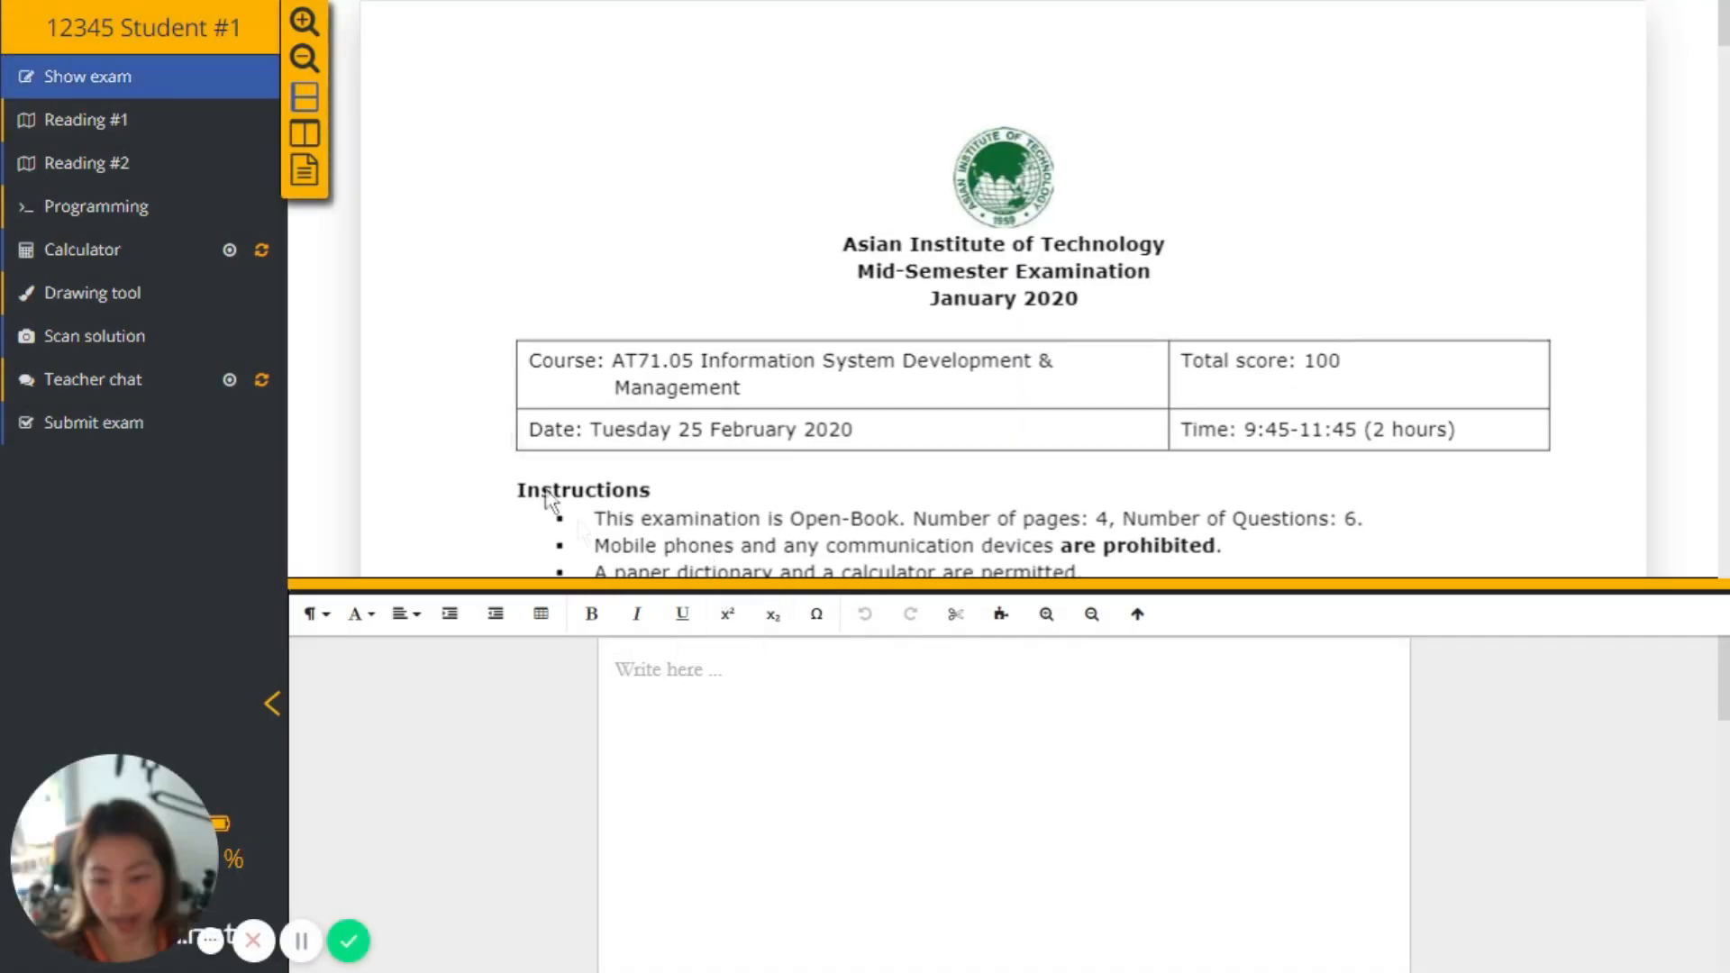
mouse_move(226, 72)
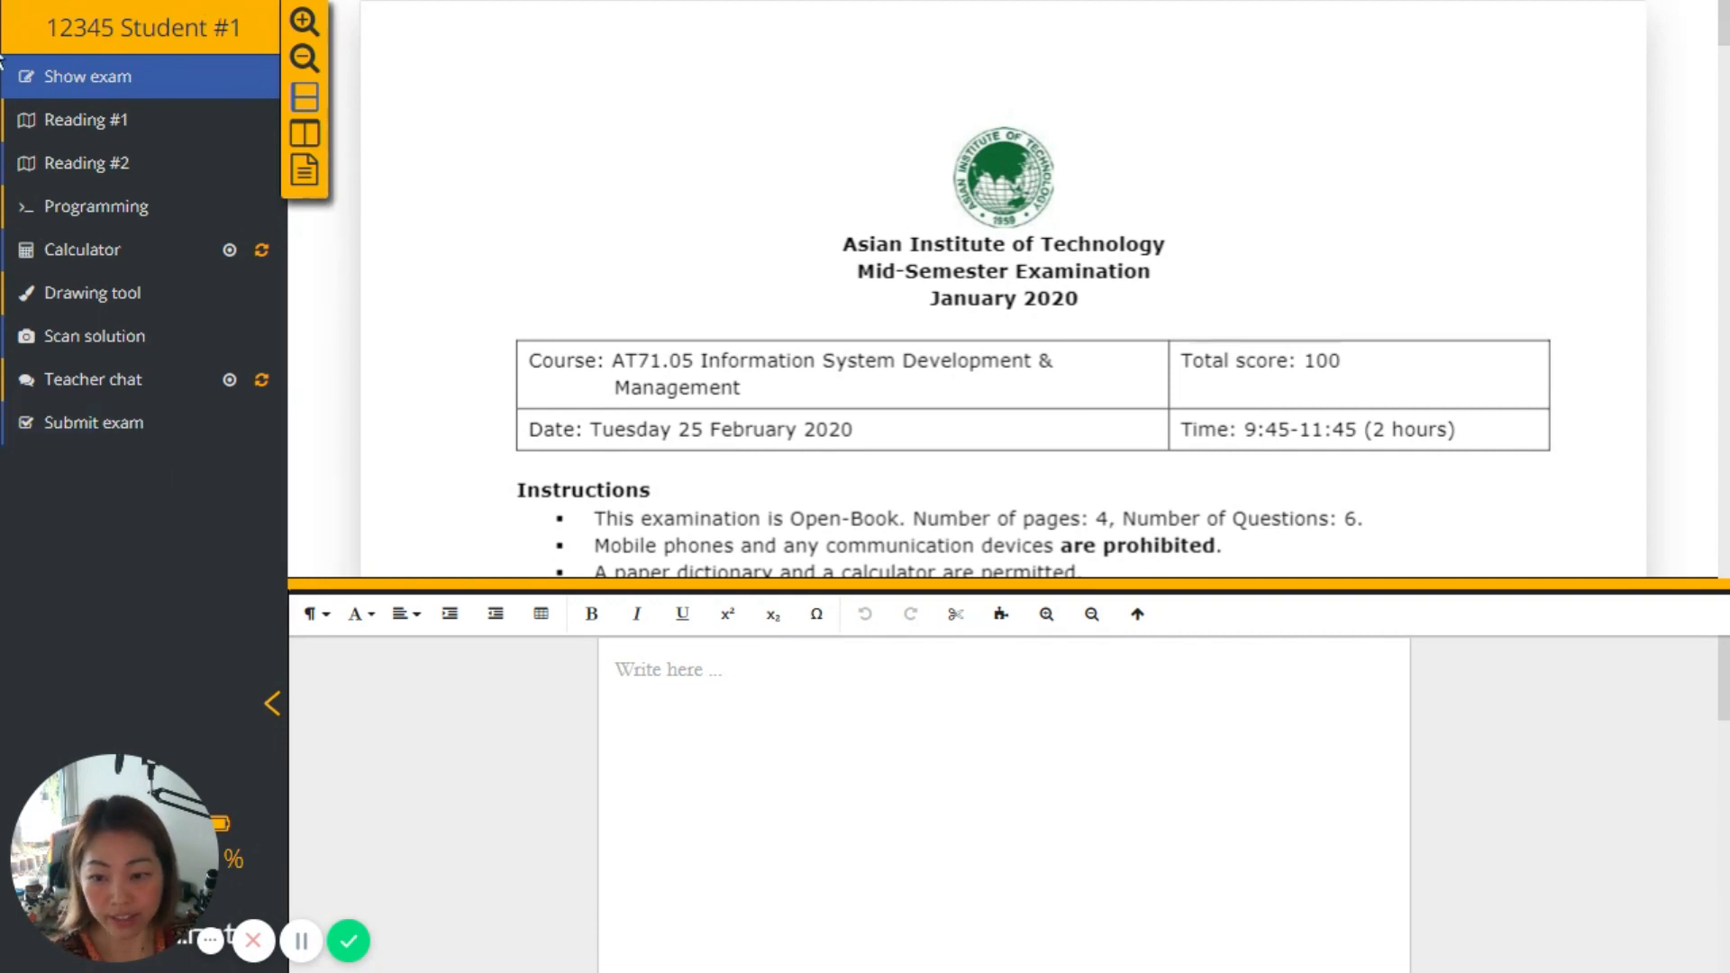
mouse_move(186, 469)
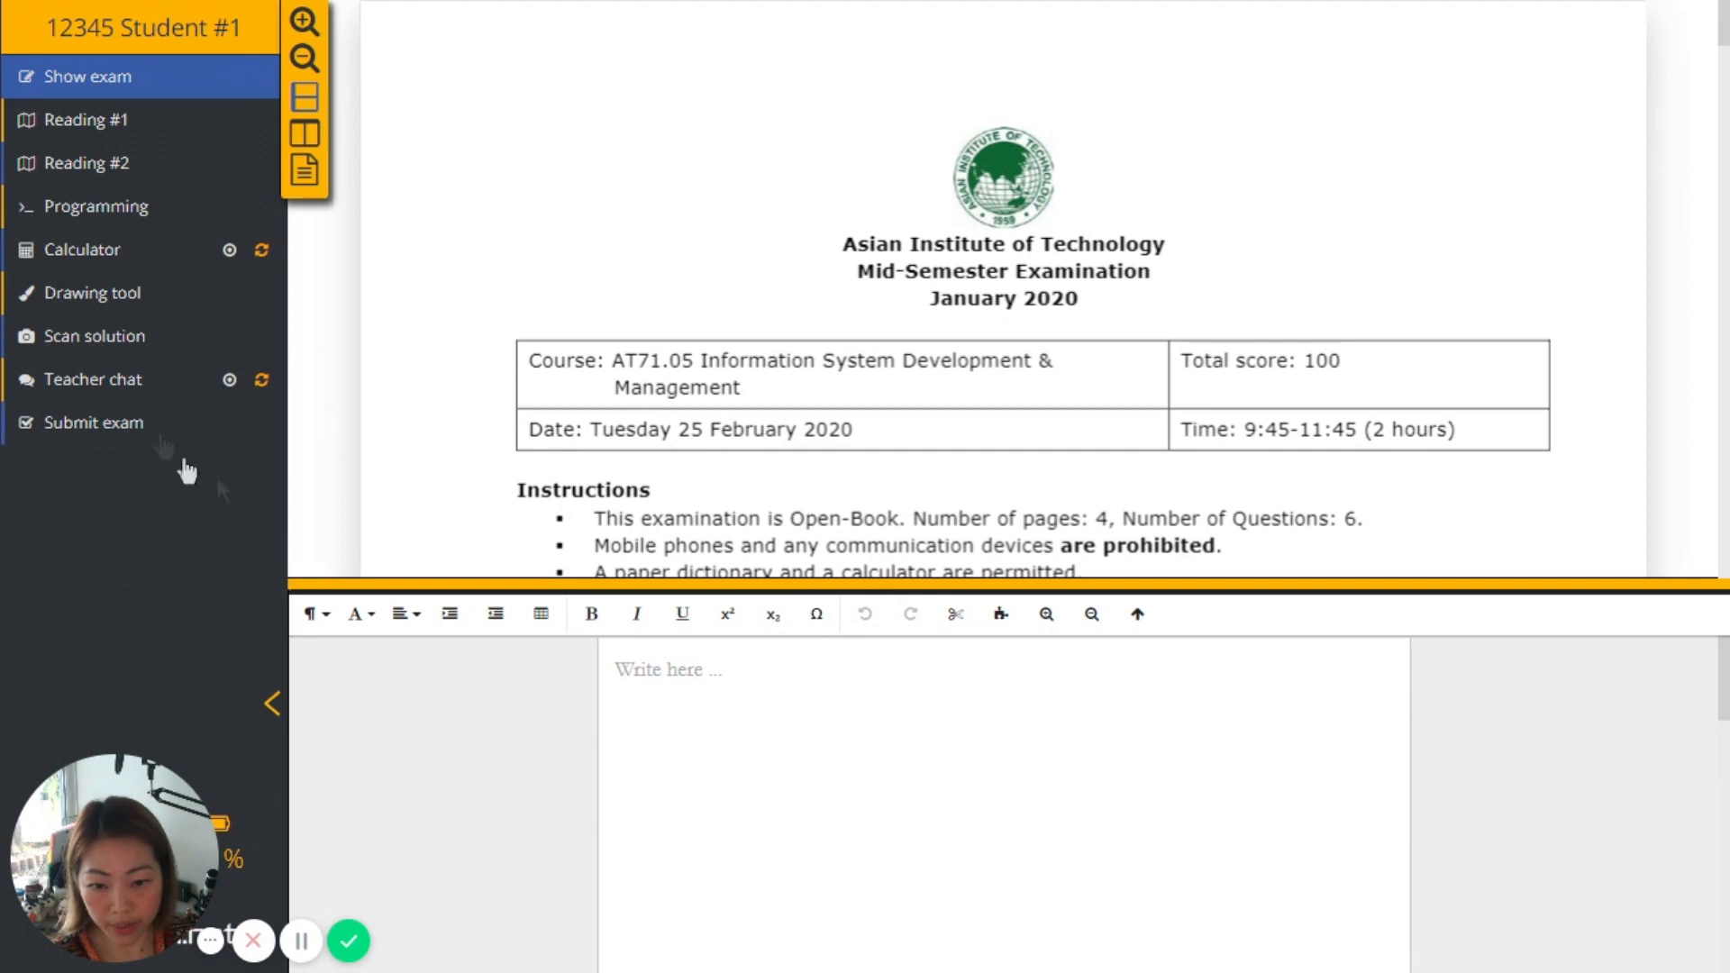
mouse_move(993, 237)
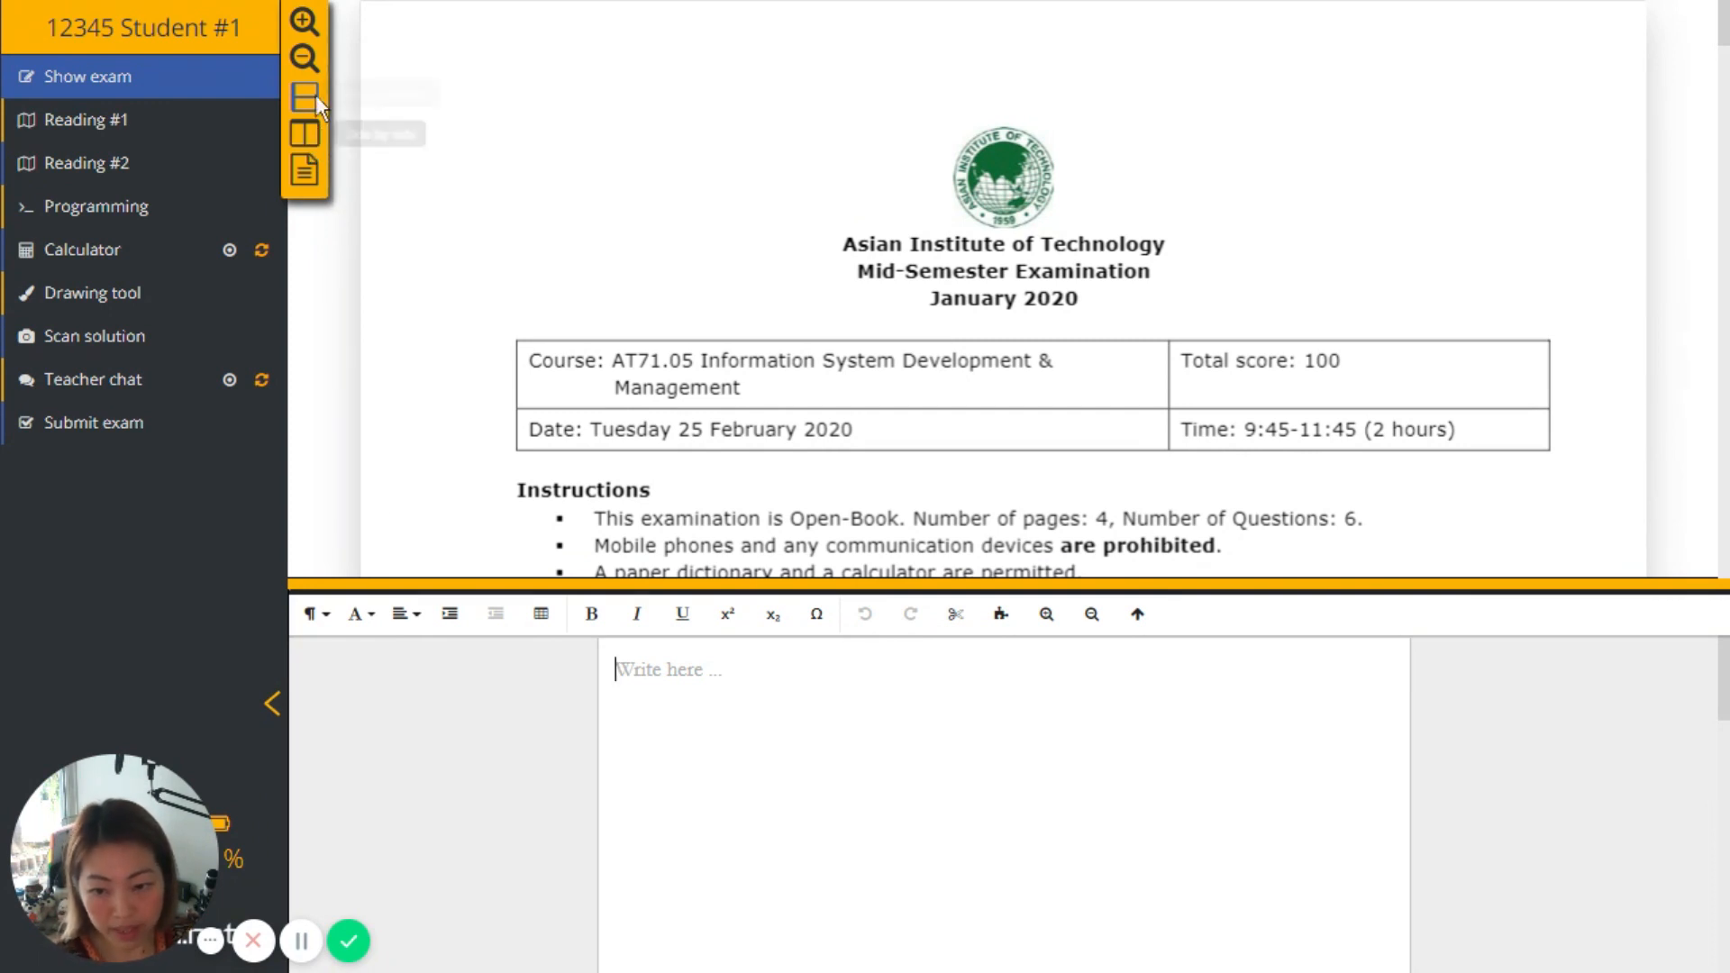
left_click(303, 98)
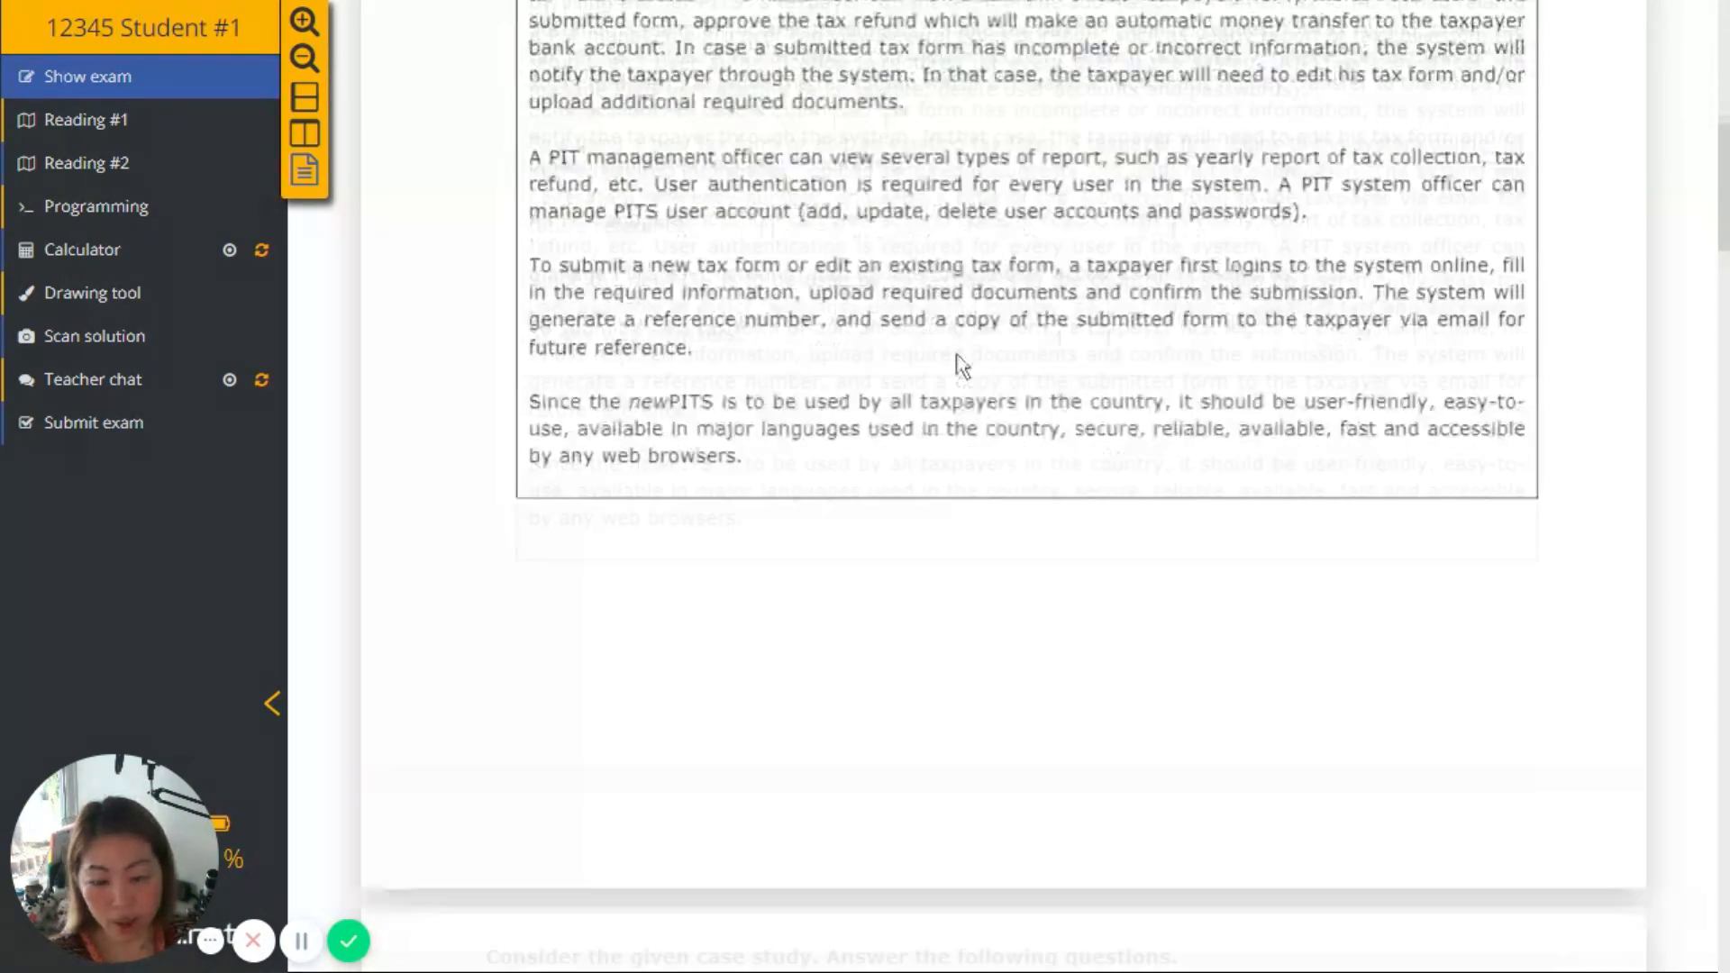
scroll("down", 3)
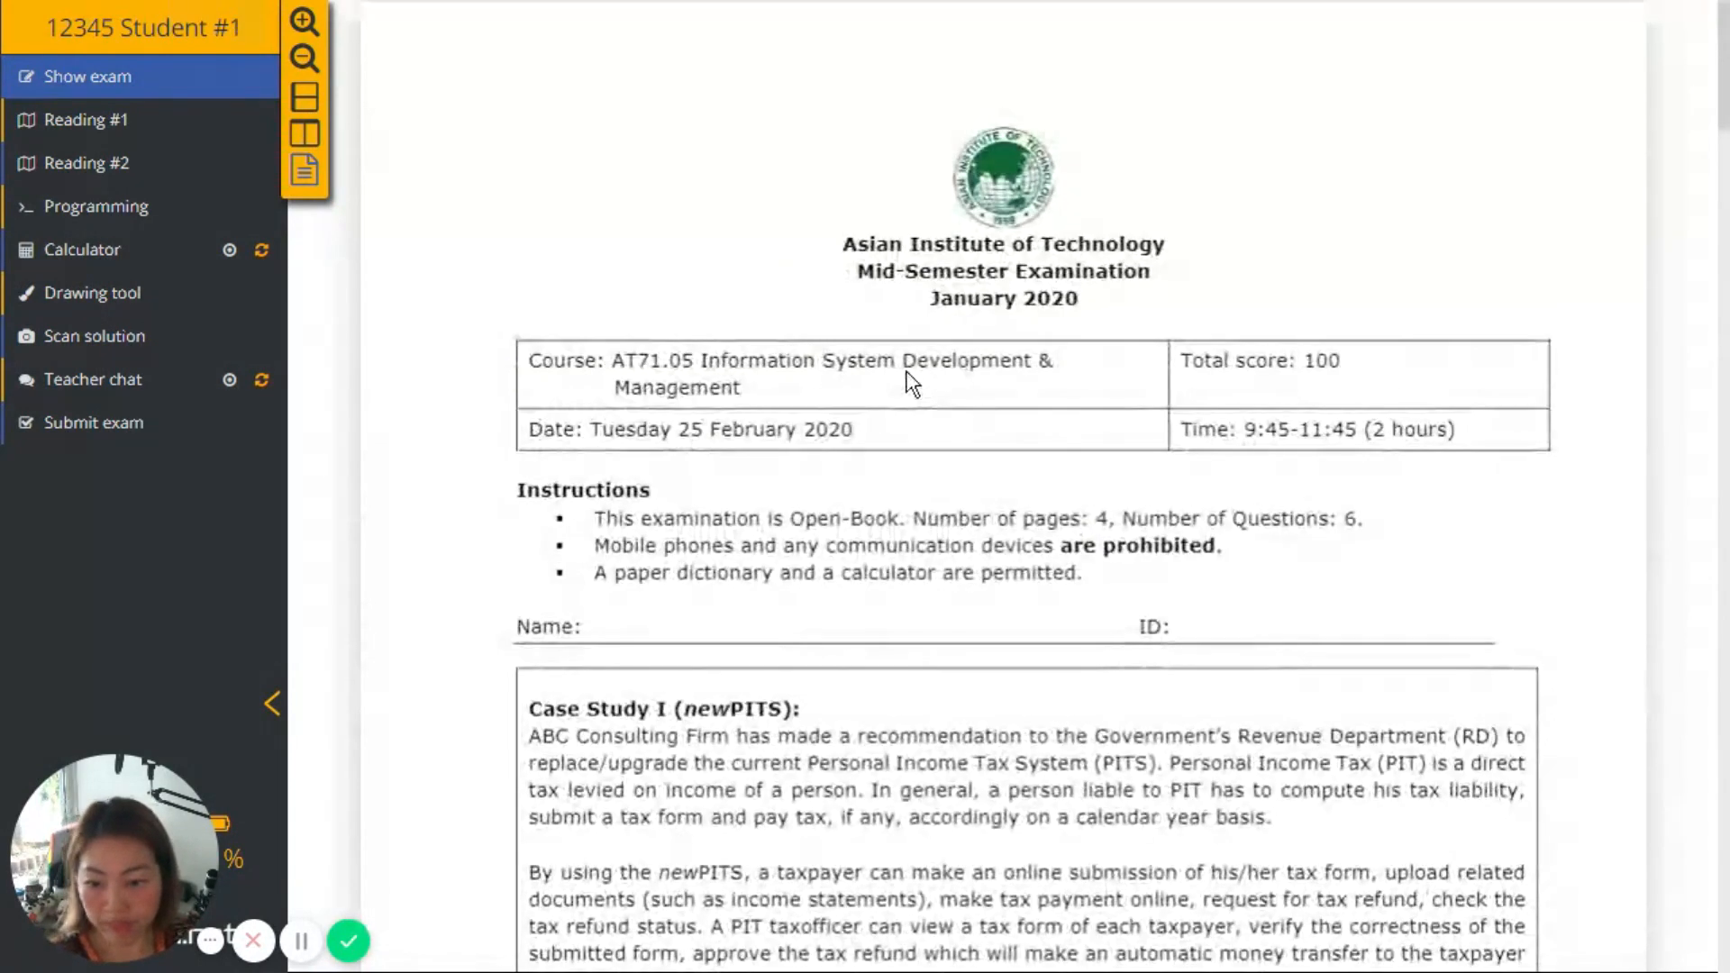
mouse_move(307, 173)
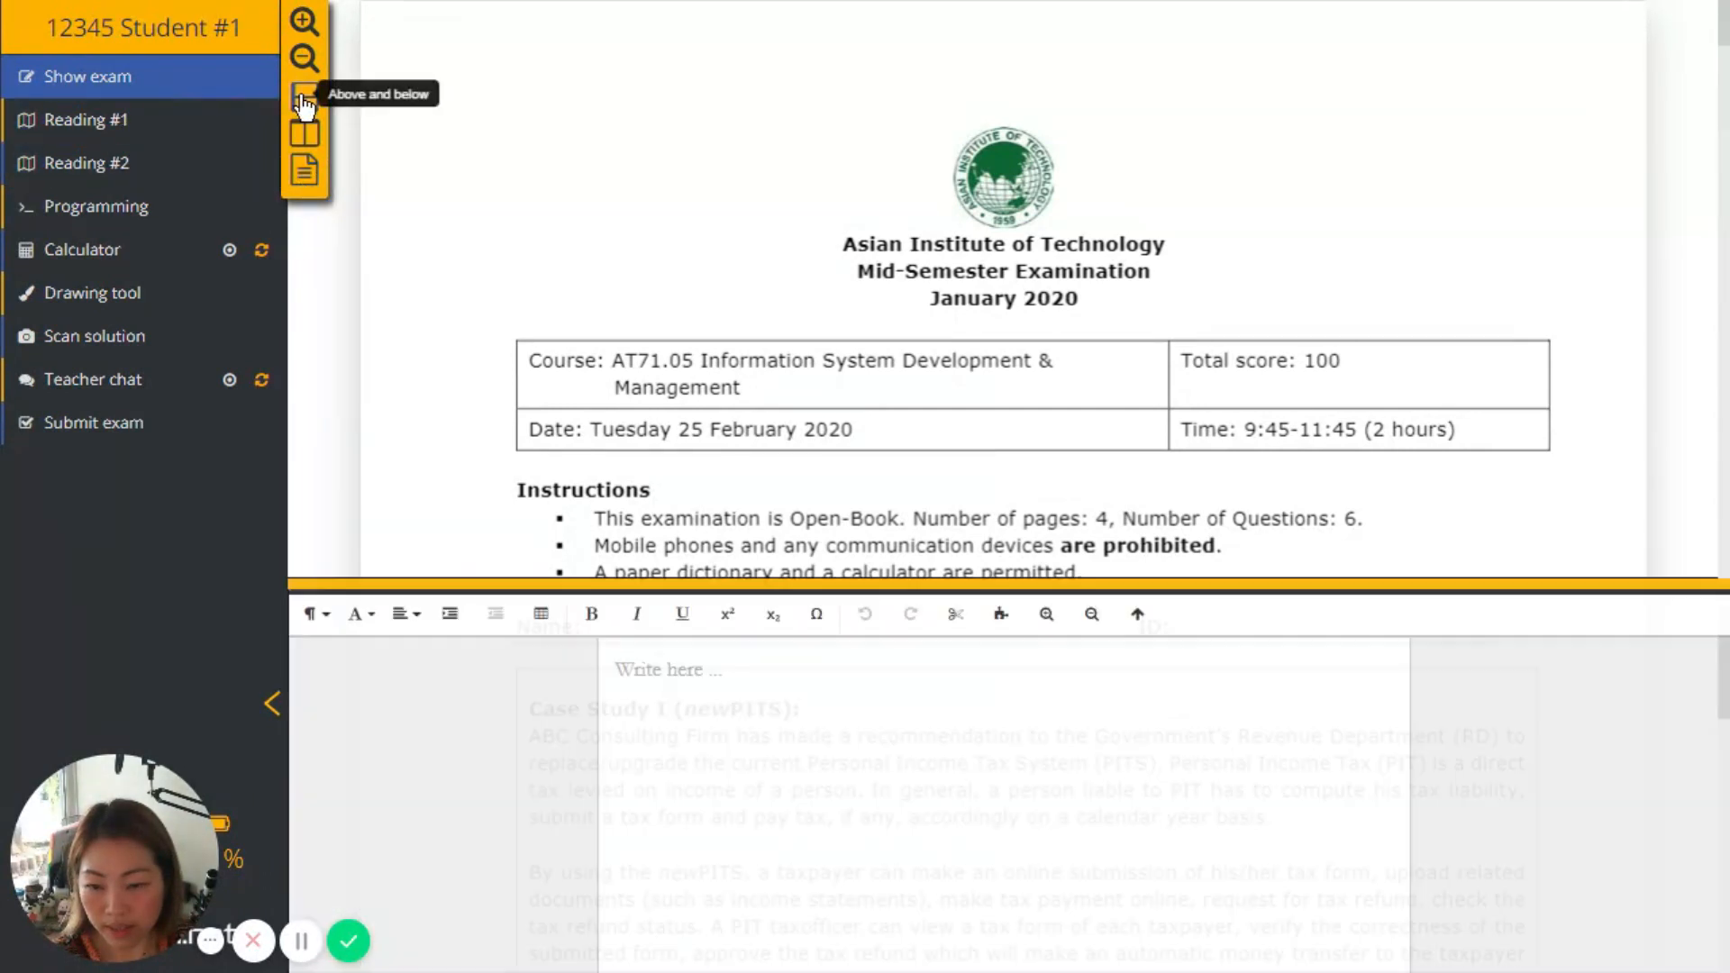
Show the paper beside the answer area and zoom the paper in twice.
left_click(304, 133)
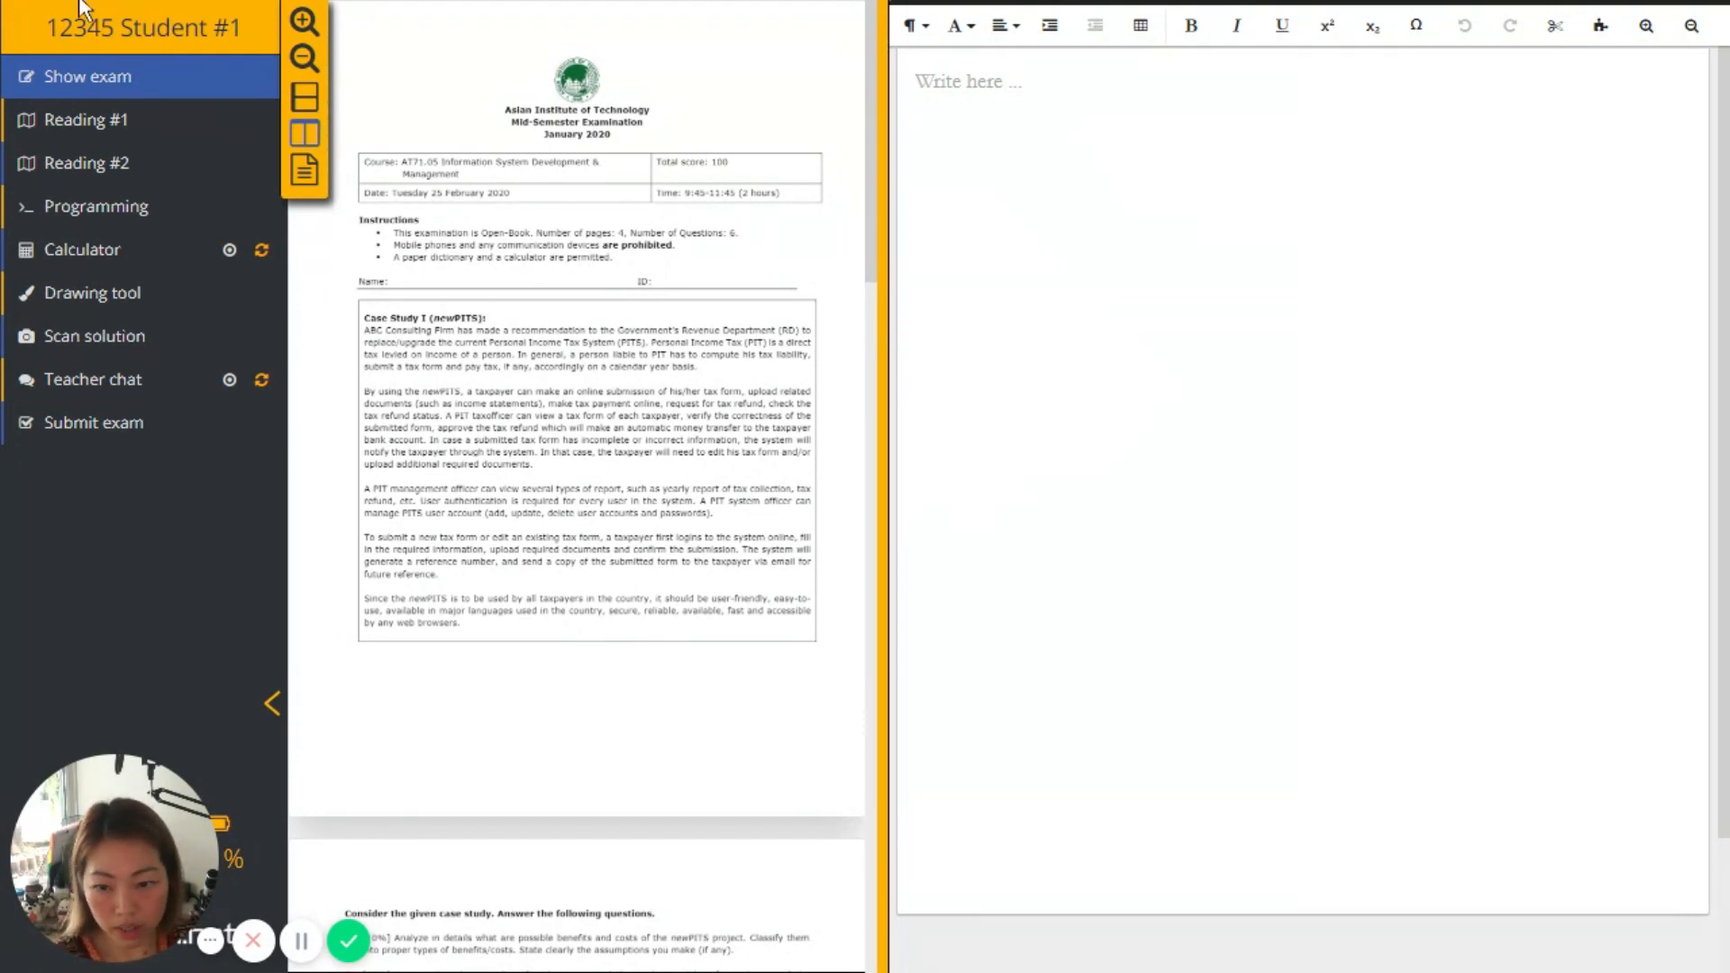
left_click(305, 21)
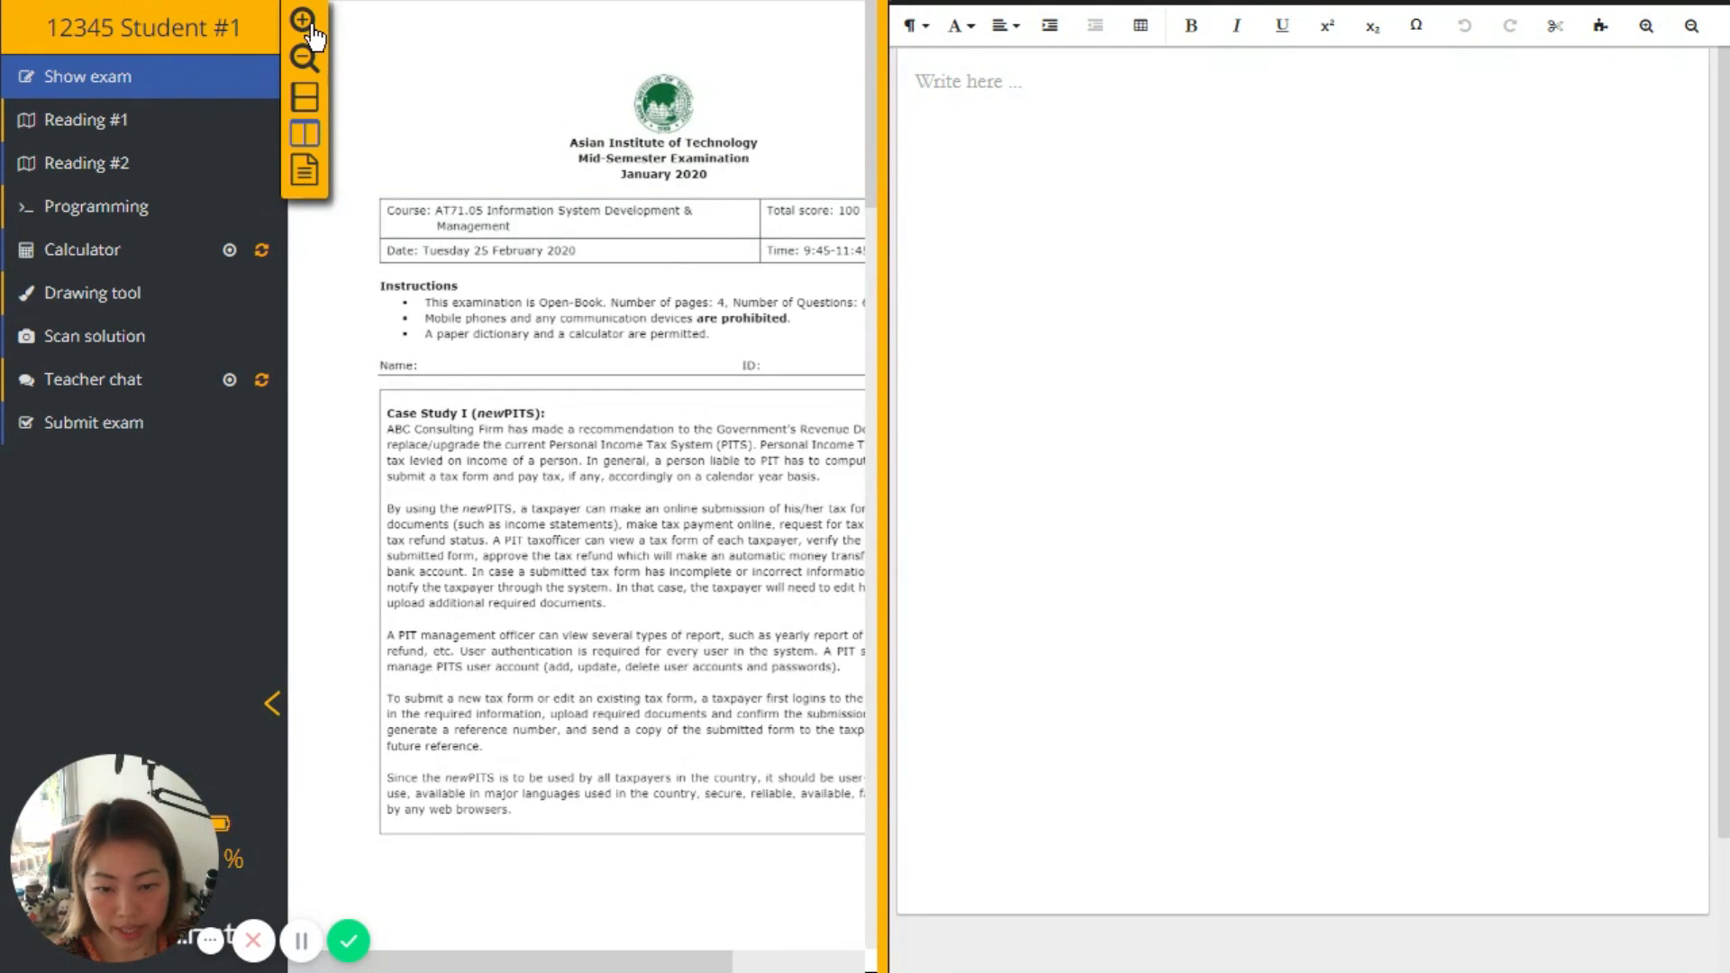
left_click(304, 21)
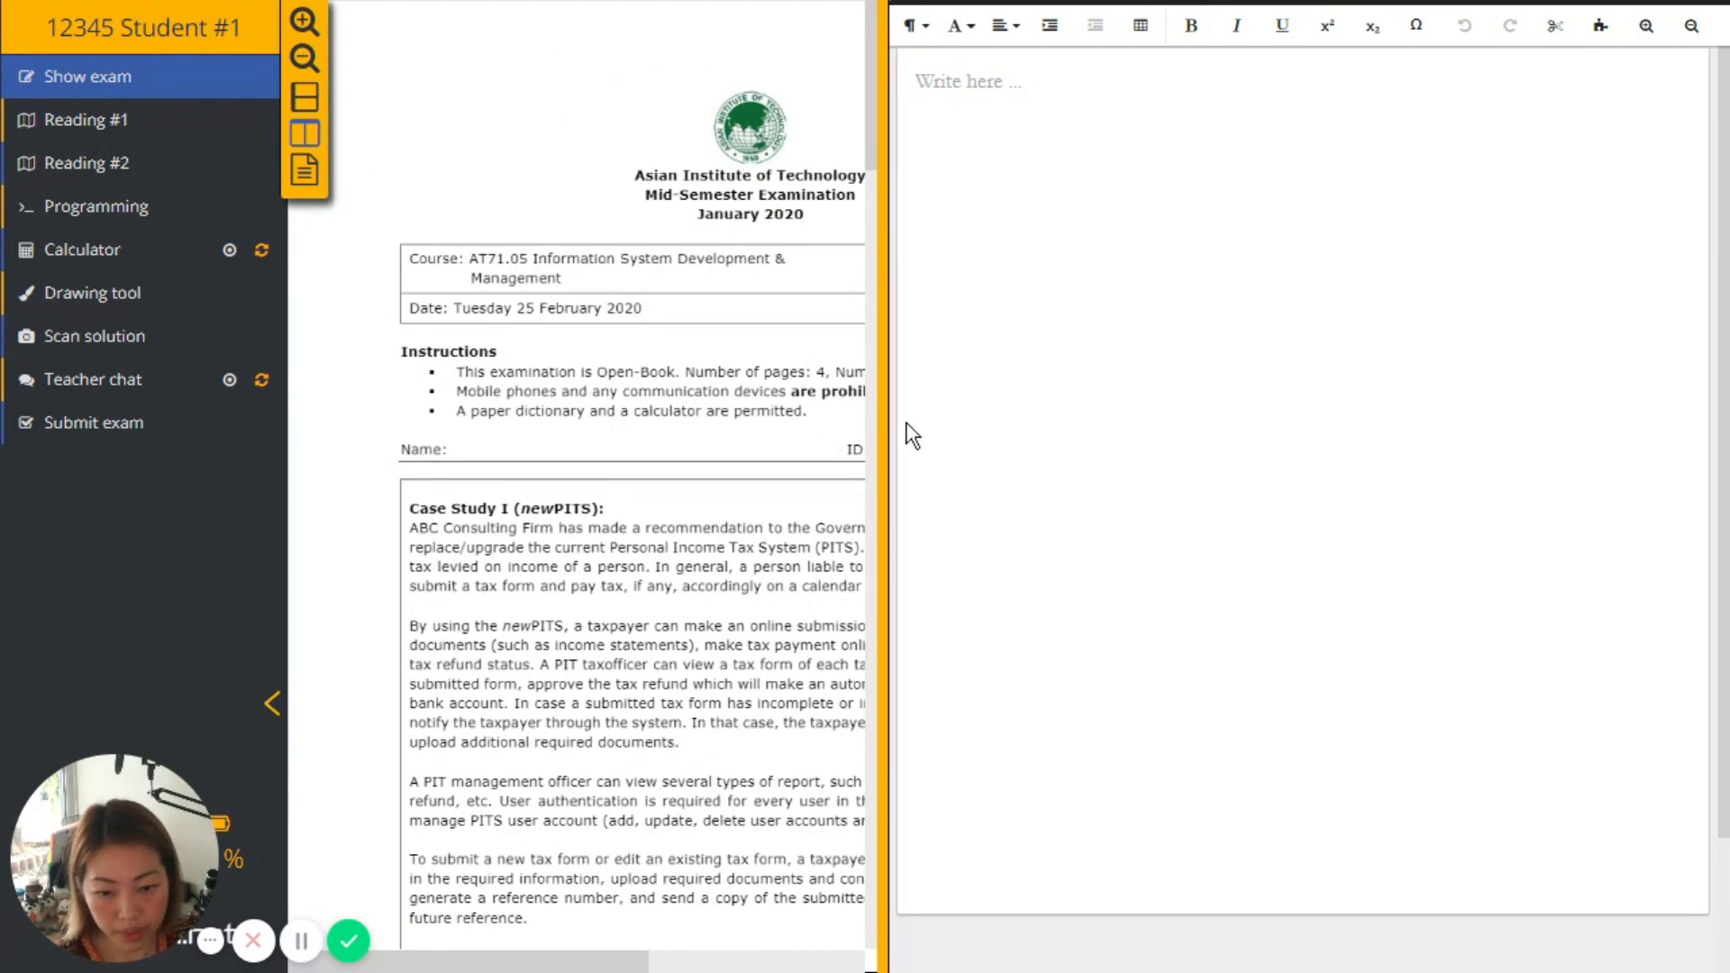
left_click(969, 81)
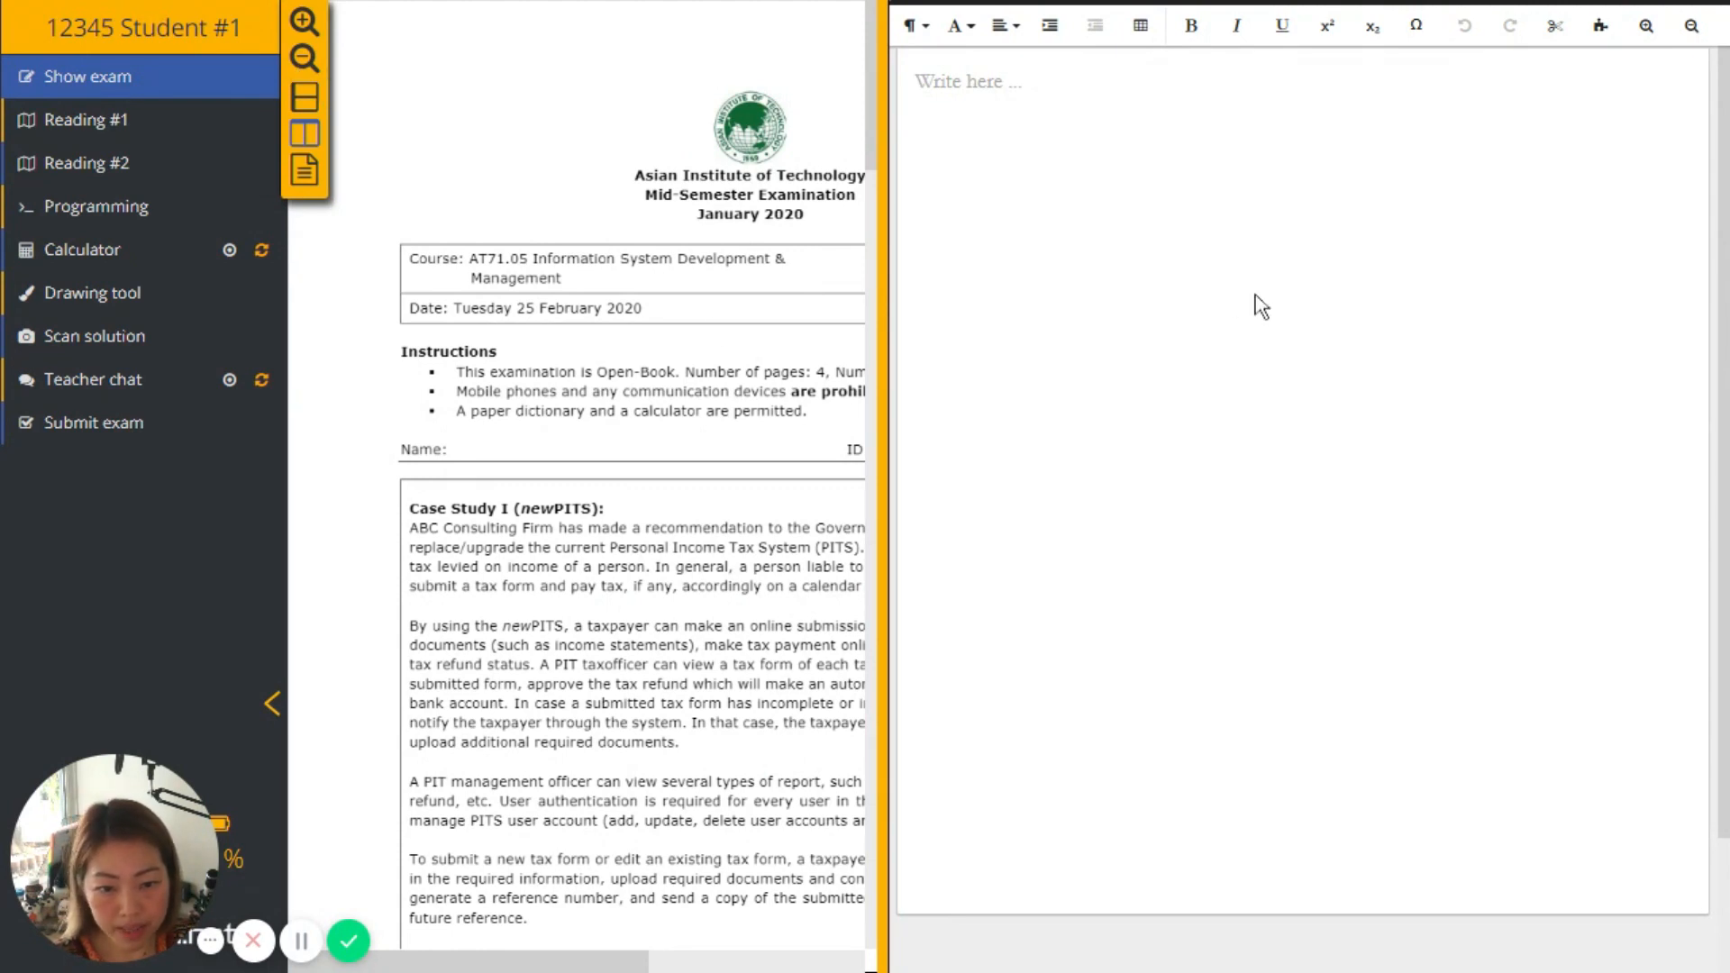
mouse_move(1206, 275)
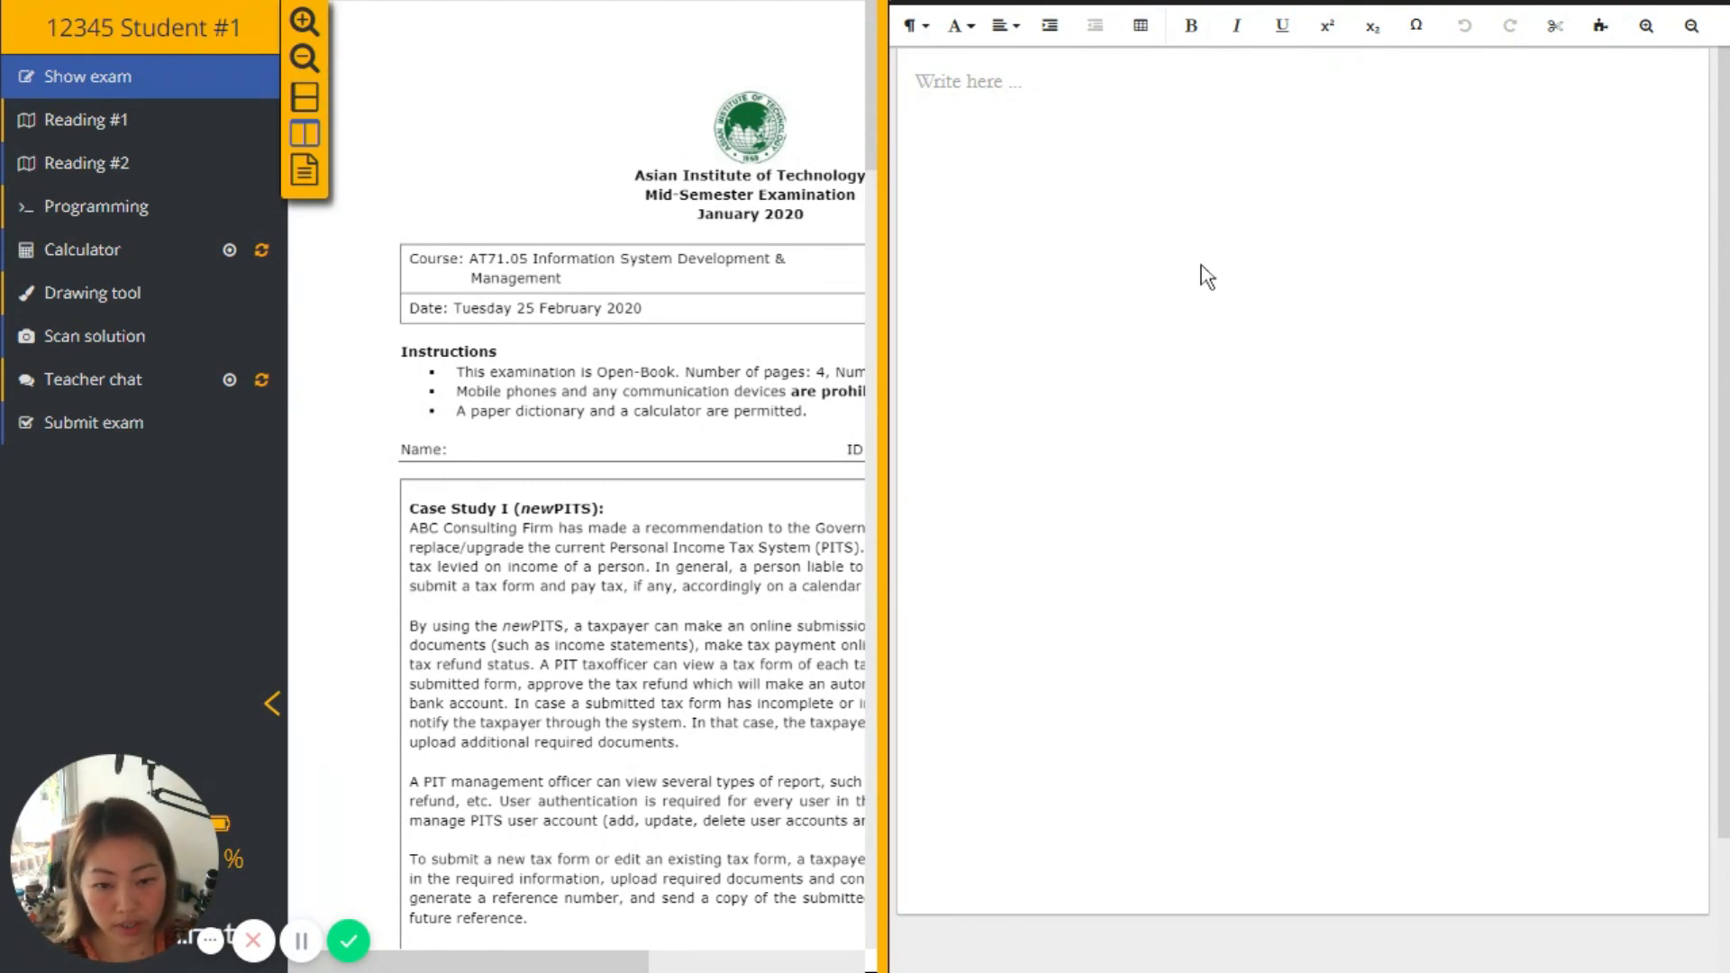
Write the heading 'Answer for QUestion 1' and insert a 3×3 table.
left_click(972, 80)
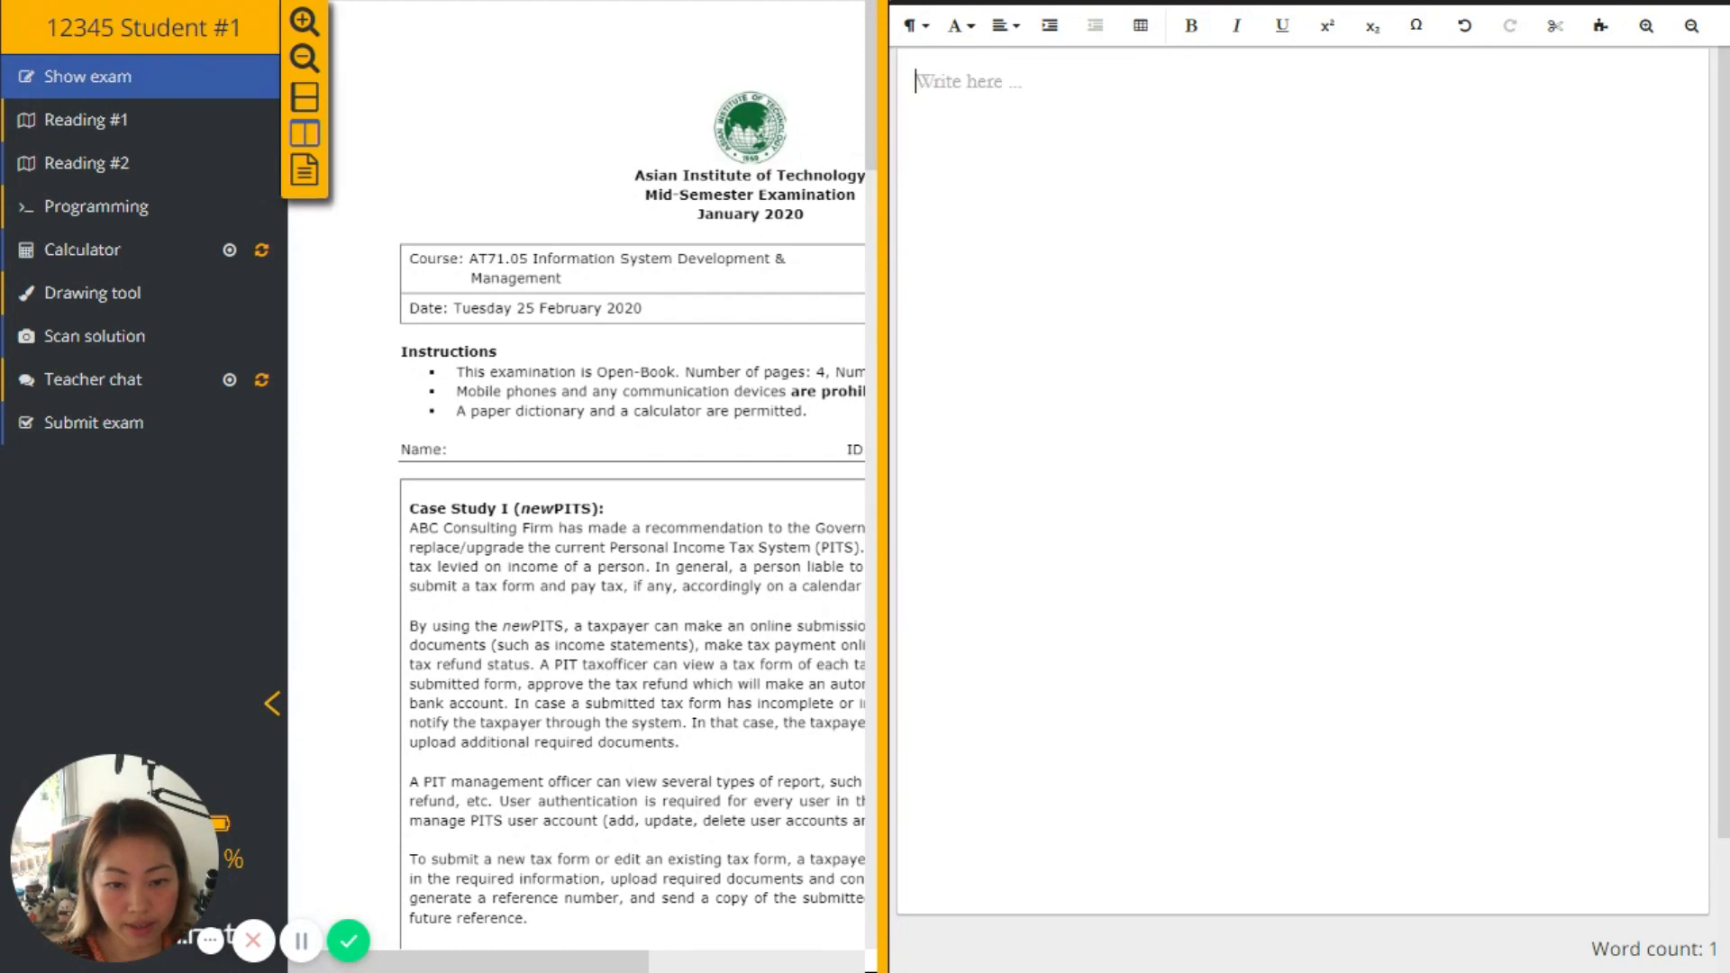
type("Answer for Q")
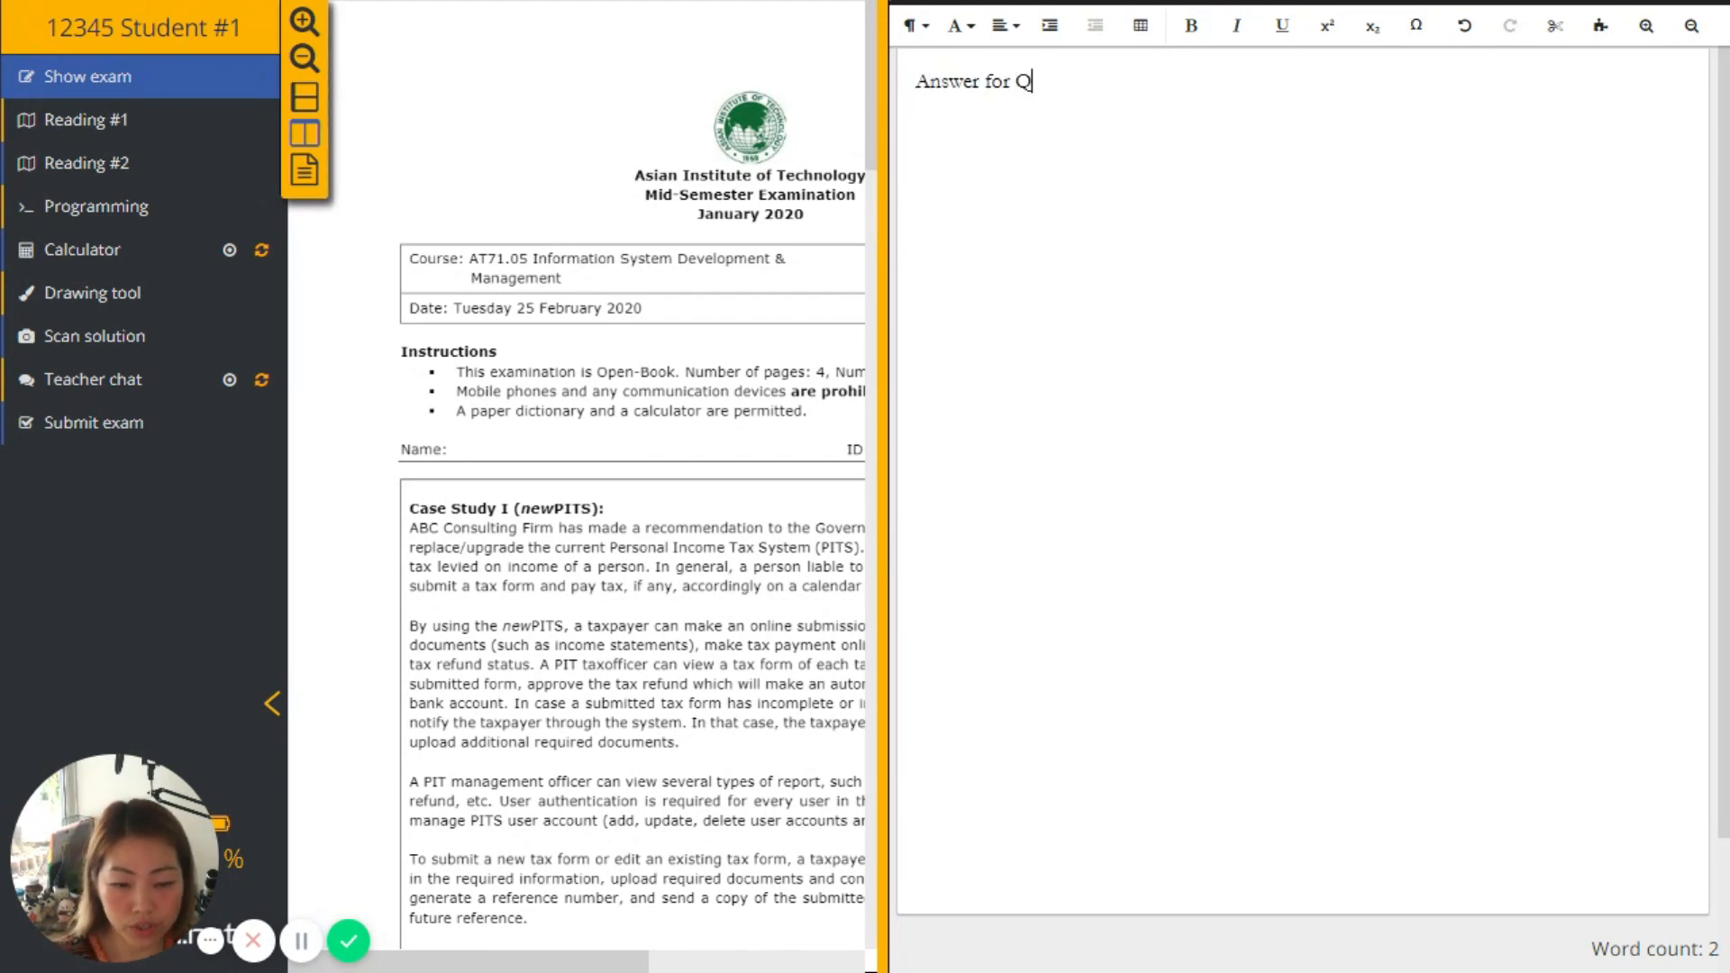
type("Uestion 1")
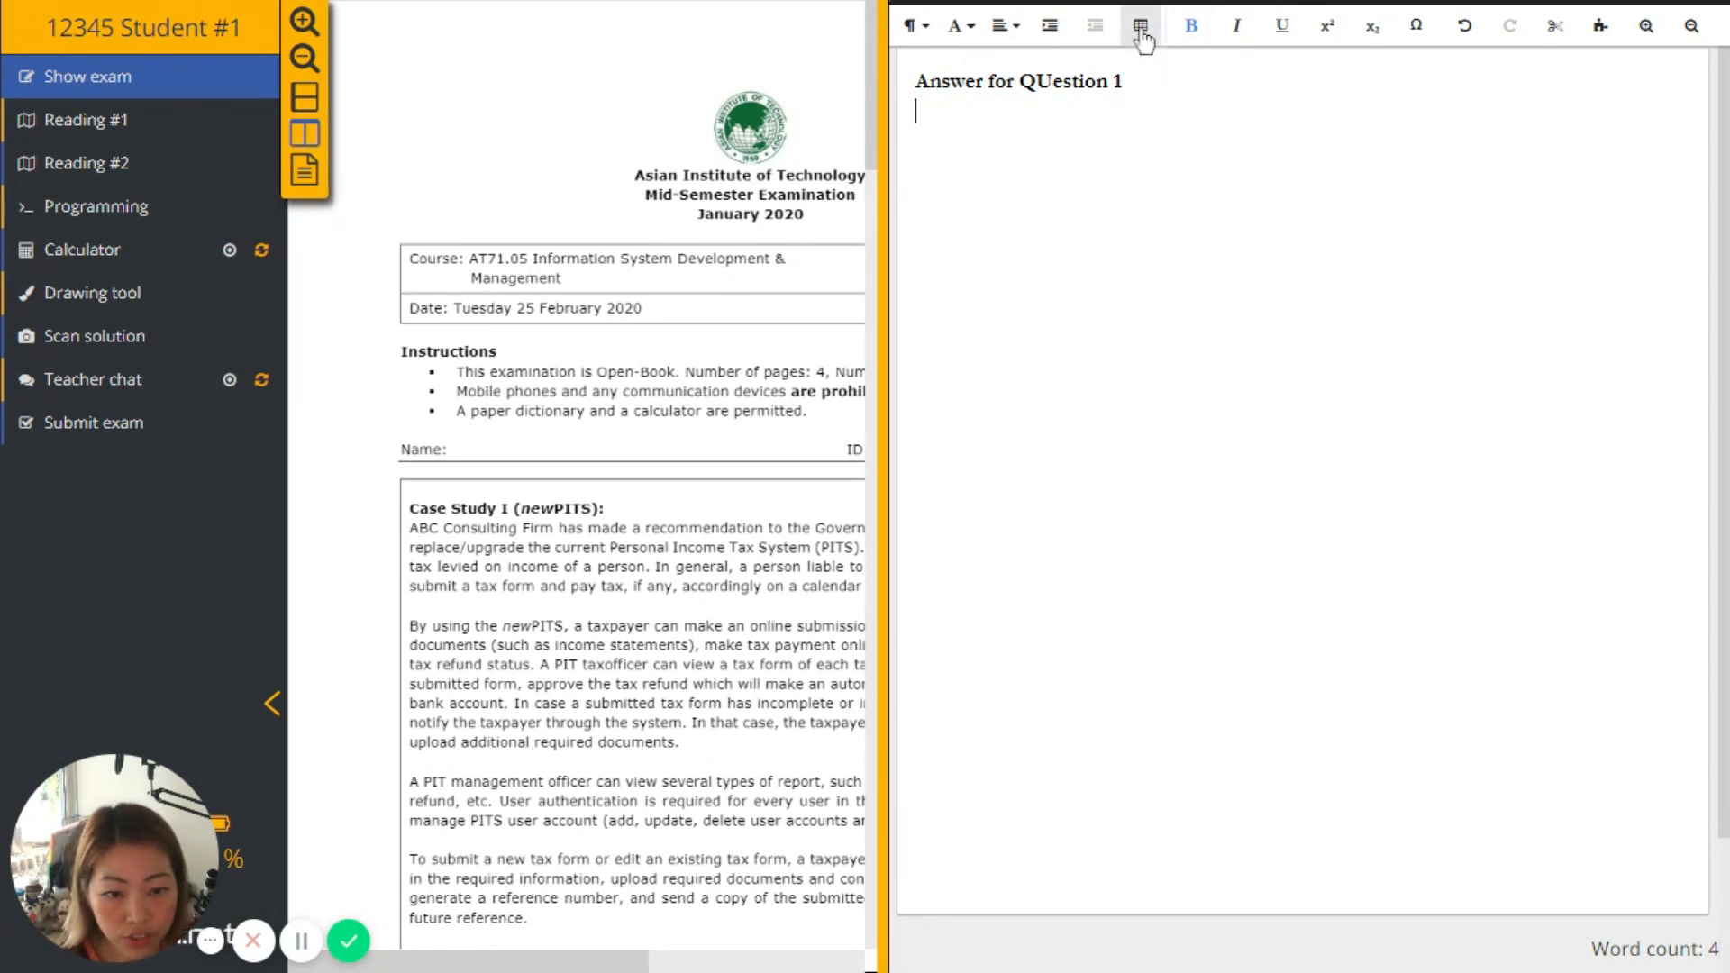
left_click(1139, 26)
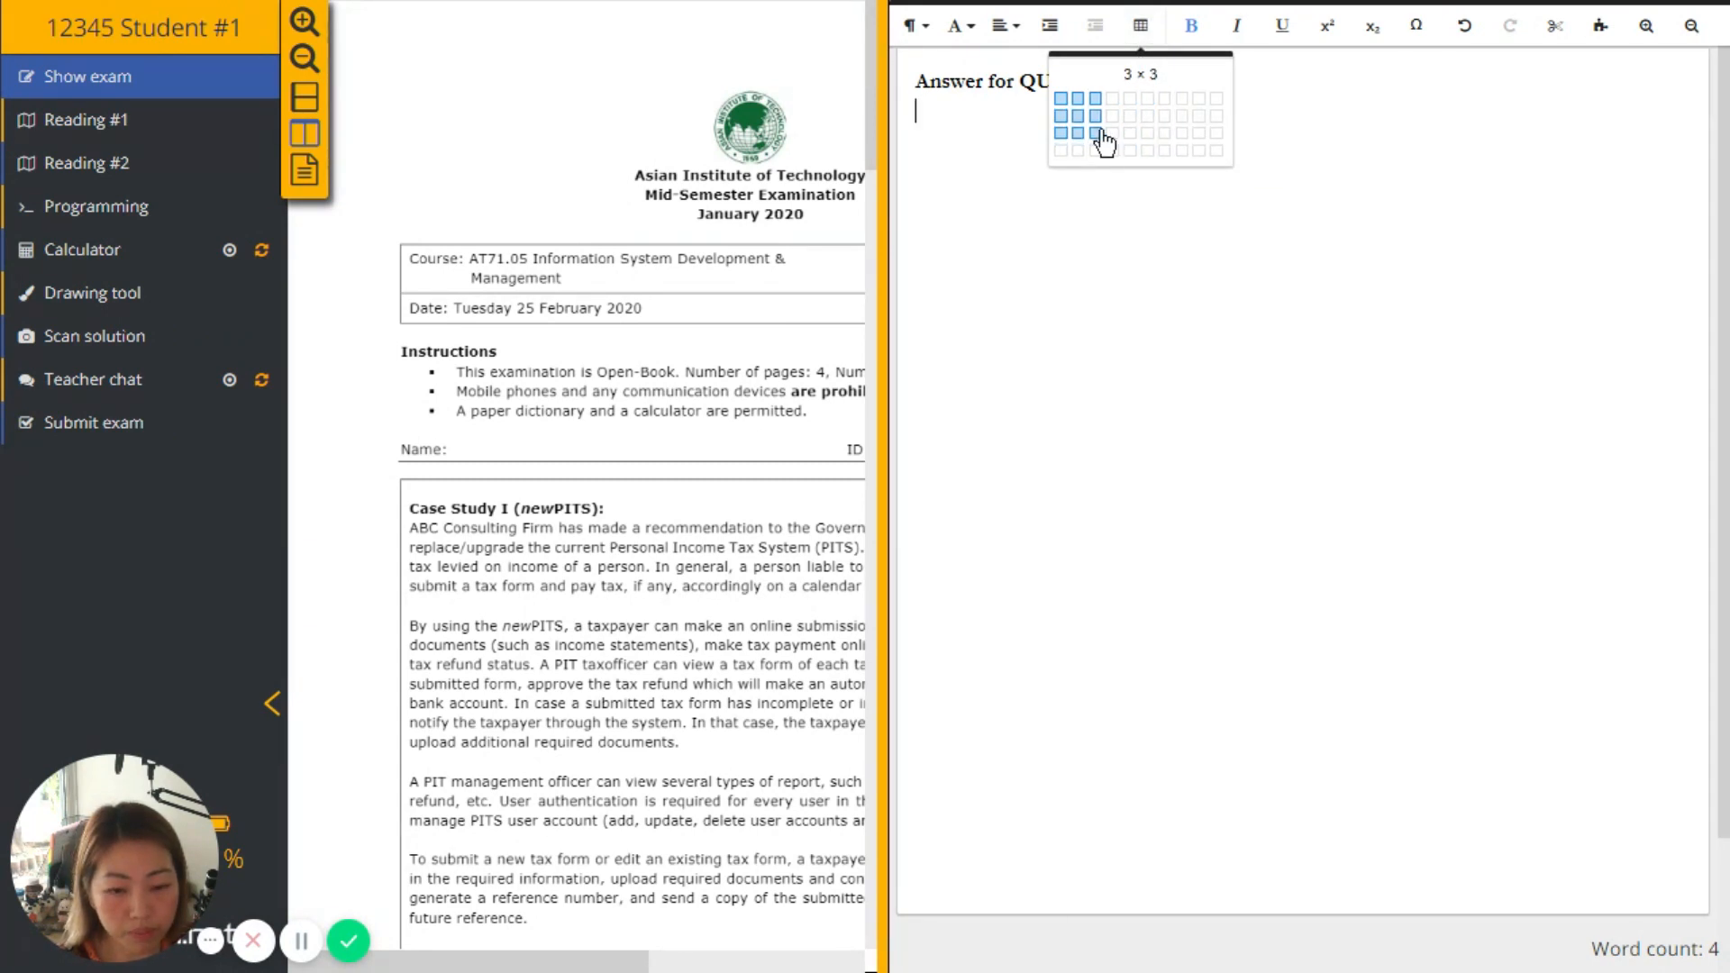
left_click(1092, 134)
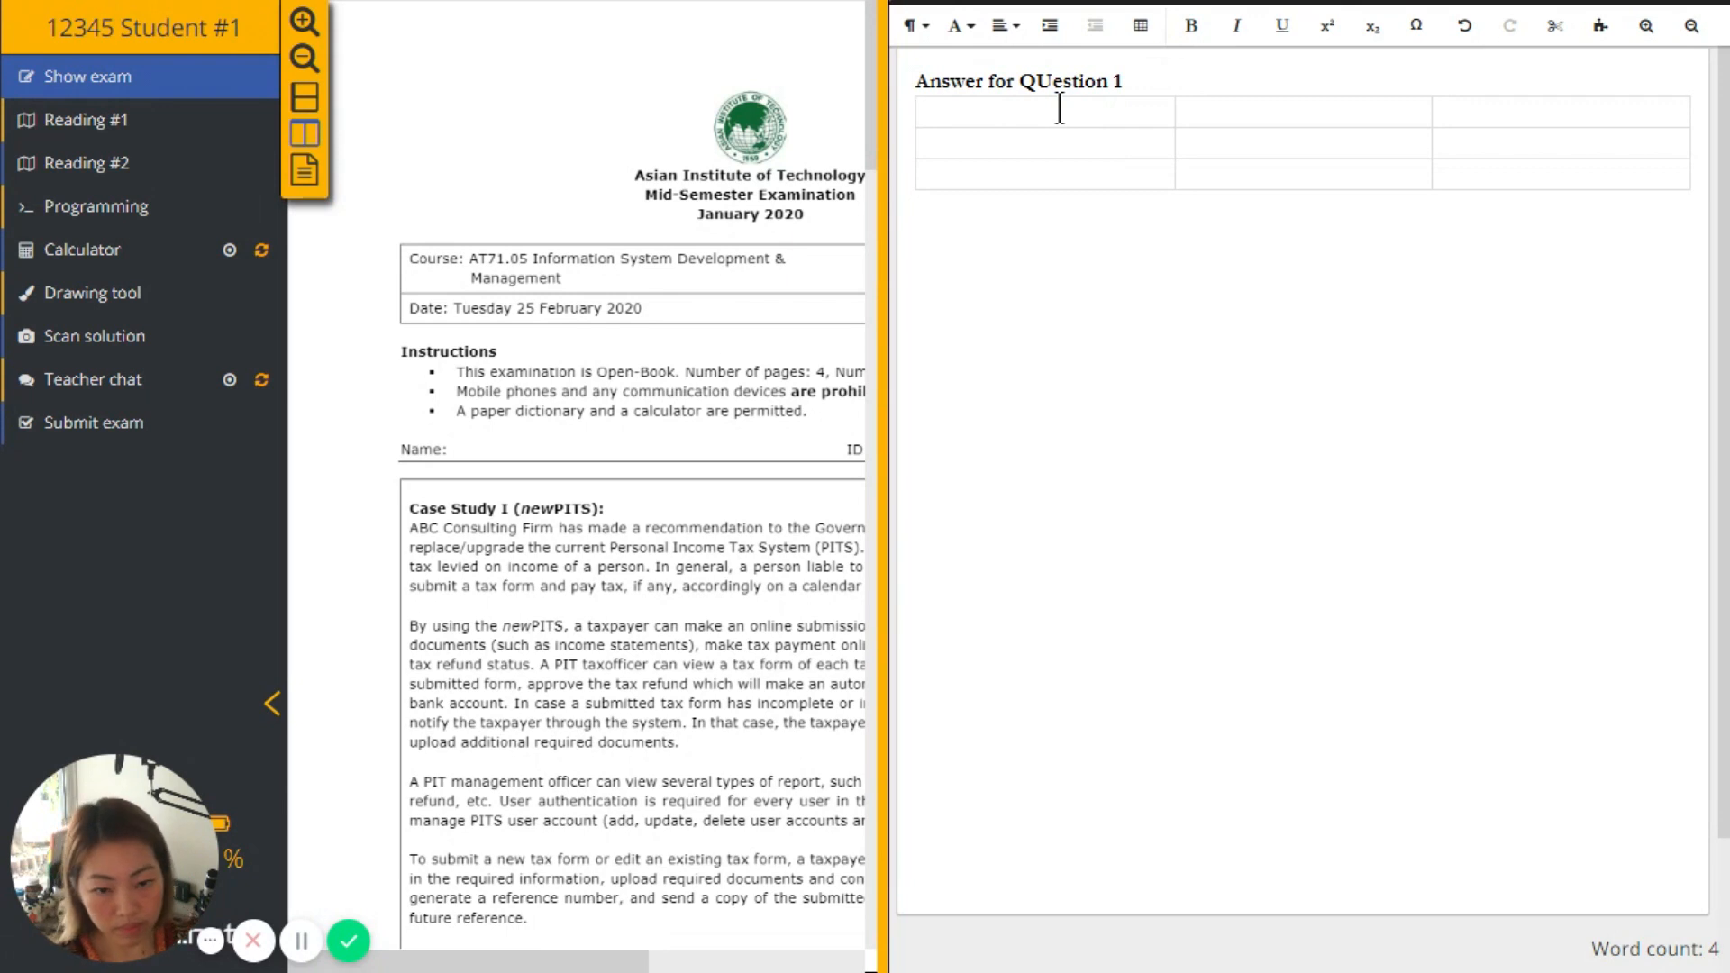
Label the table columns 'Column' and enter 123 and 345 under Column1.
type("Columne")
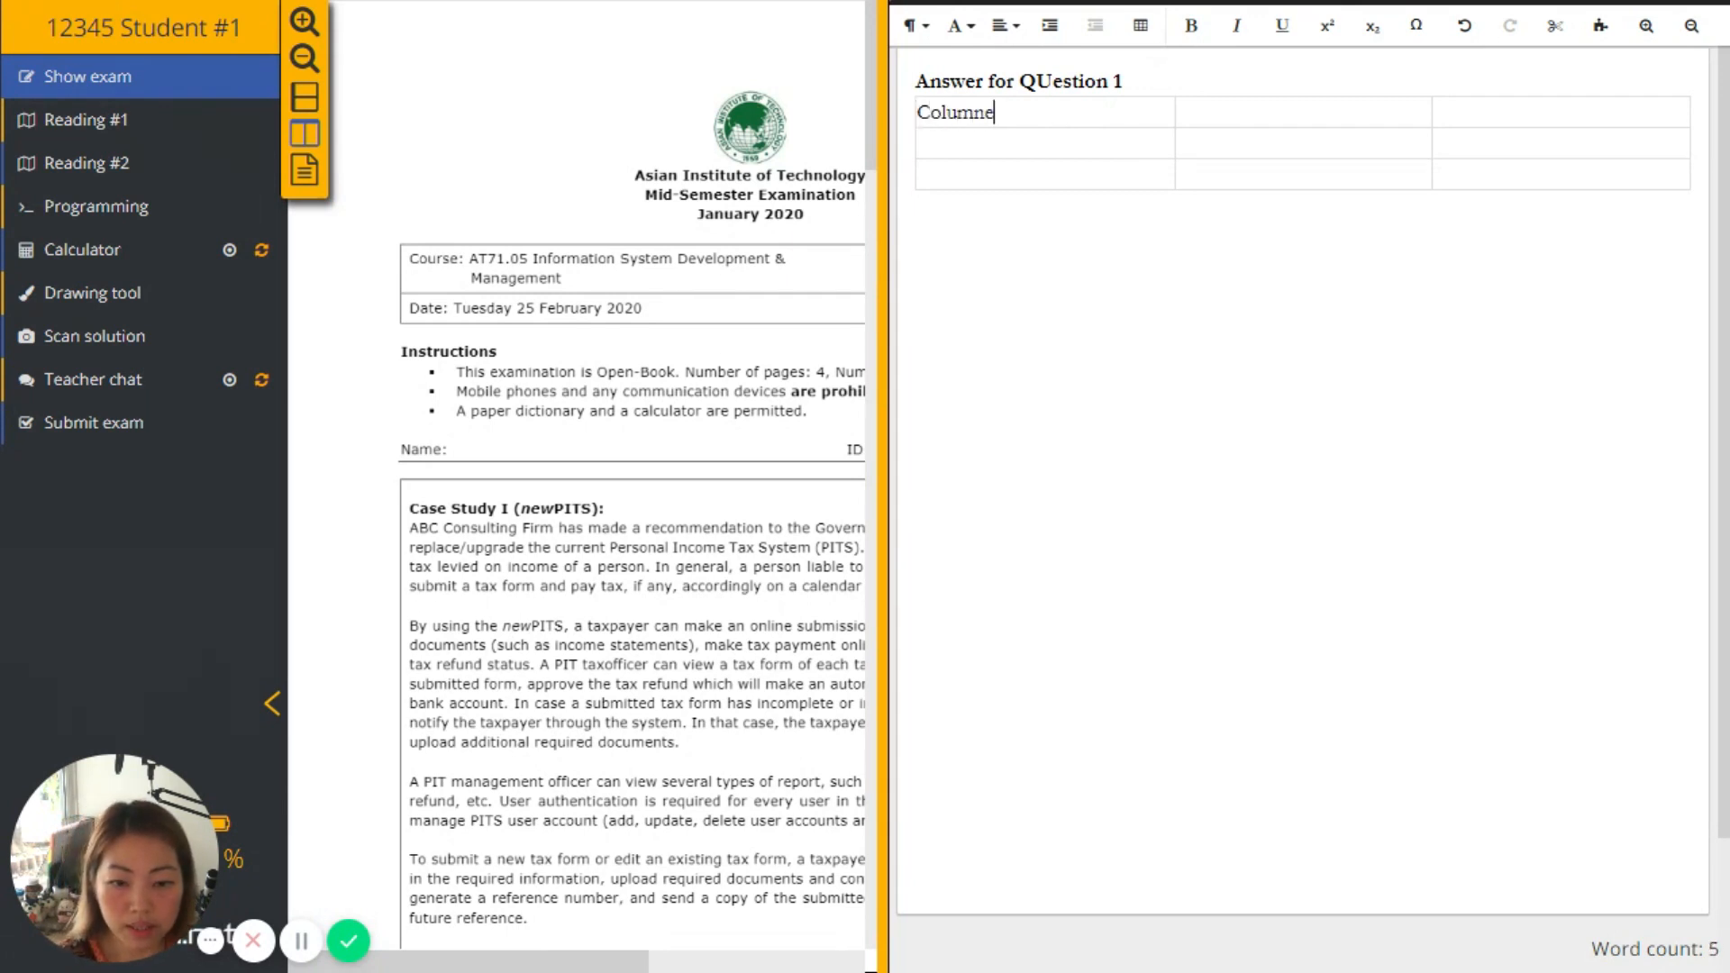
type("Column2")
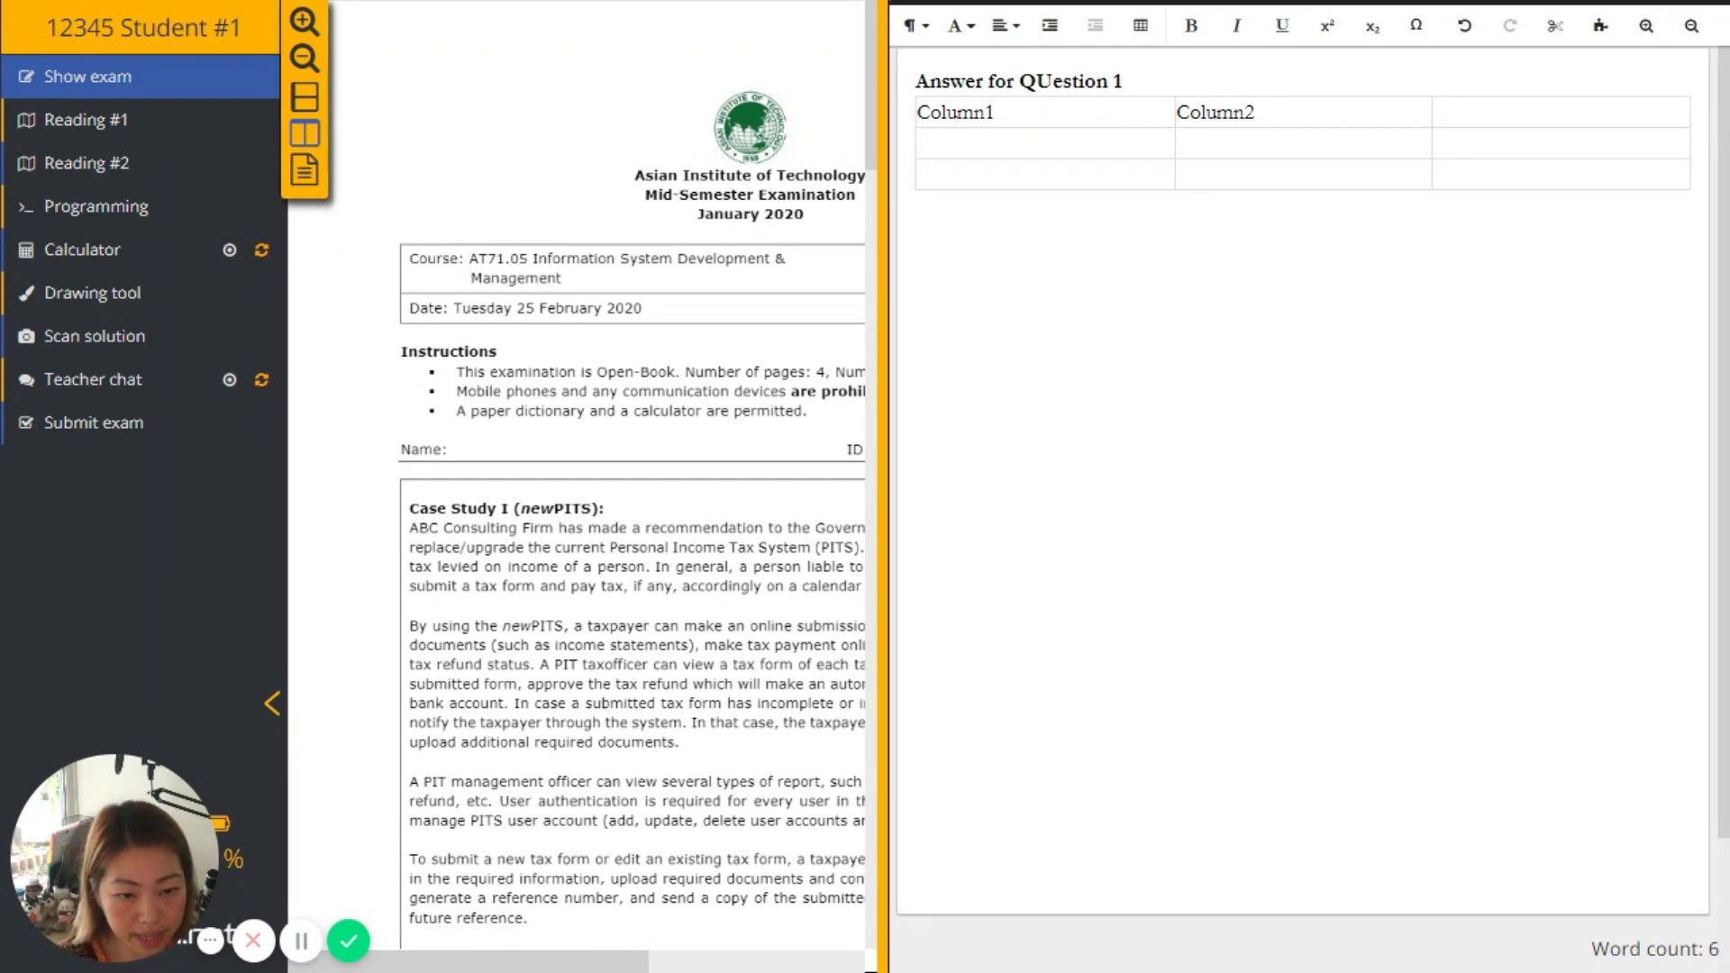
type("Column3")
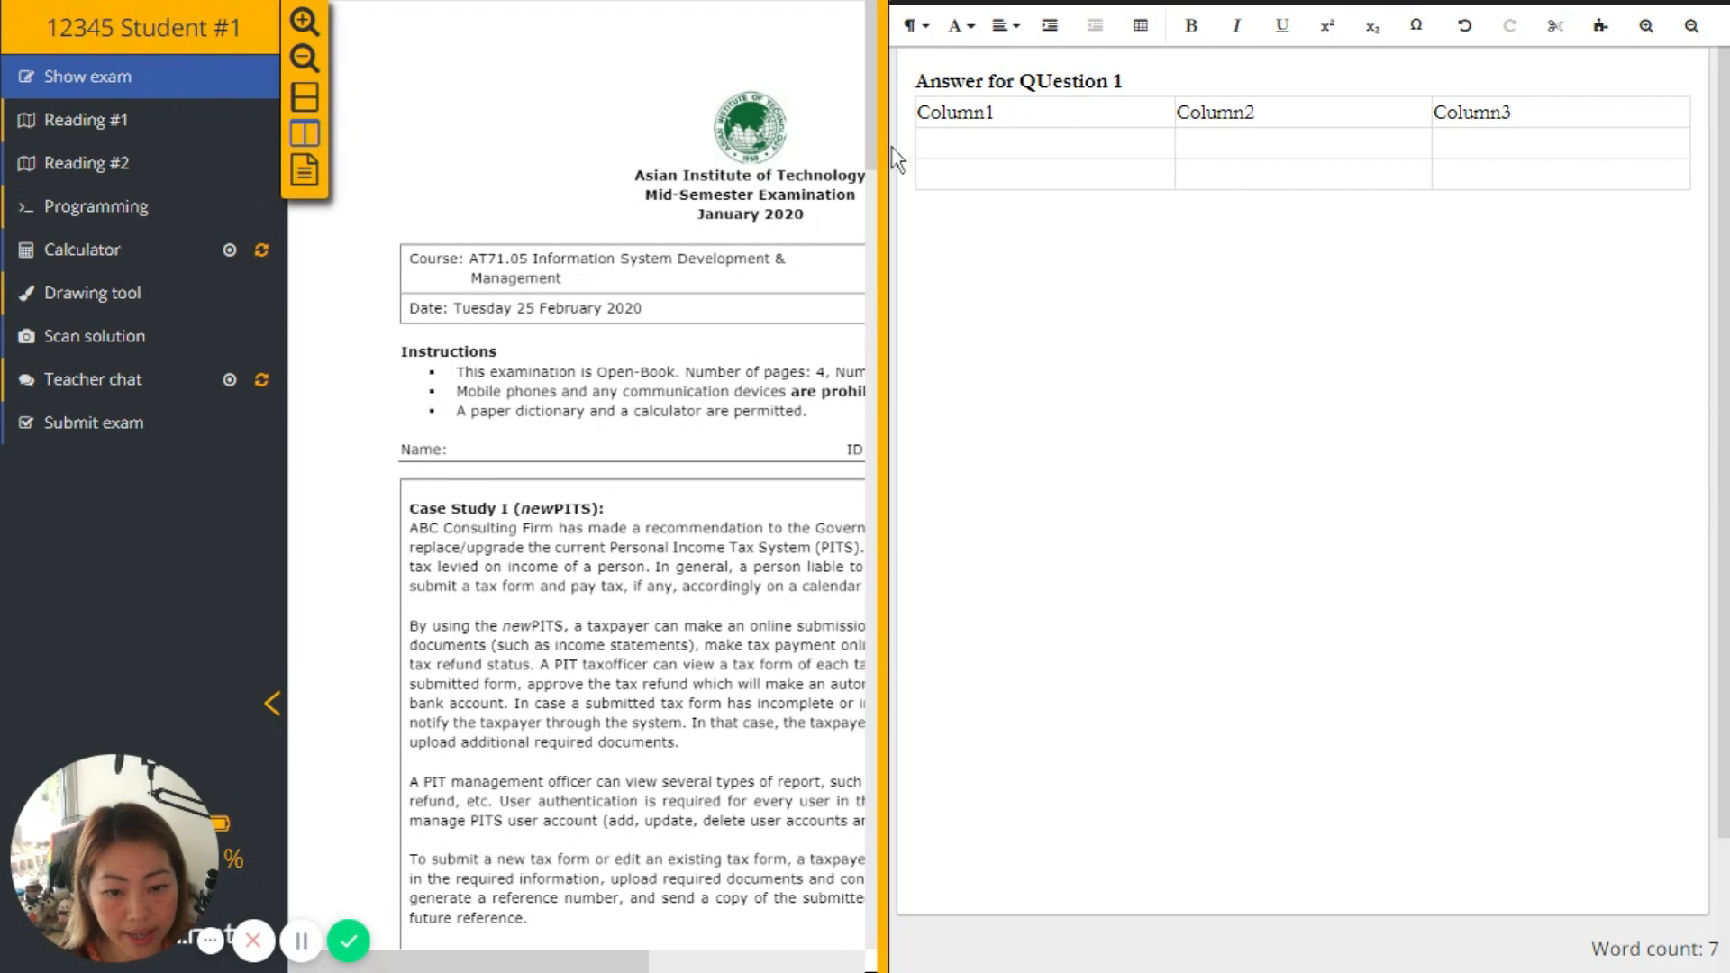
type("123")
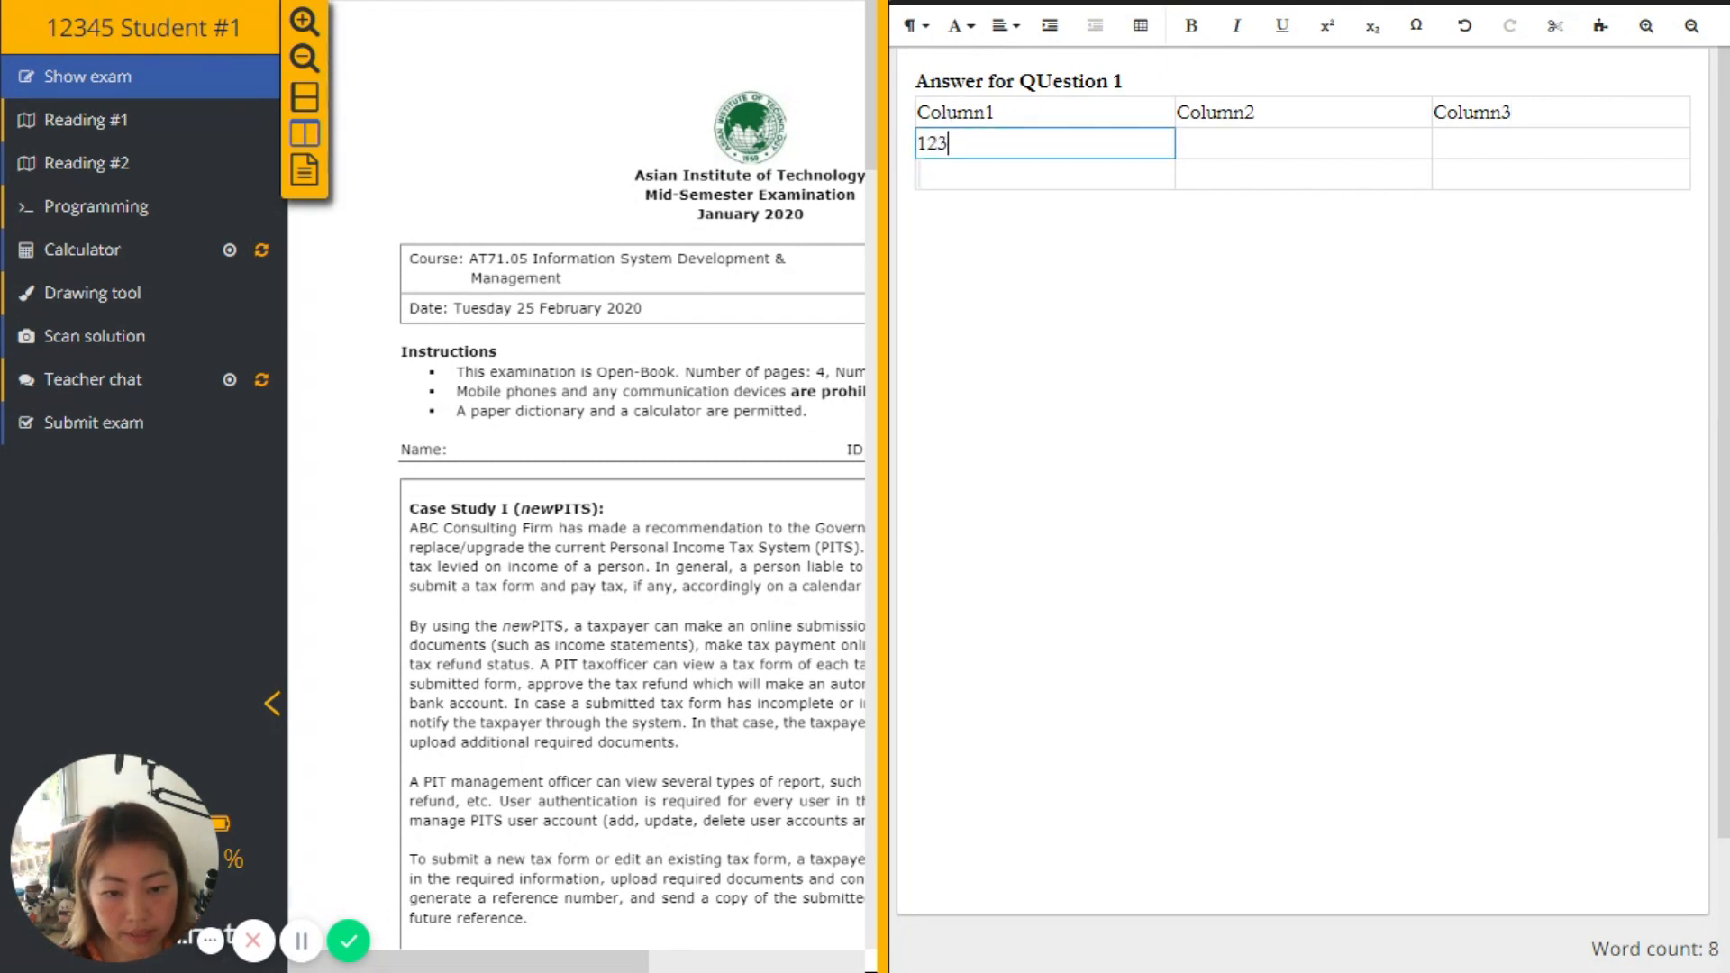
type("3")
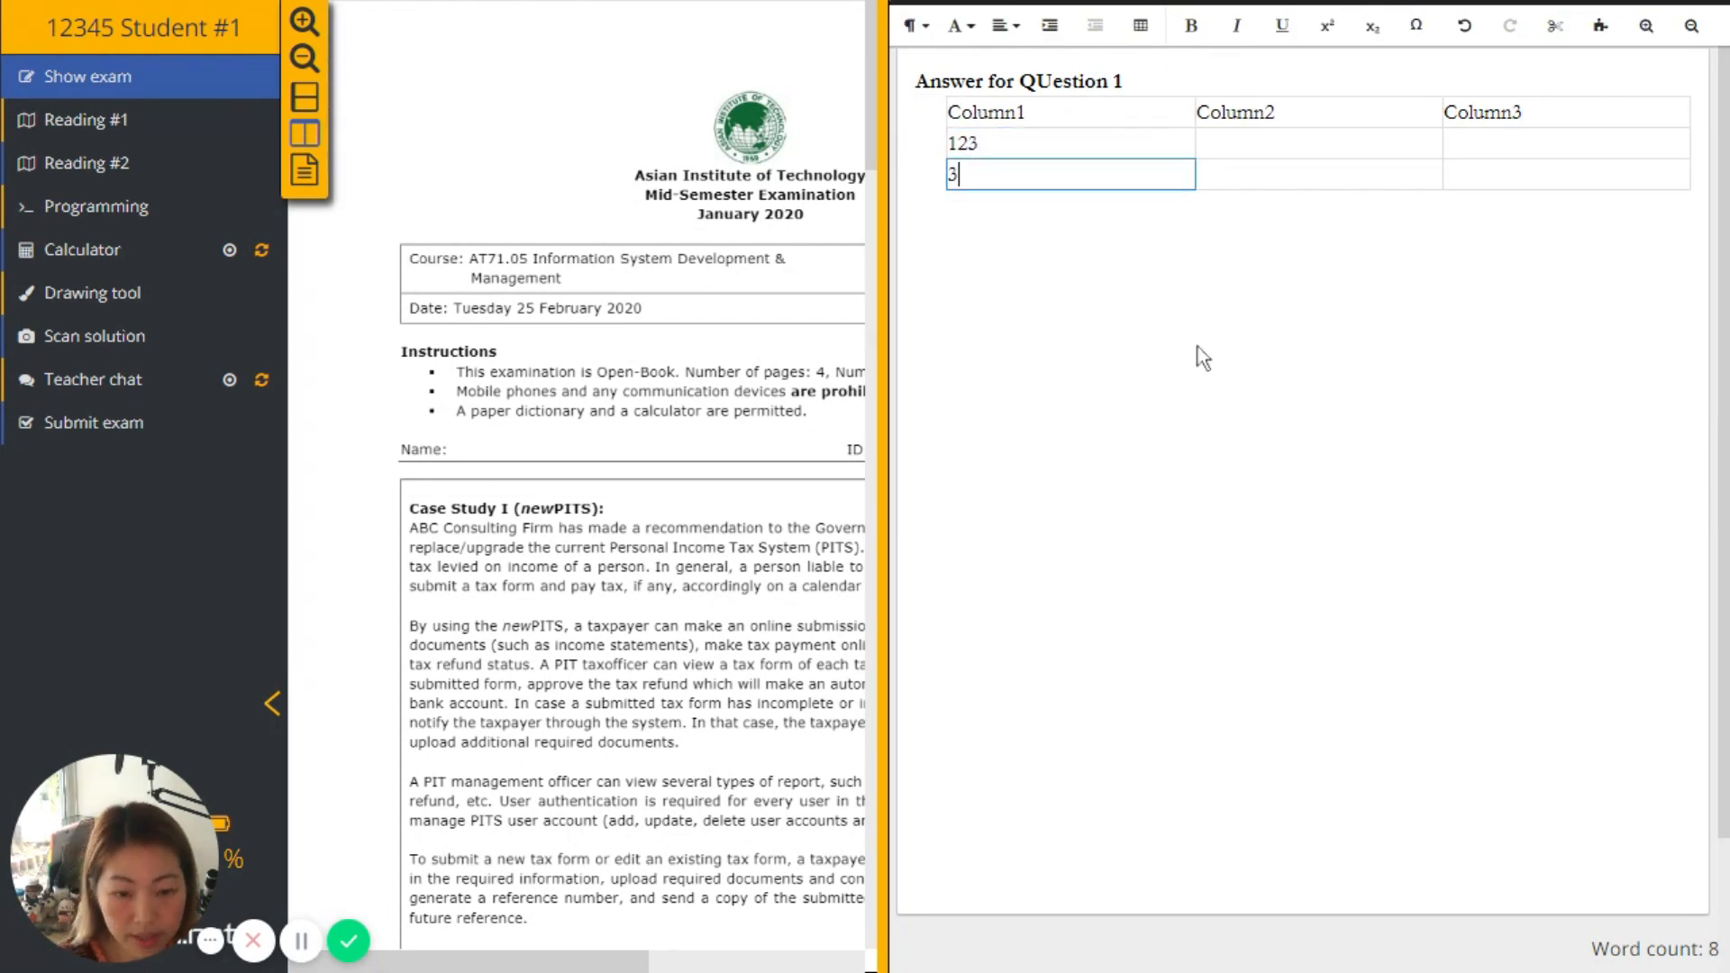
type("45")
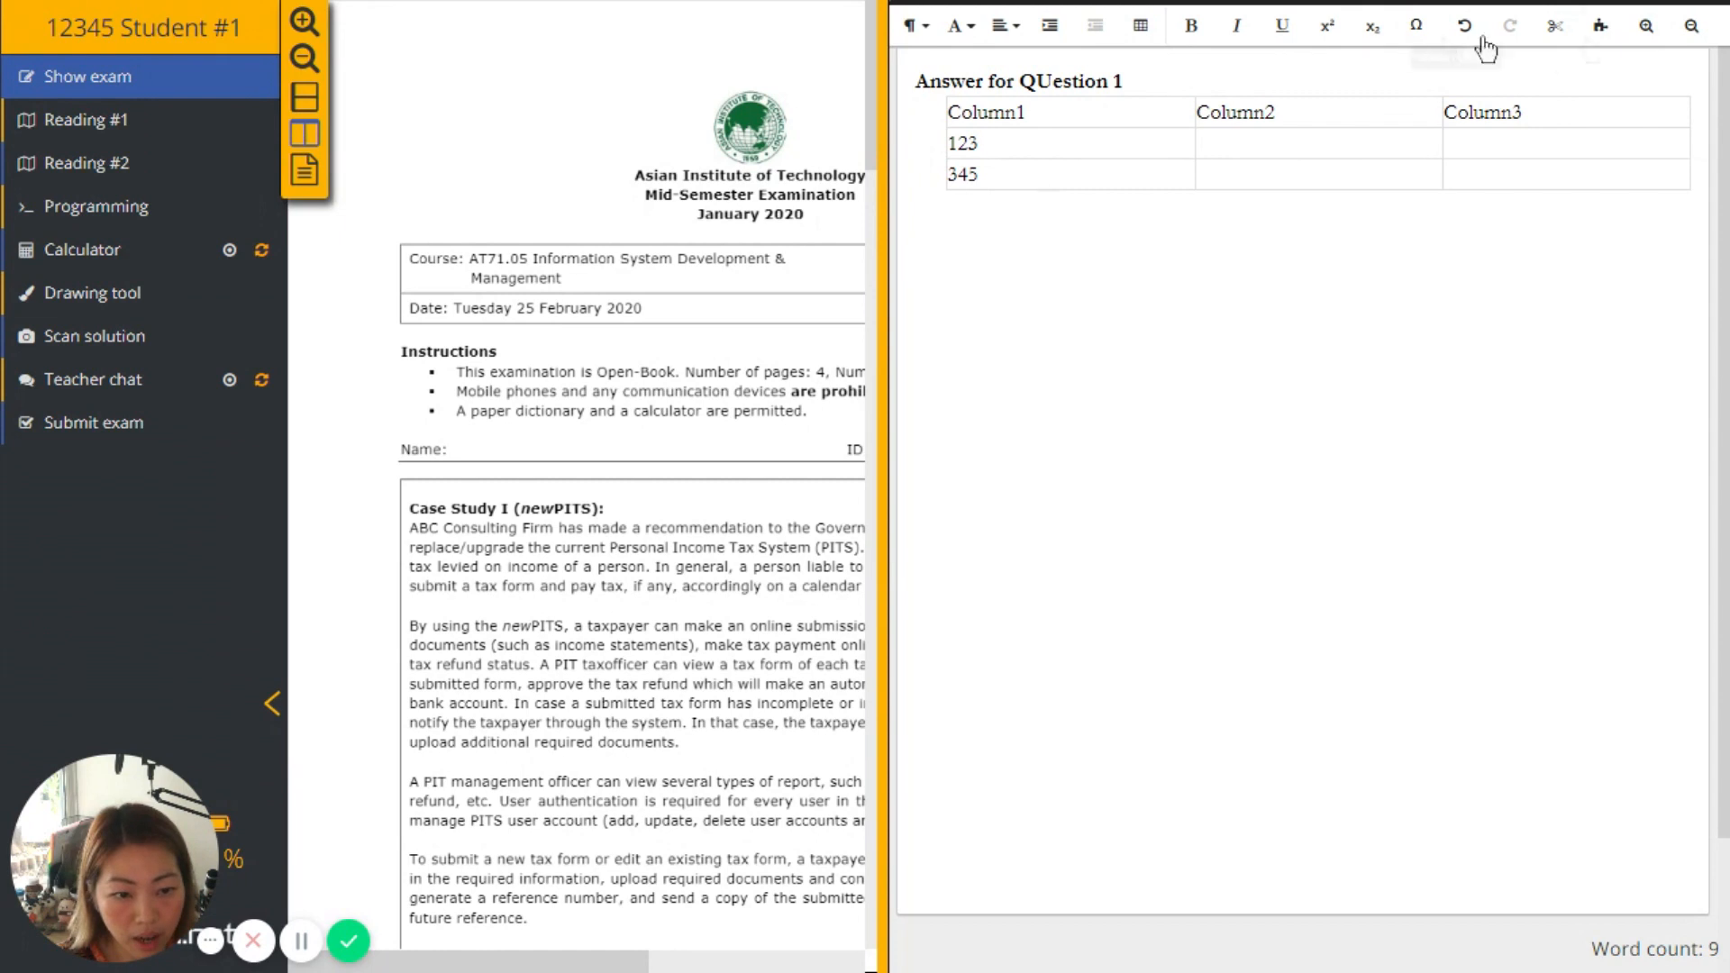
Indent the table and type 'adf' below it.
left_click(1100, 287)
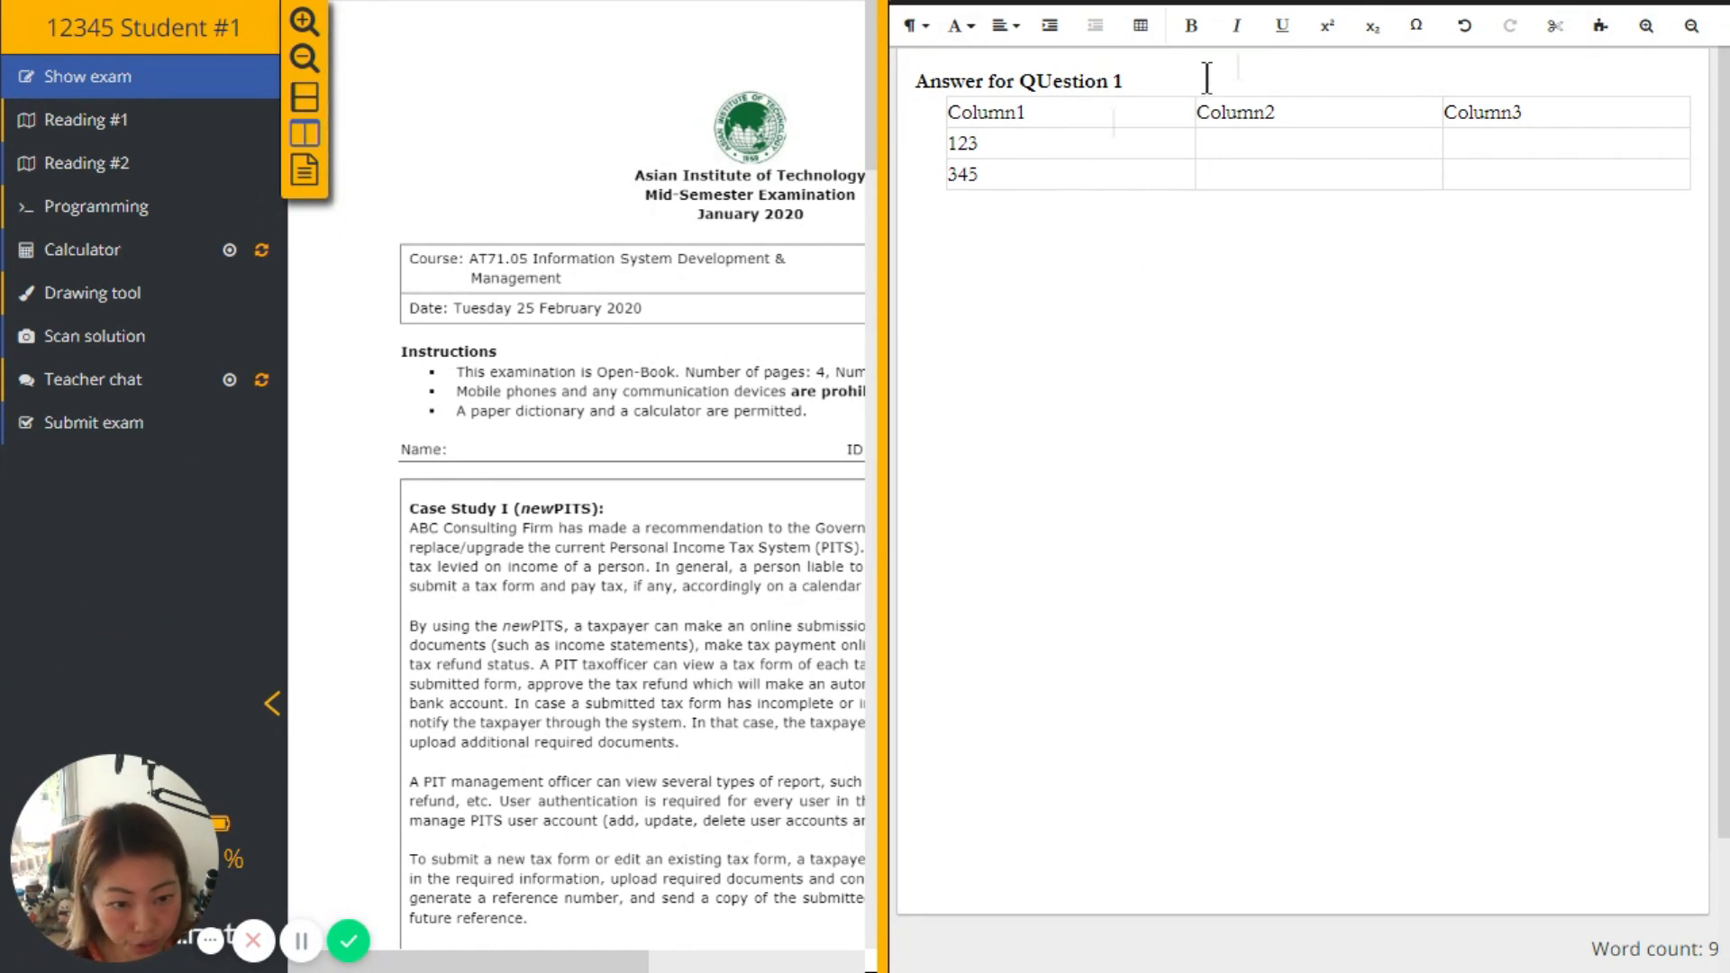
mouse_move(1047, 25)
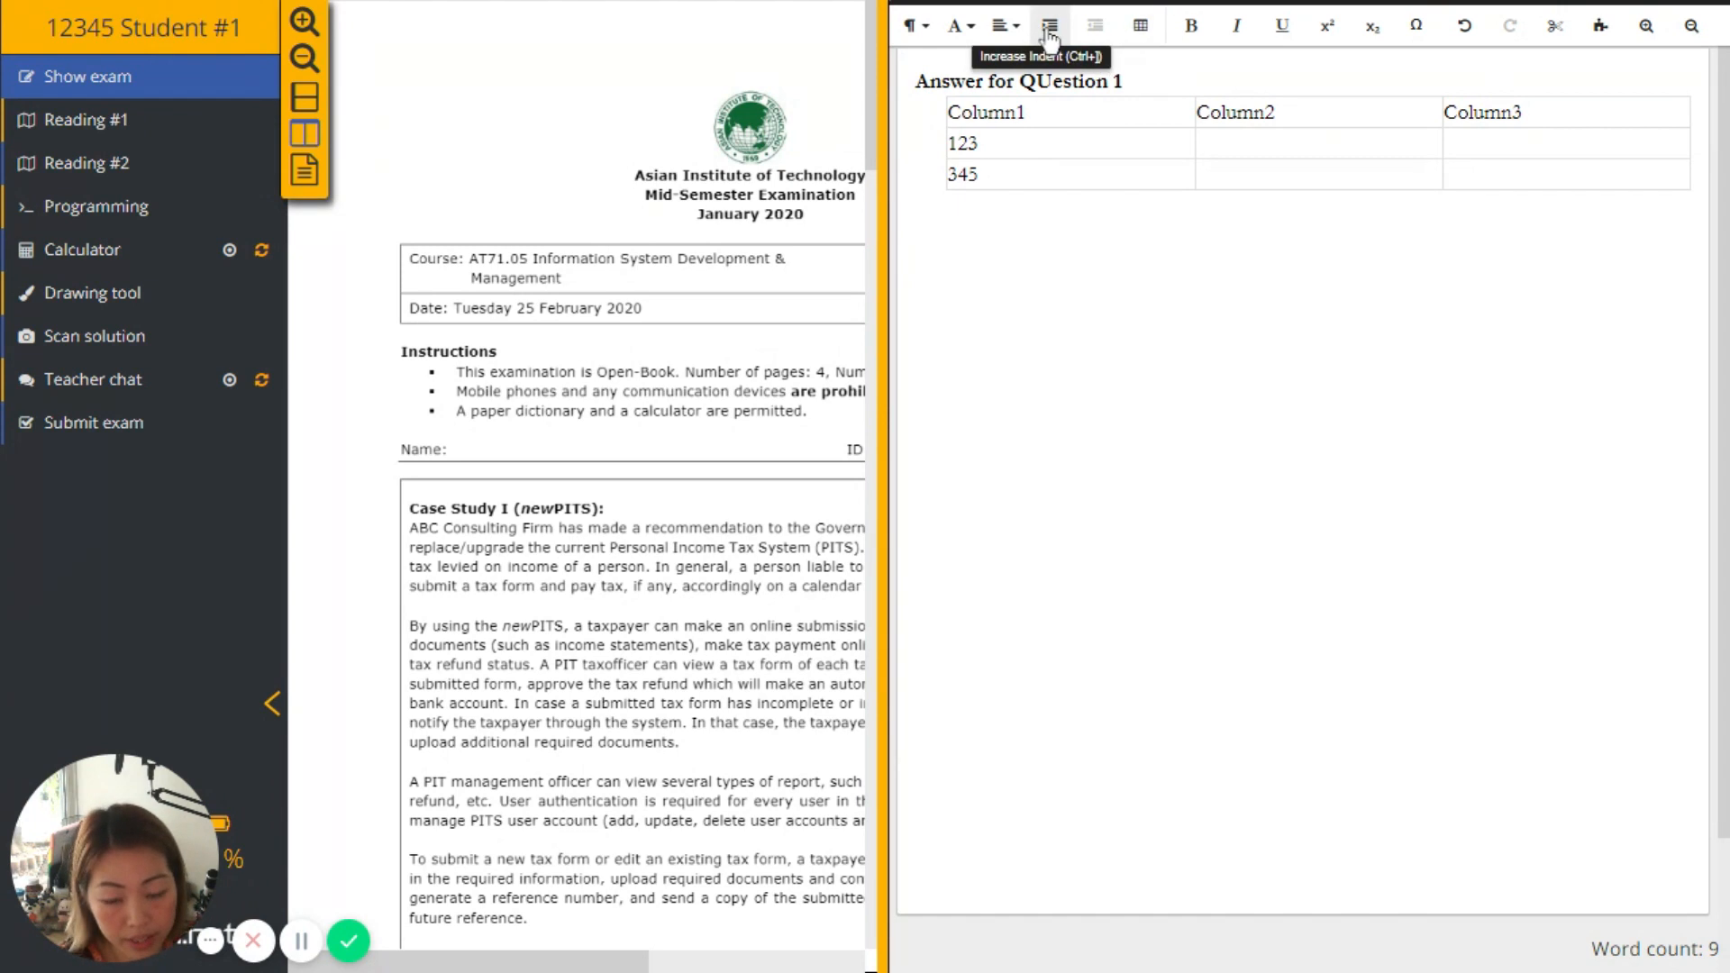
type("adf")
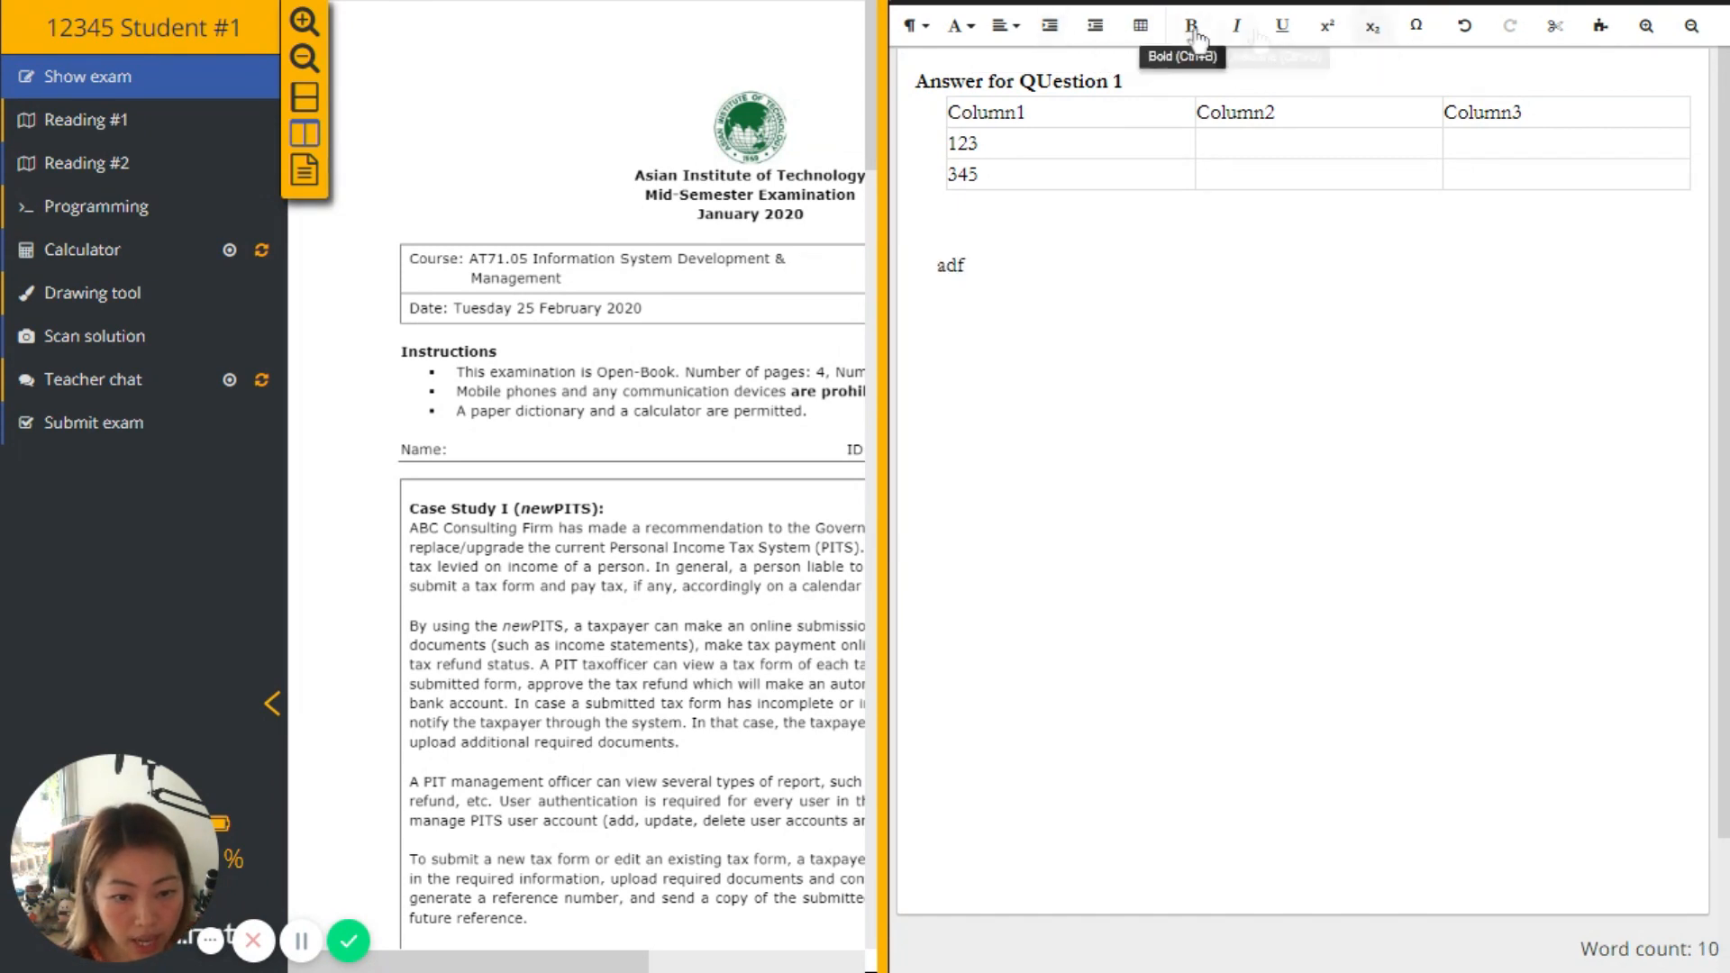
left_click(998, 24)
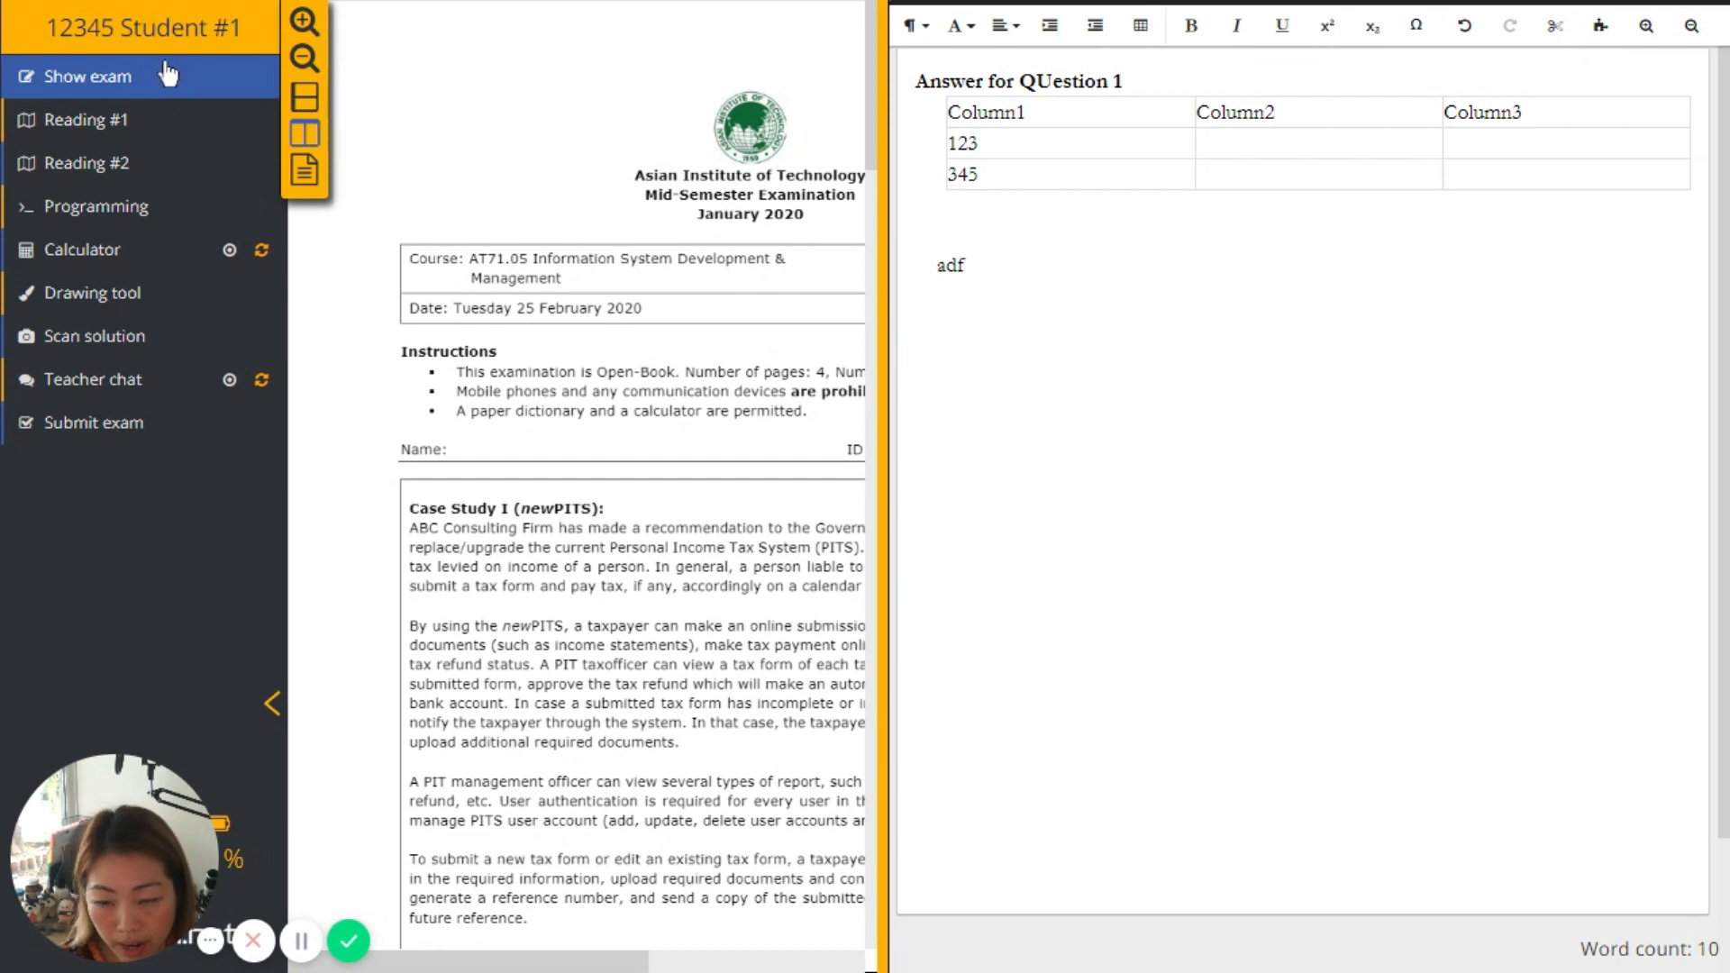
mouse_move(367, 6)
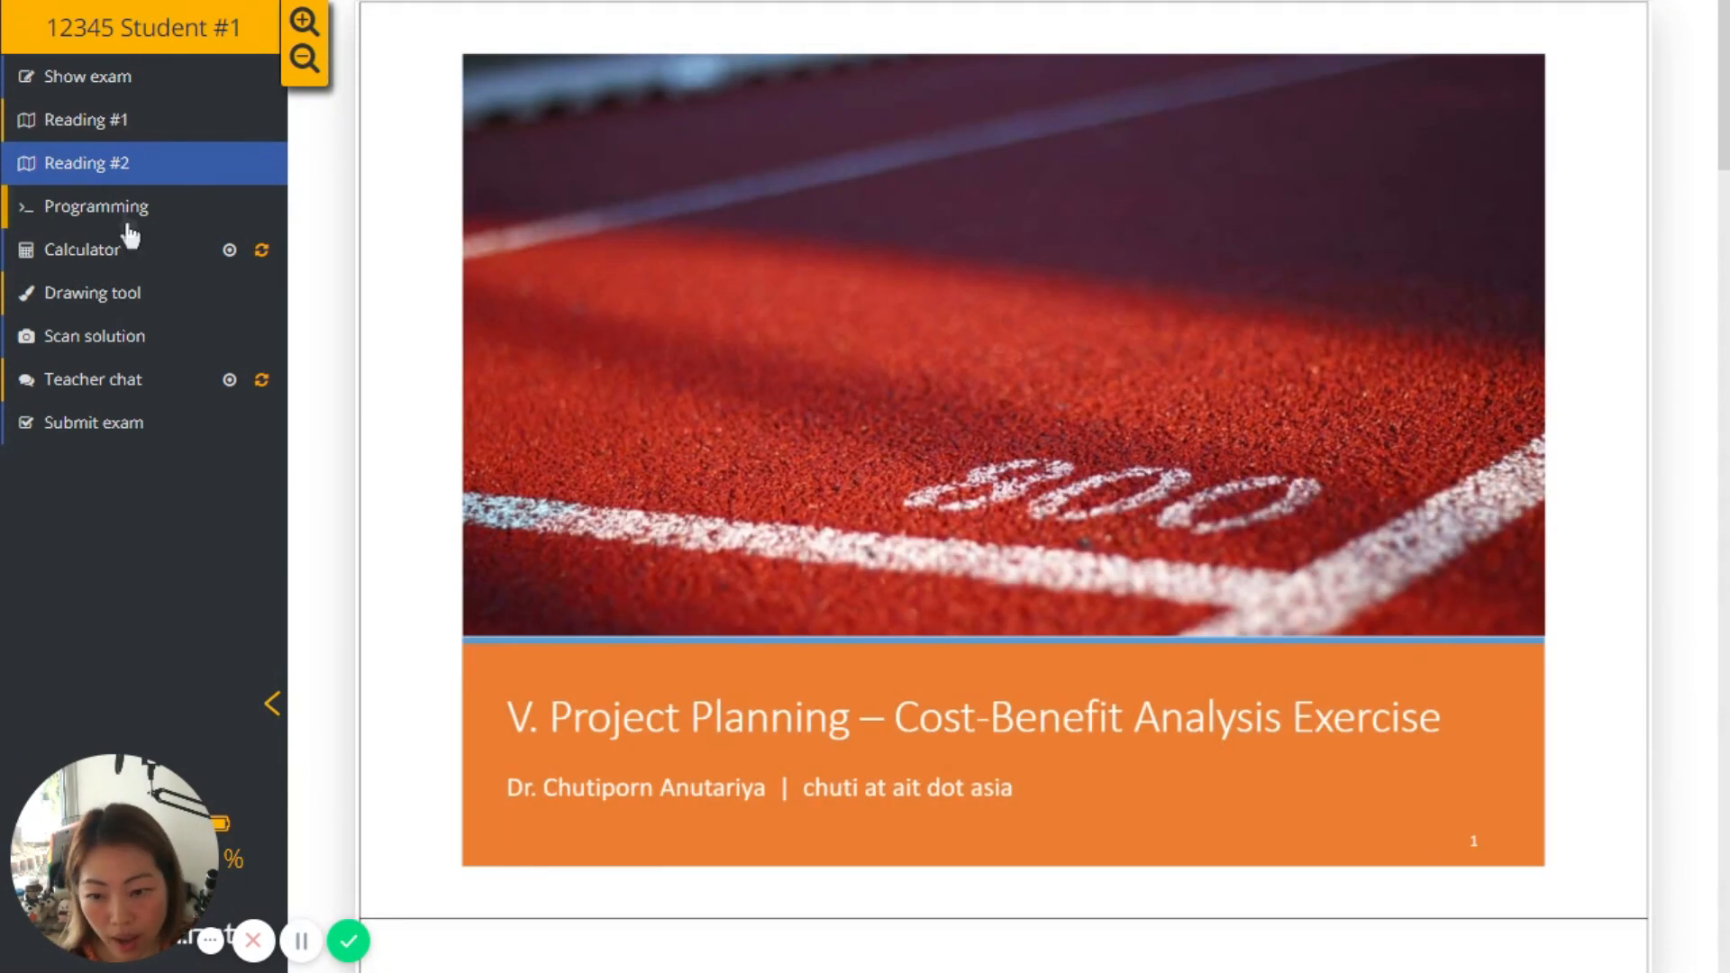
mouse_move(97, 207)
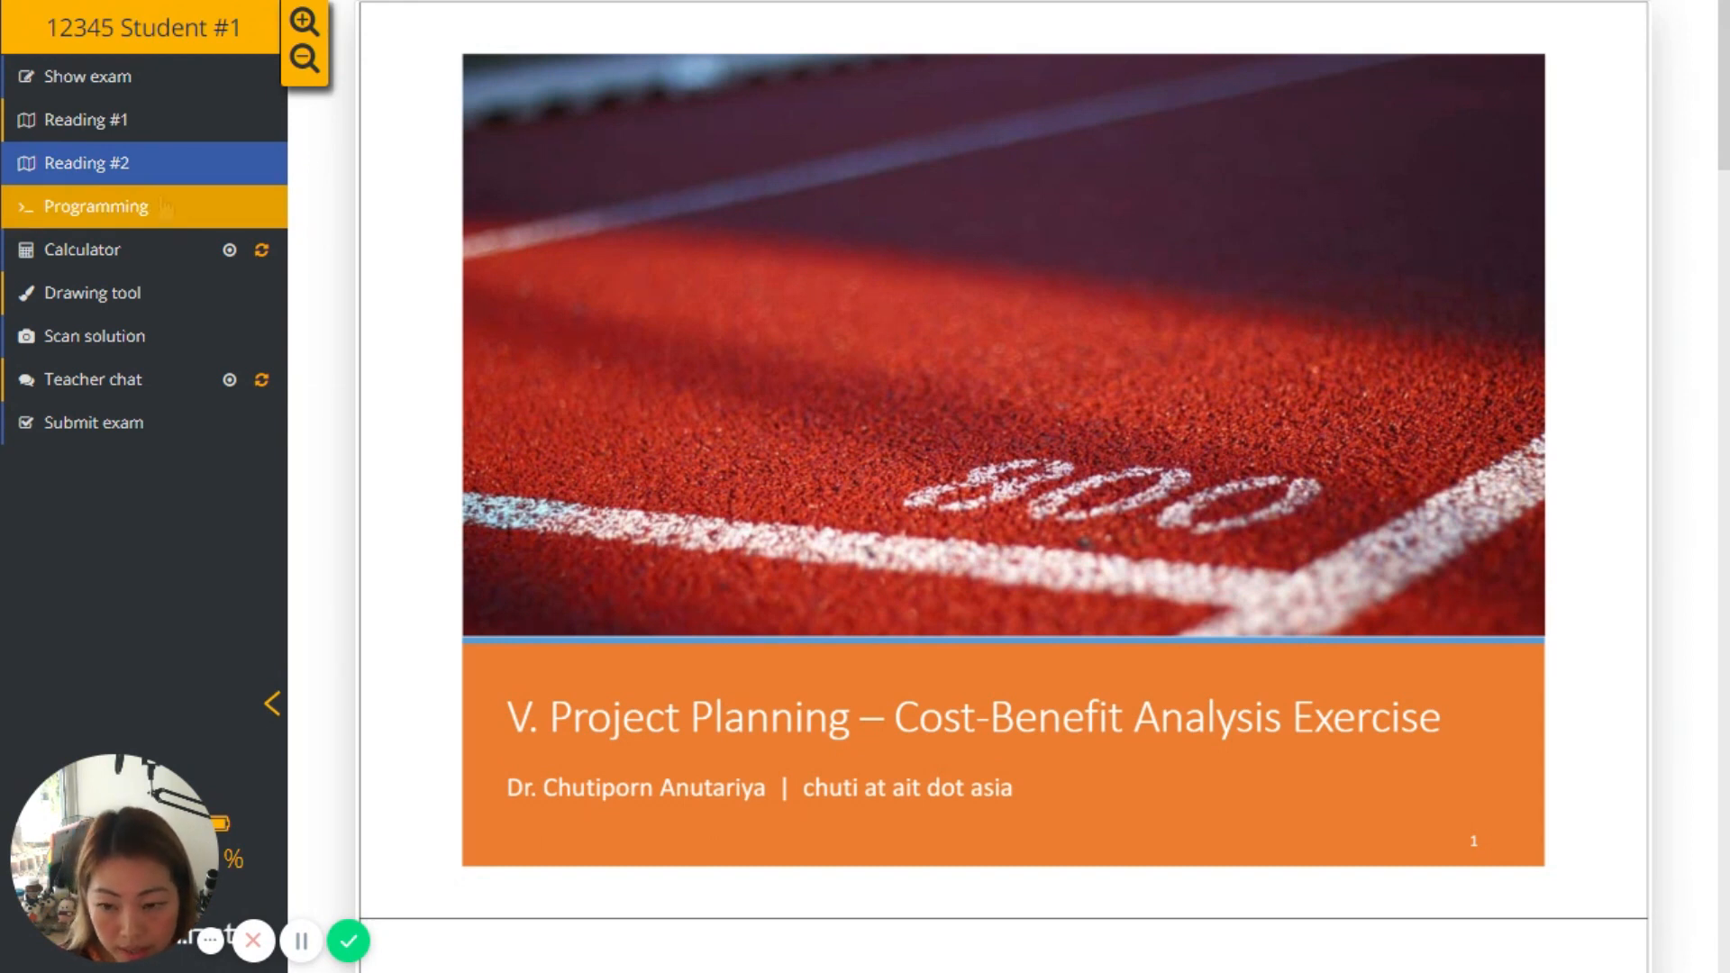
Open the drawing canvas and sketch an ellipse and a tall rectangle.
left_click(96, 206)
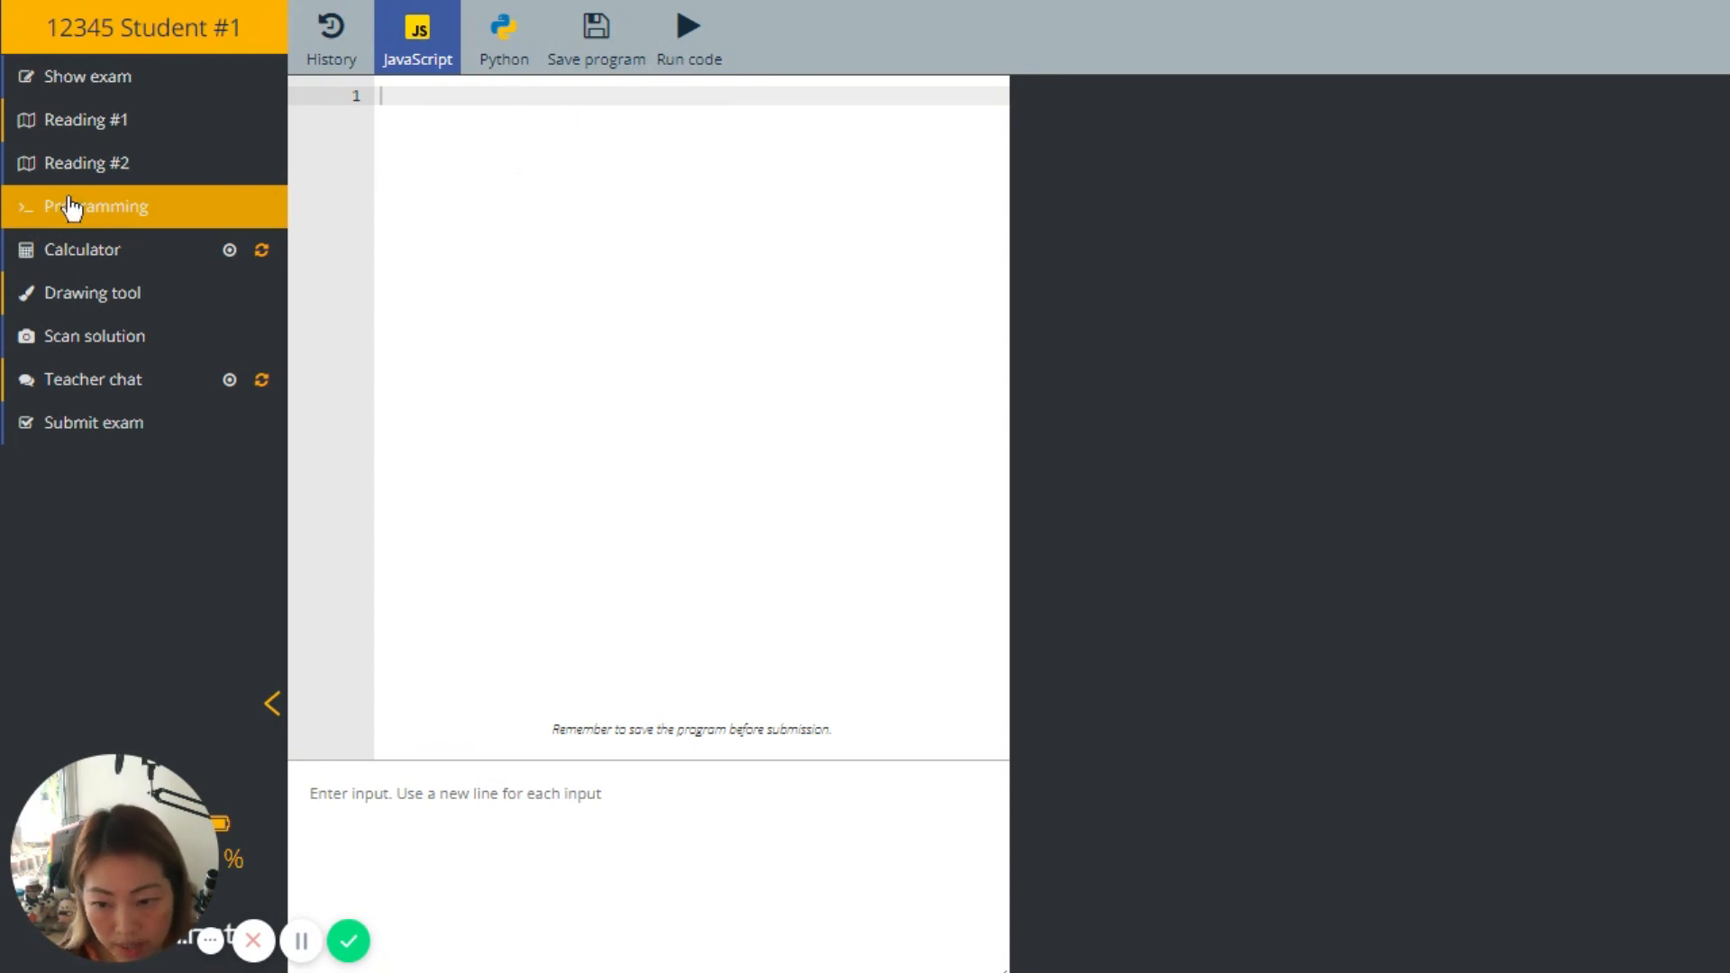
mouse_move(89, 215)
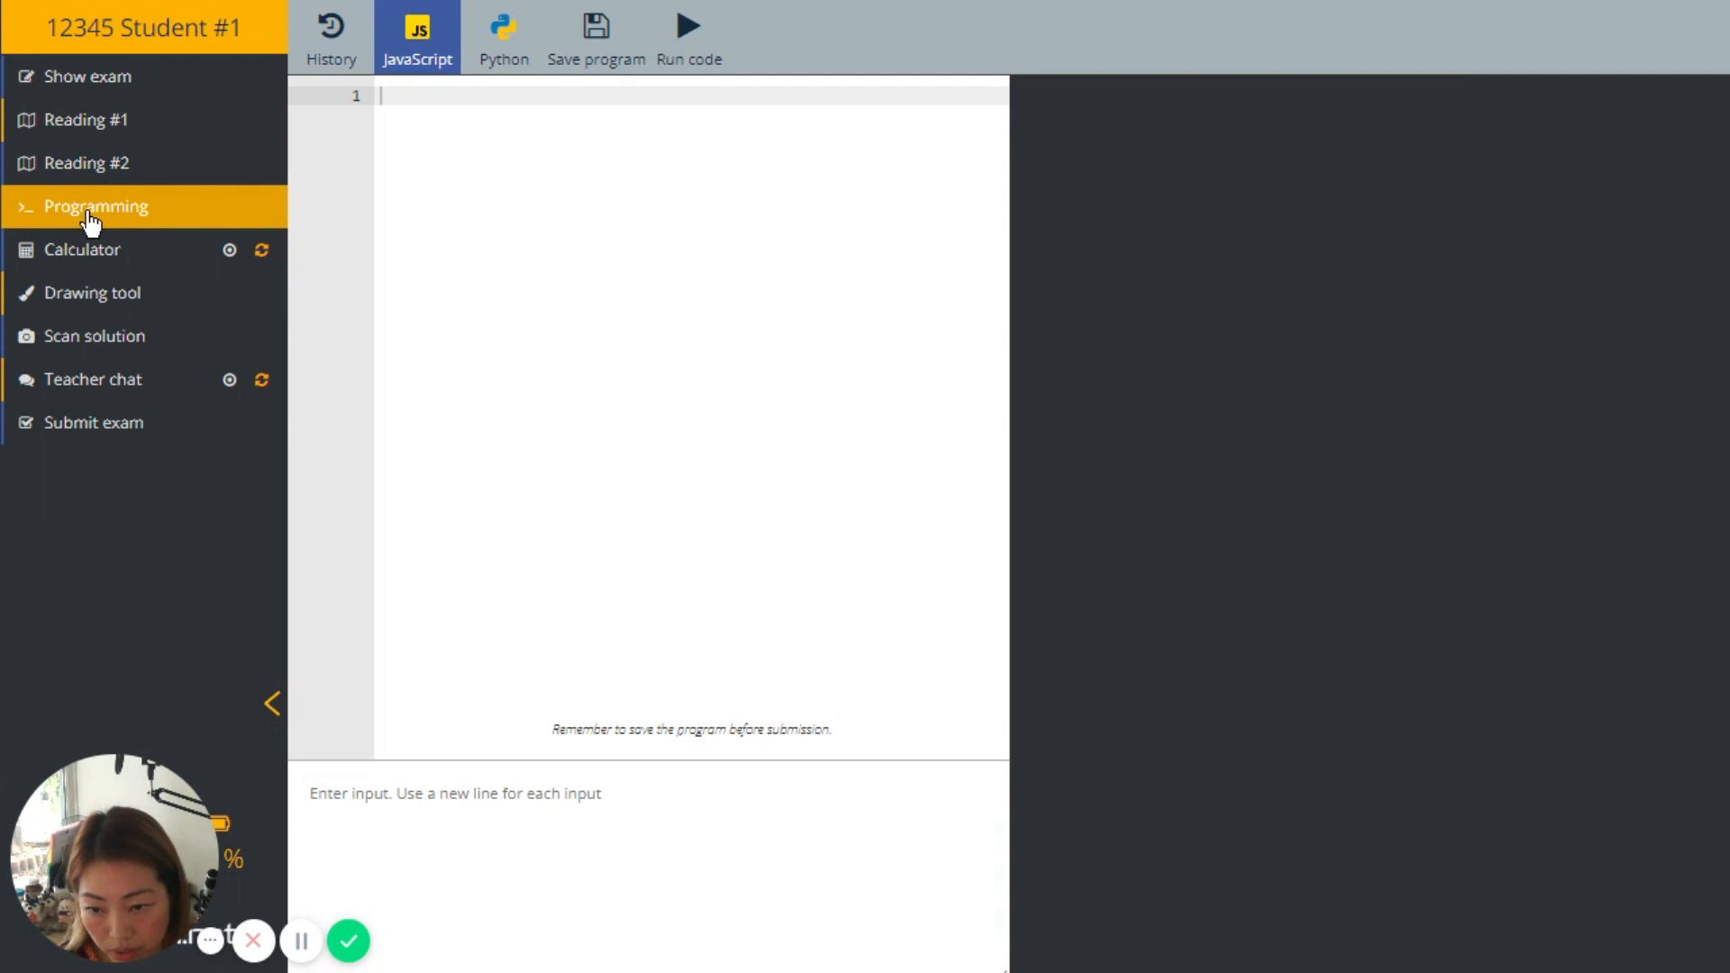
left_click(83, 250)
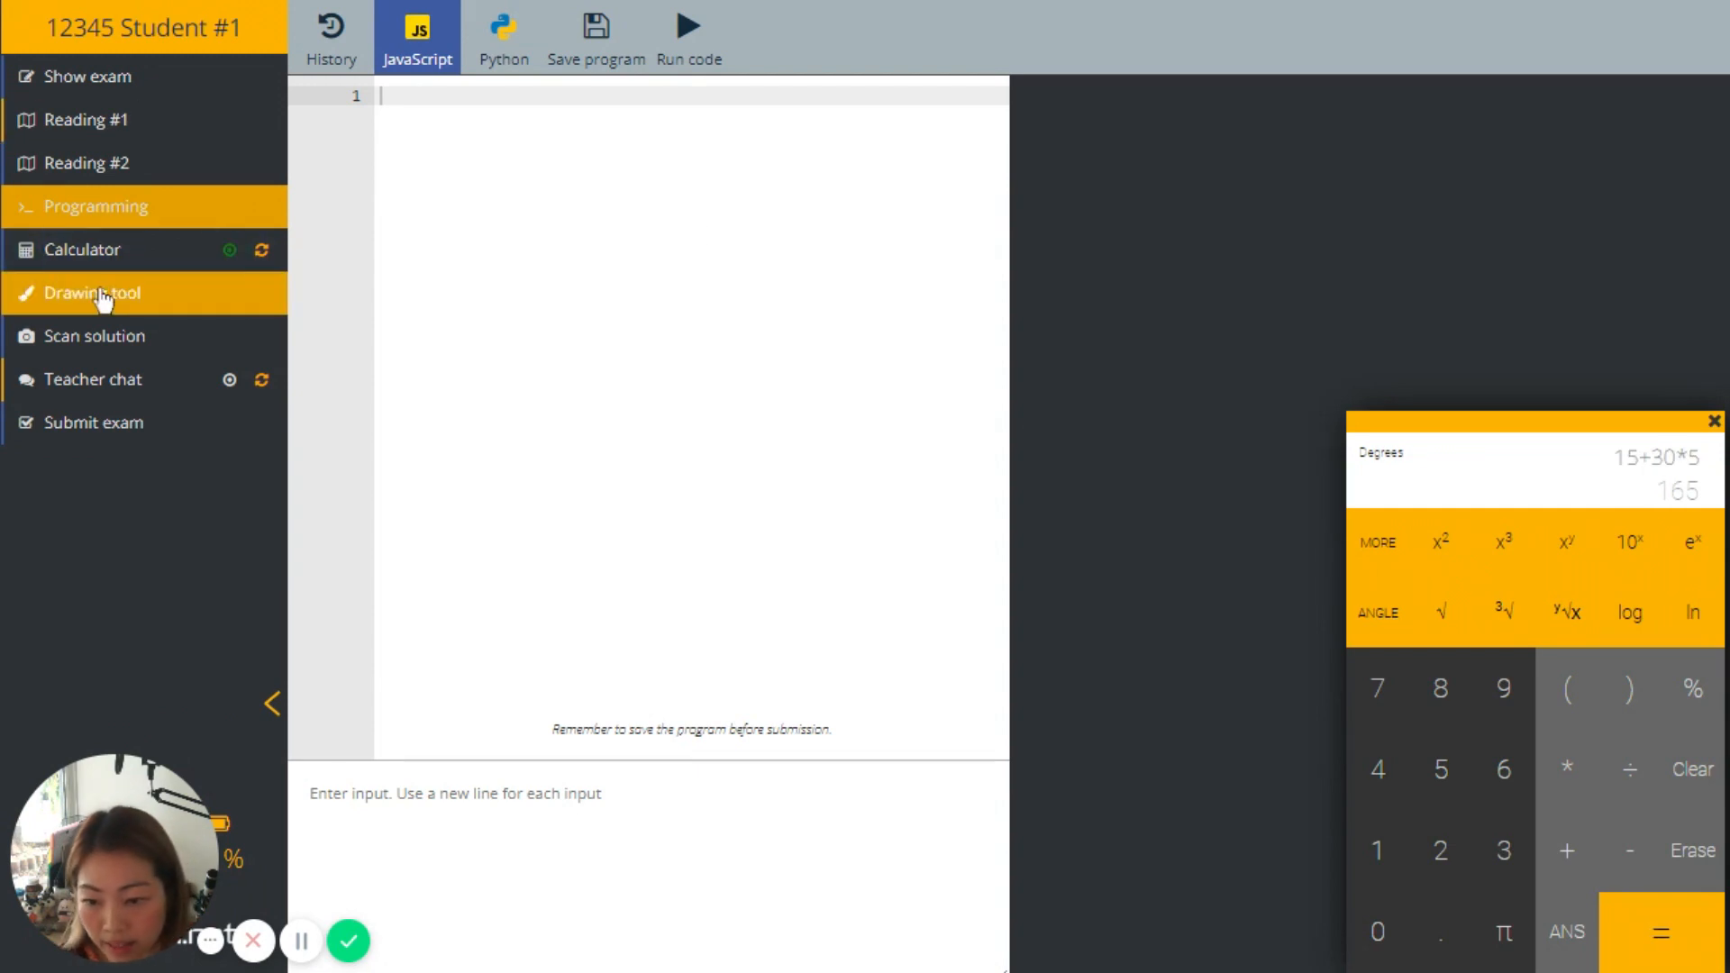
left_click(92, 292)
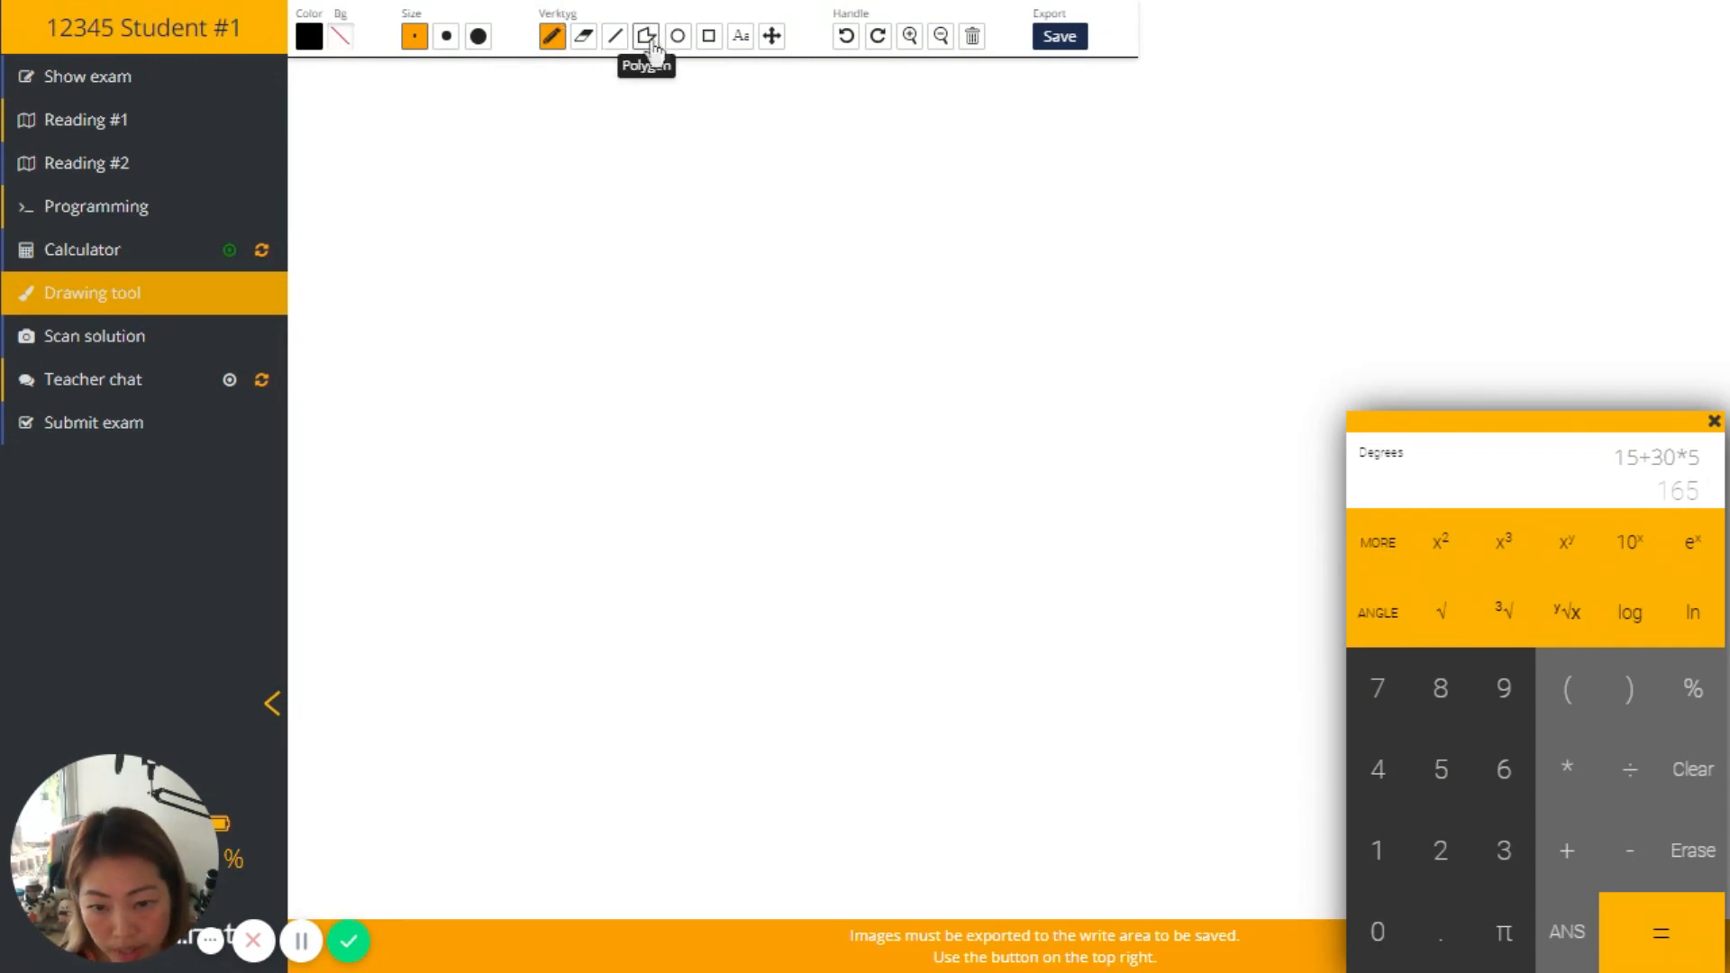
left_click(678, 36)
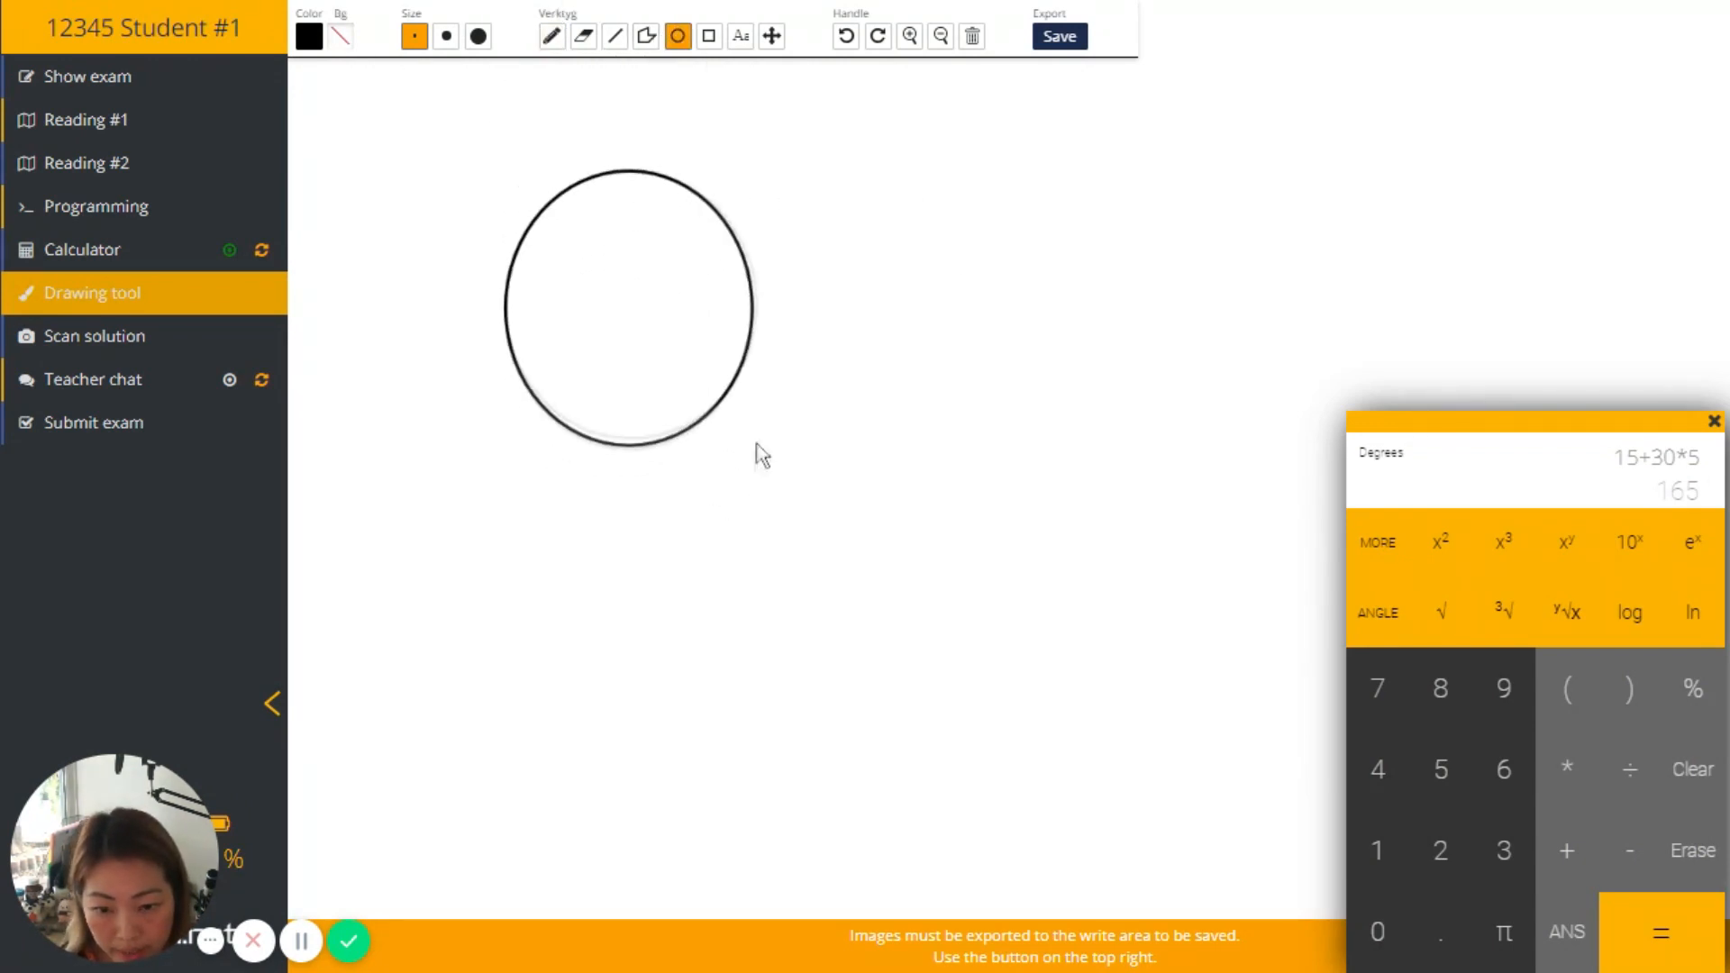
left_click(709, 36)
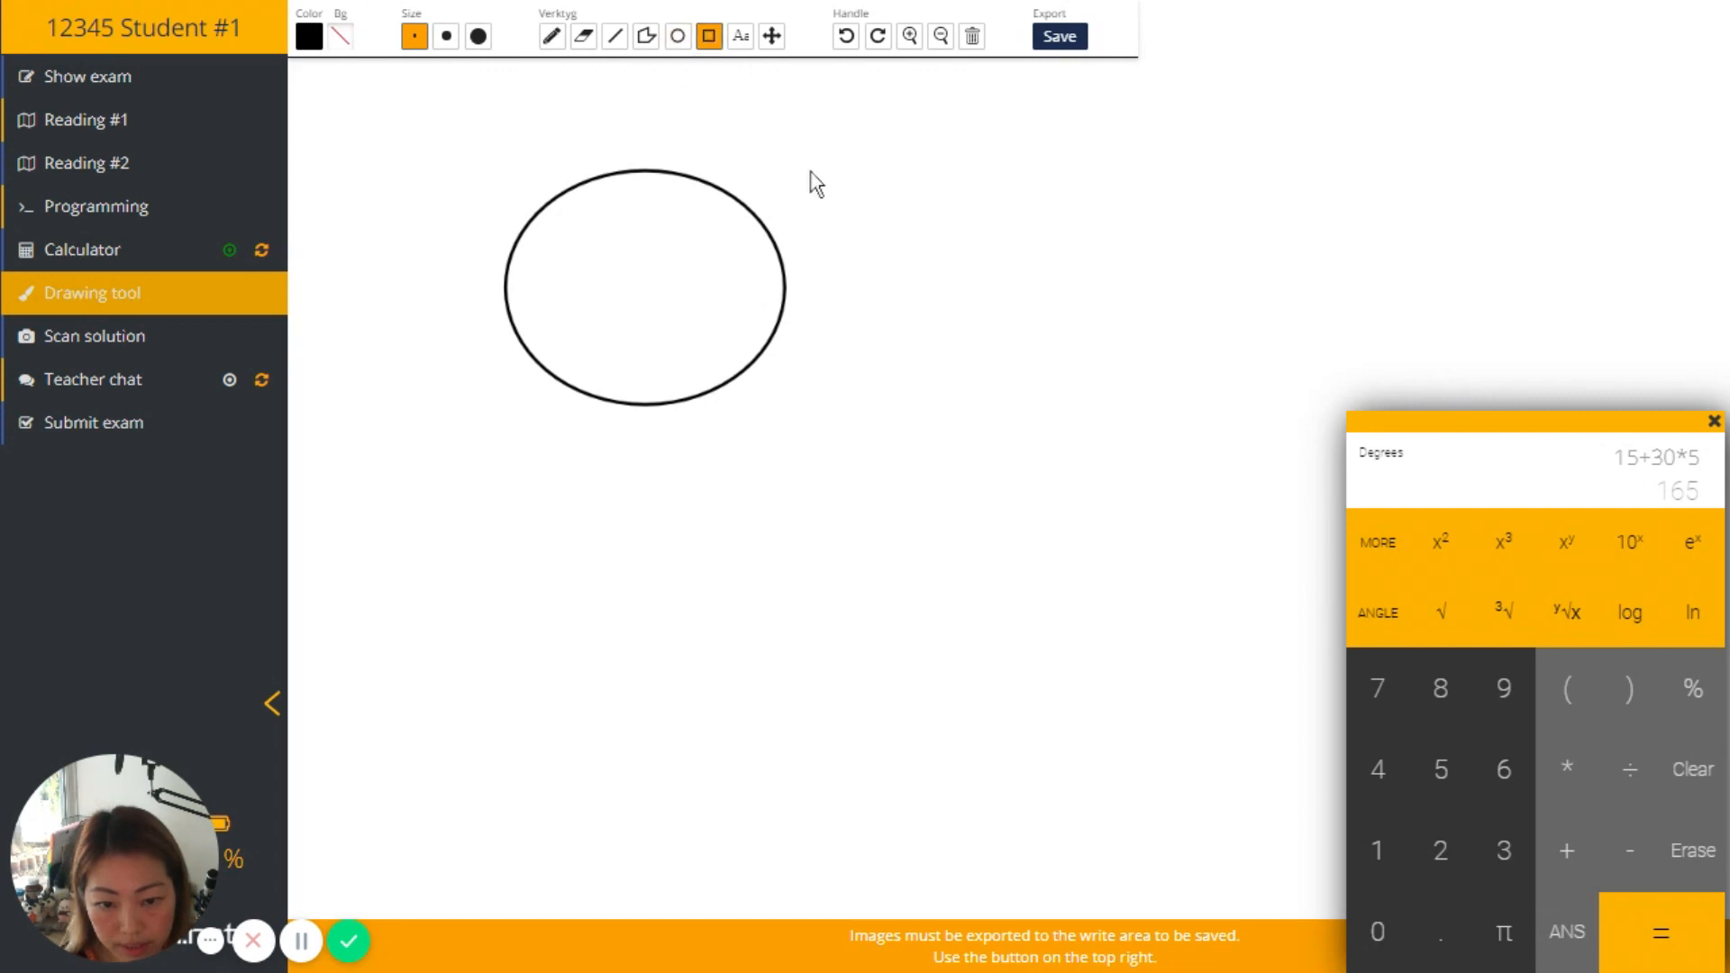
left_click_drag(811, 168, 997, 446)
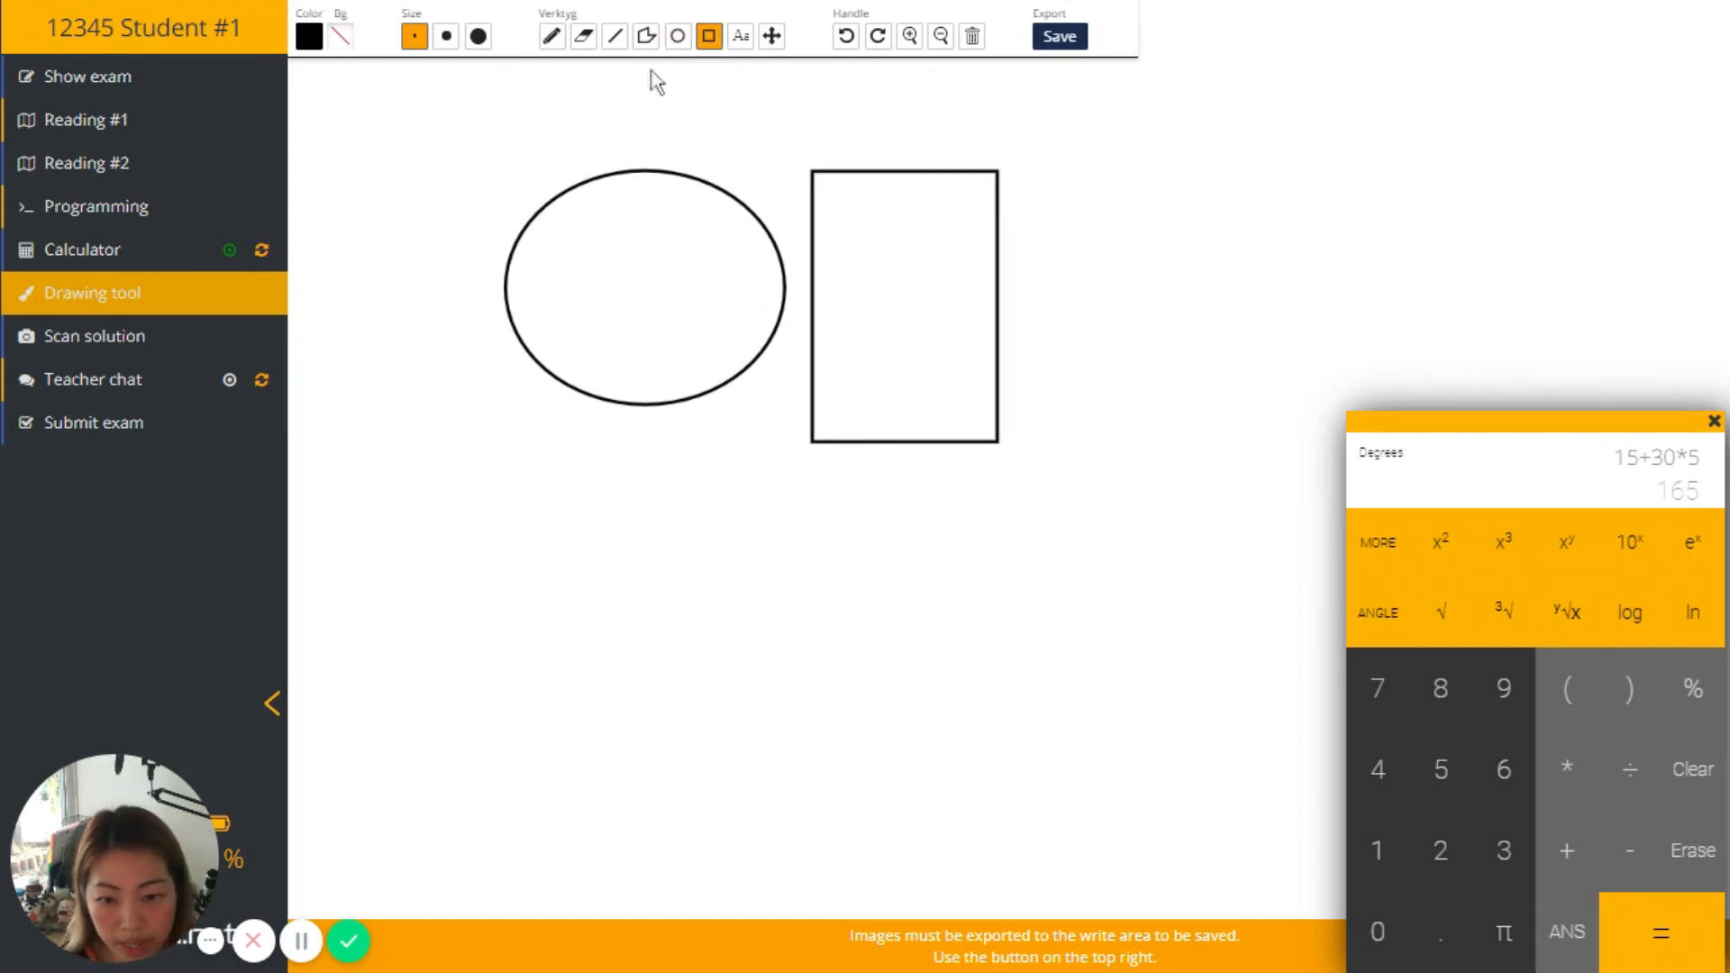
Add 'System 1' and 'System2' labels and a horizontal line, then export the drawing into the answer.
left_click(739, 36)
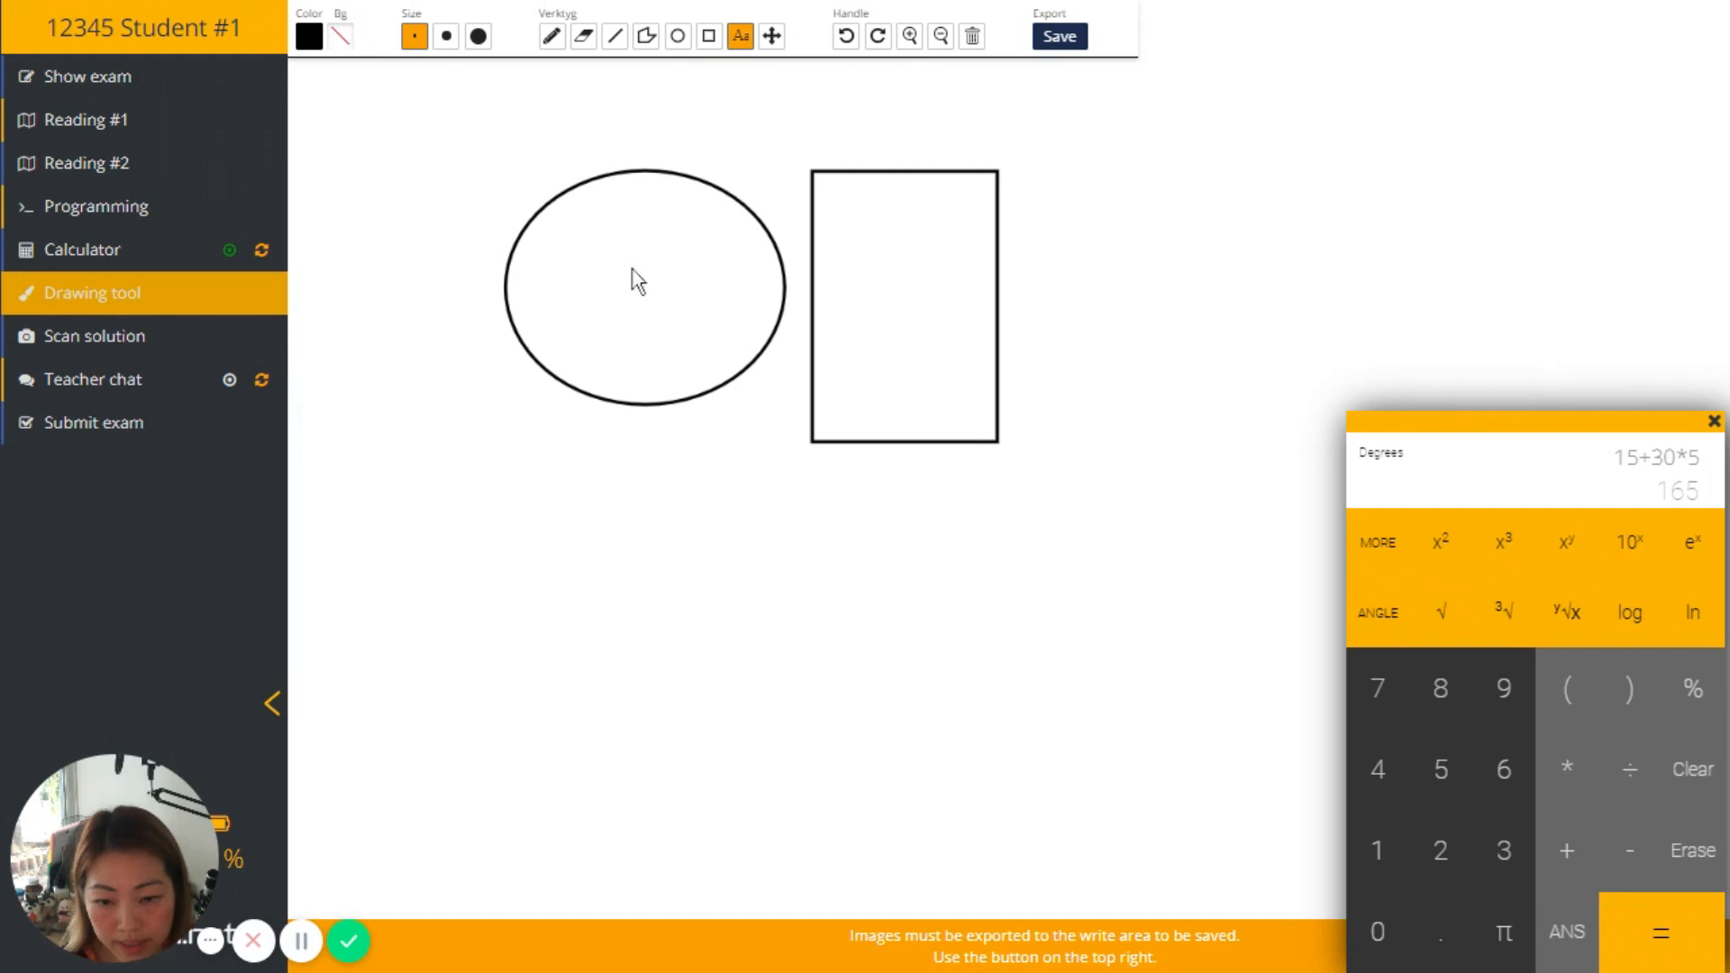
left_click(638, 278)
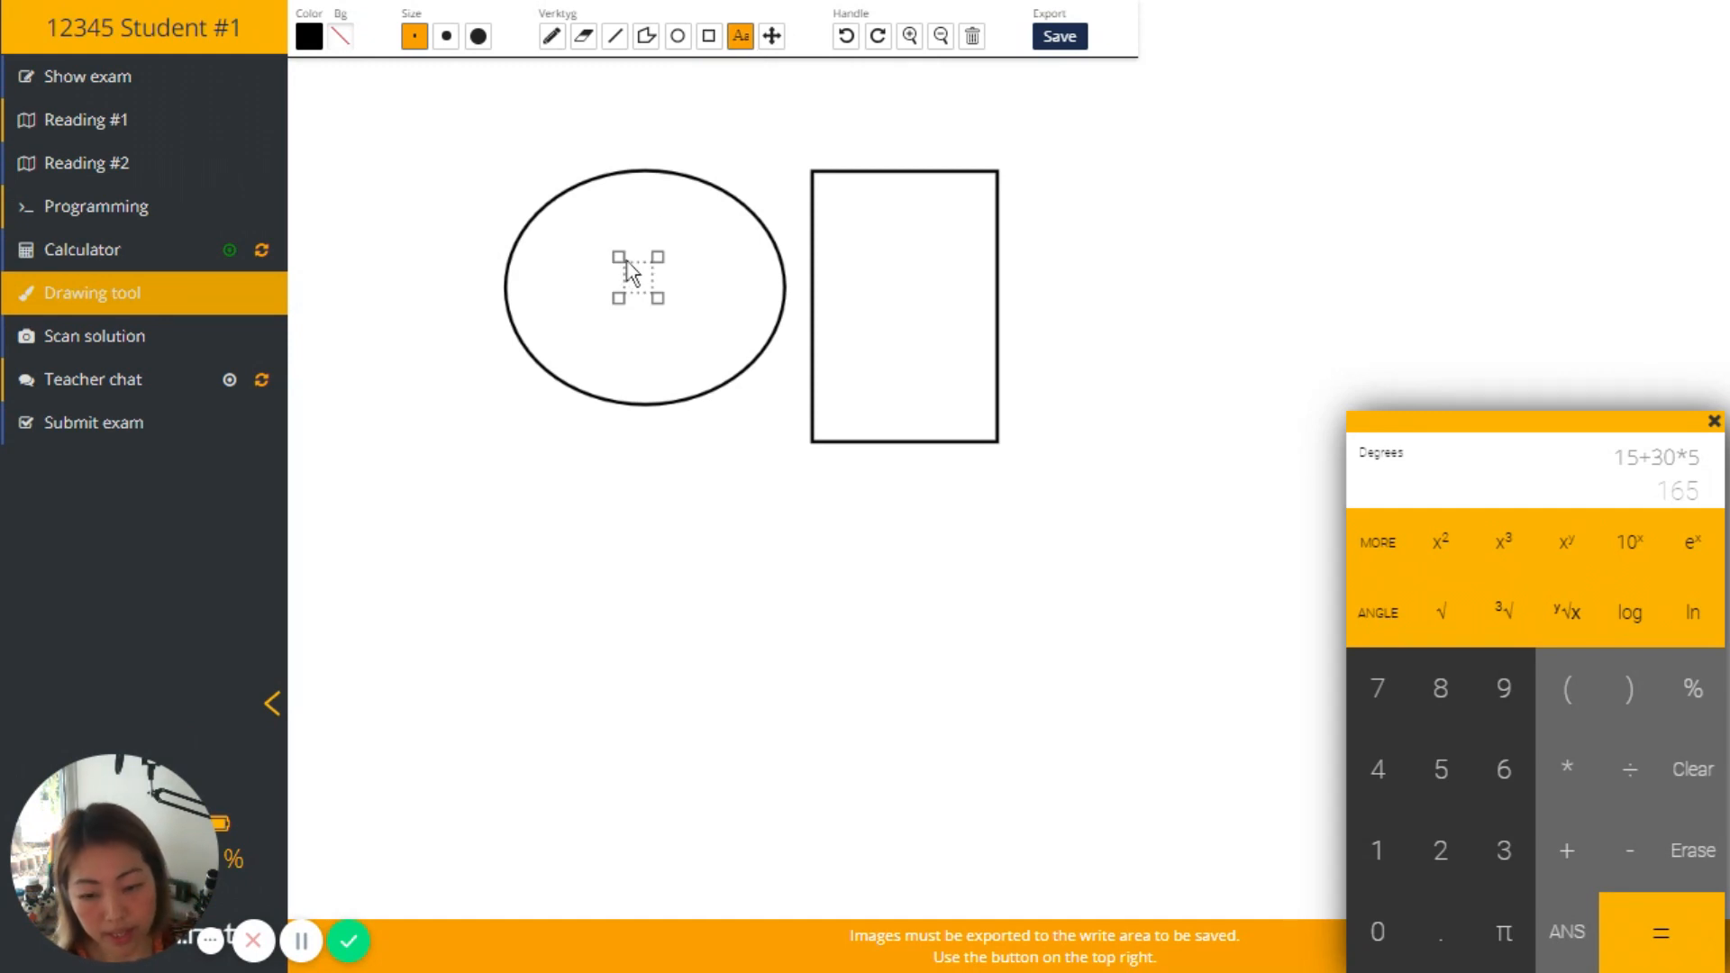
type("System 1")
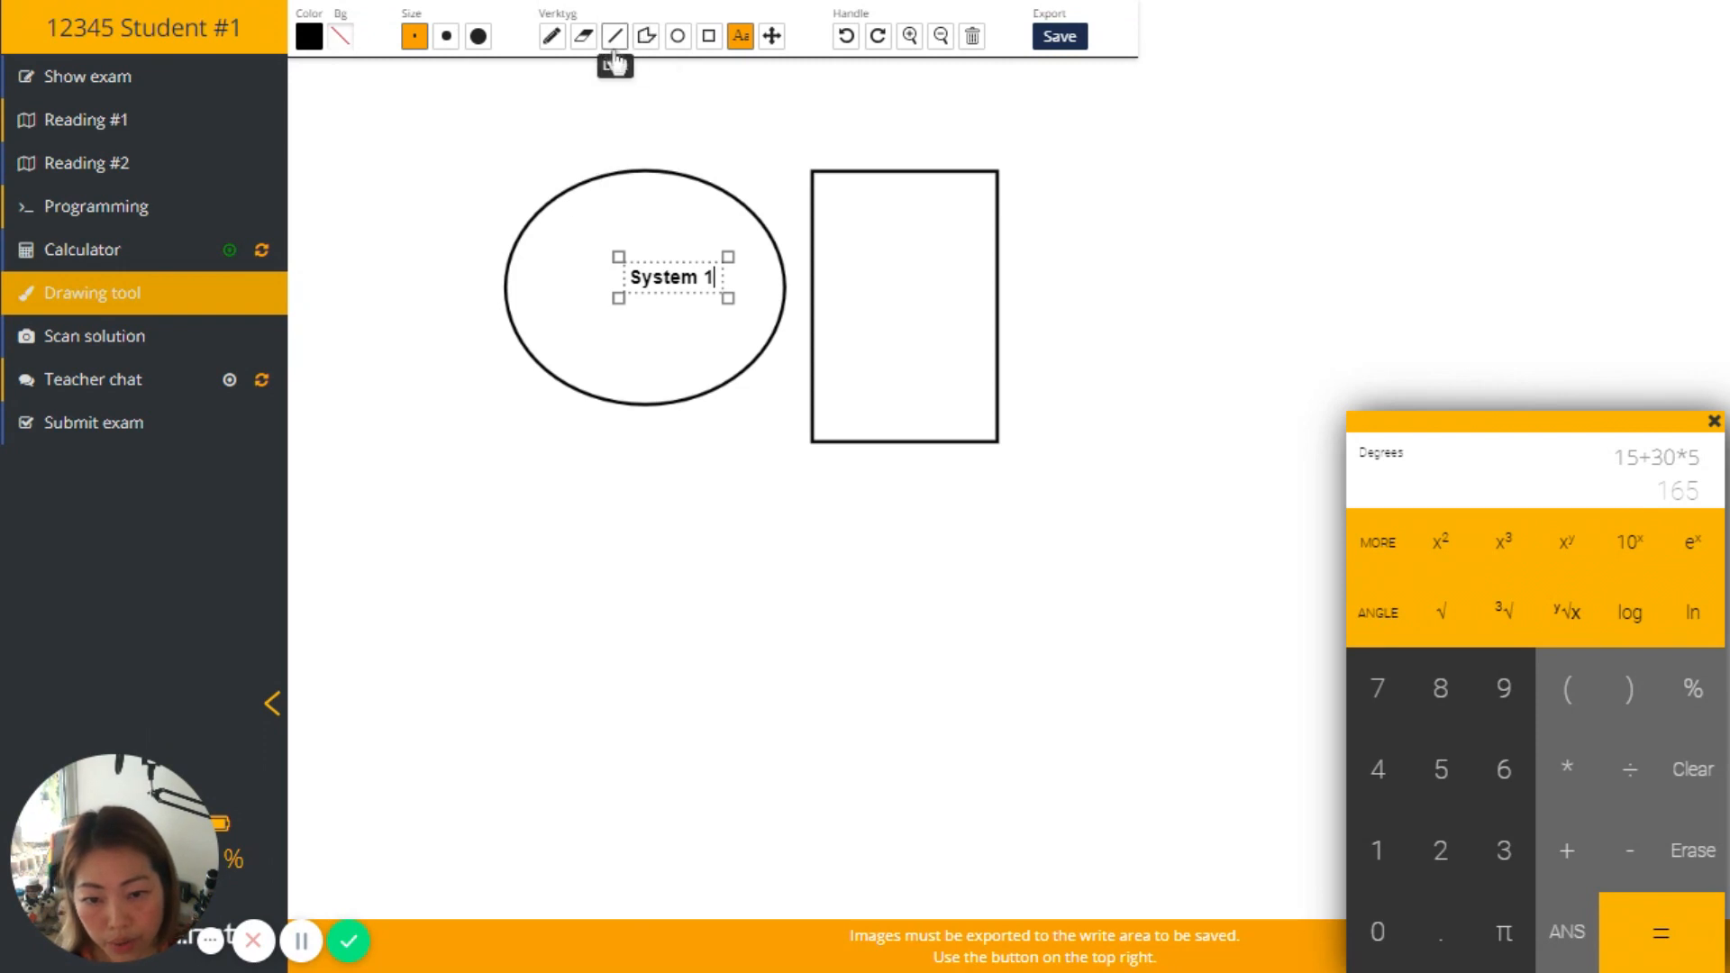
left_click_drag(458, 510, 855, 497)
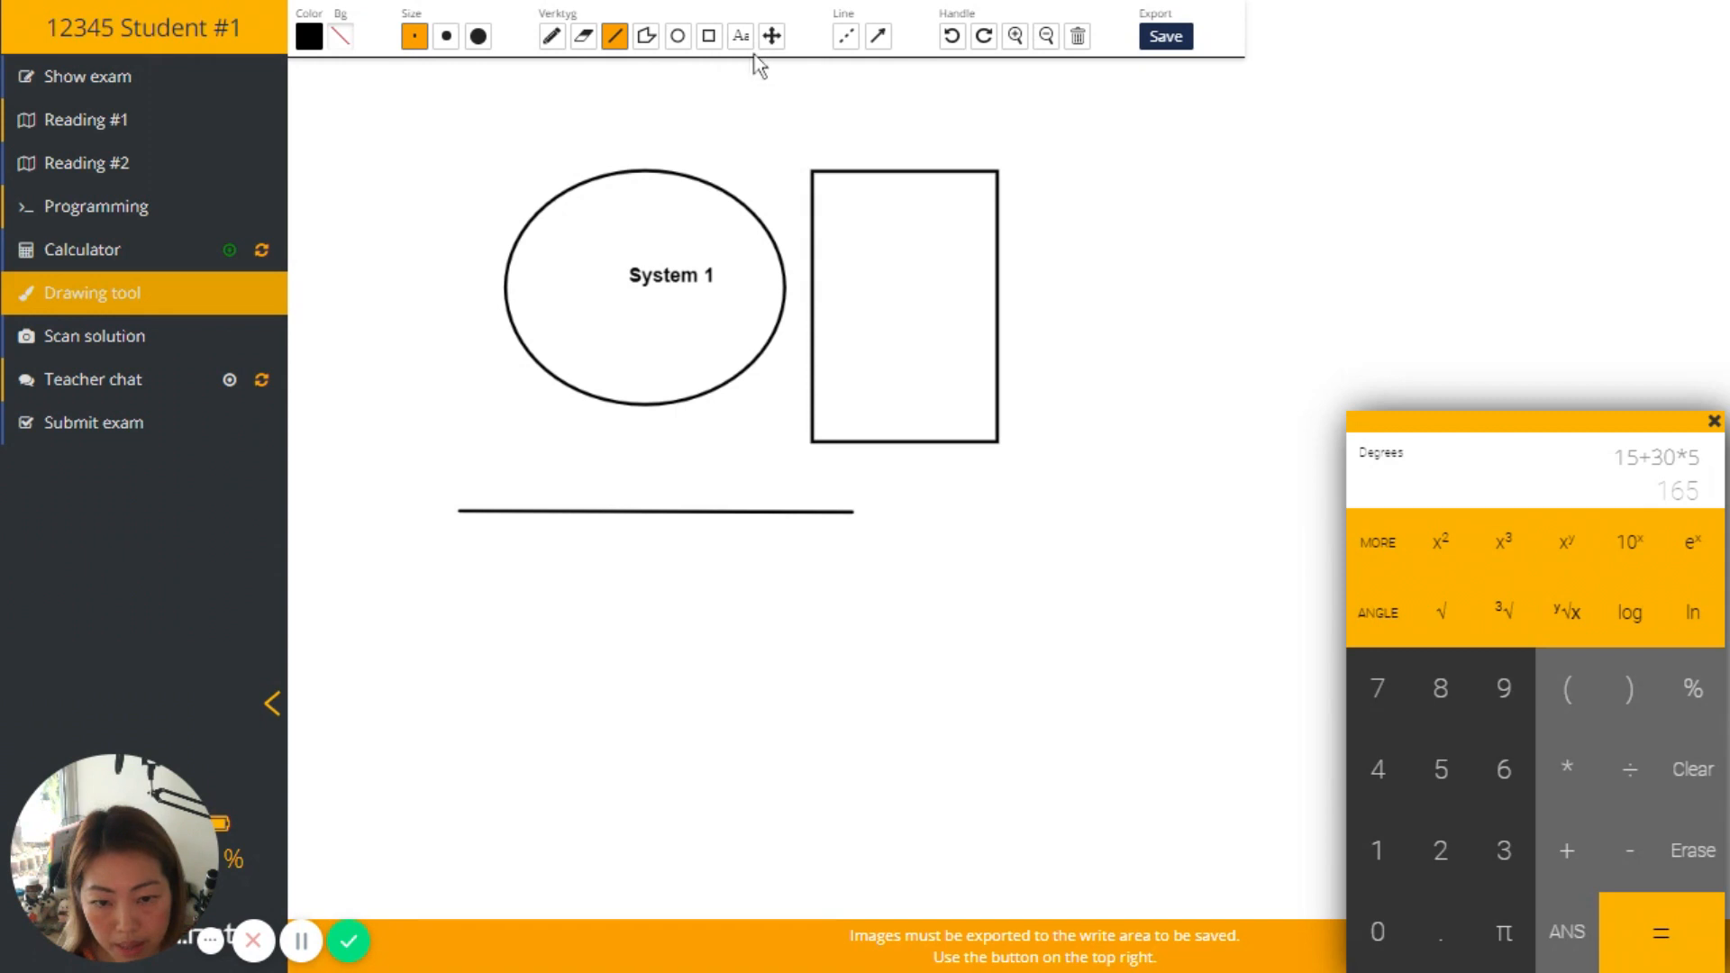
left_click(741, 35)
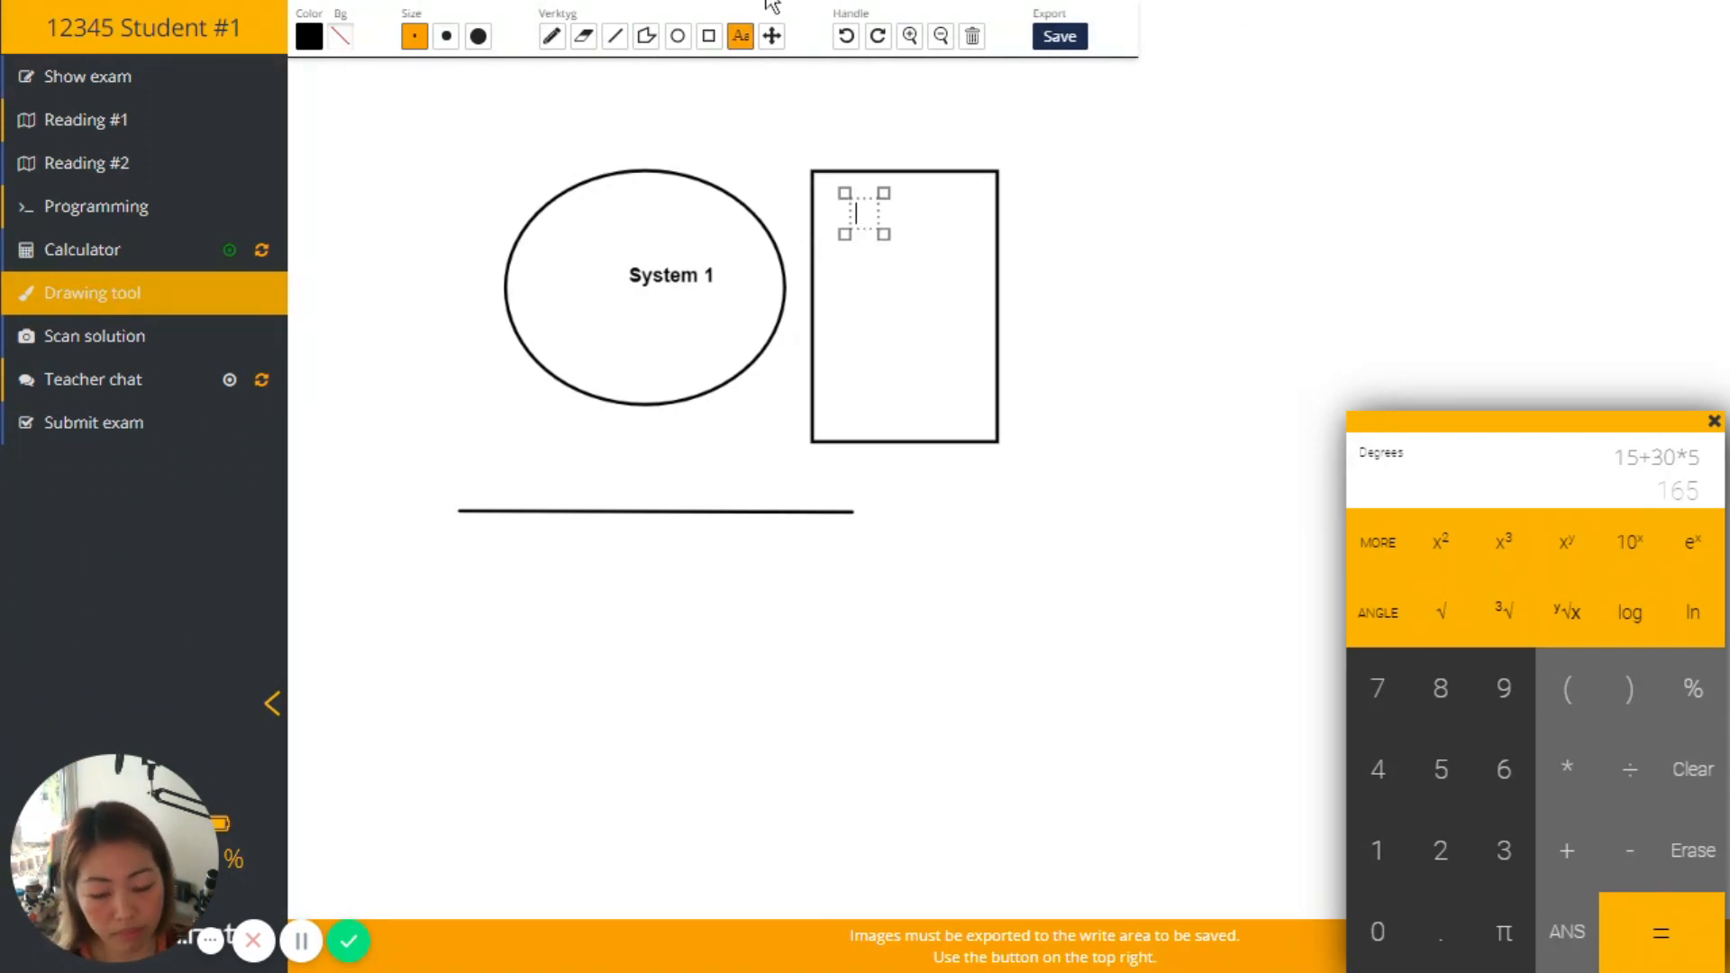
type("System2")
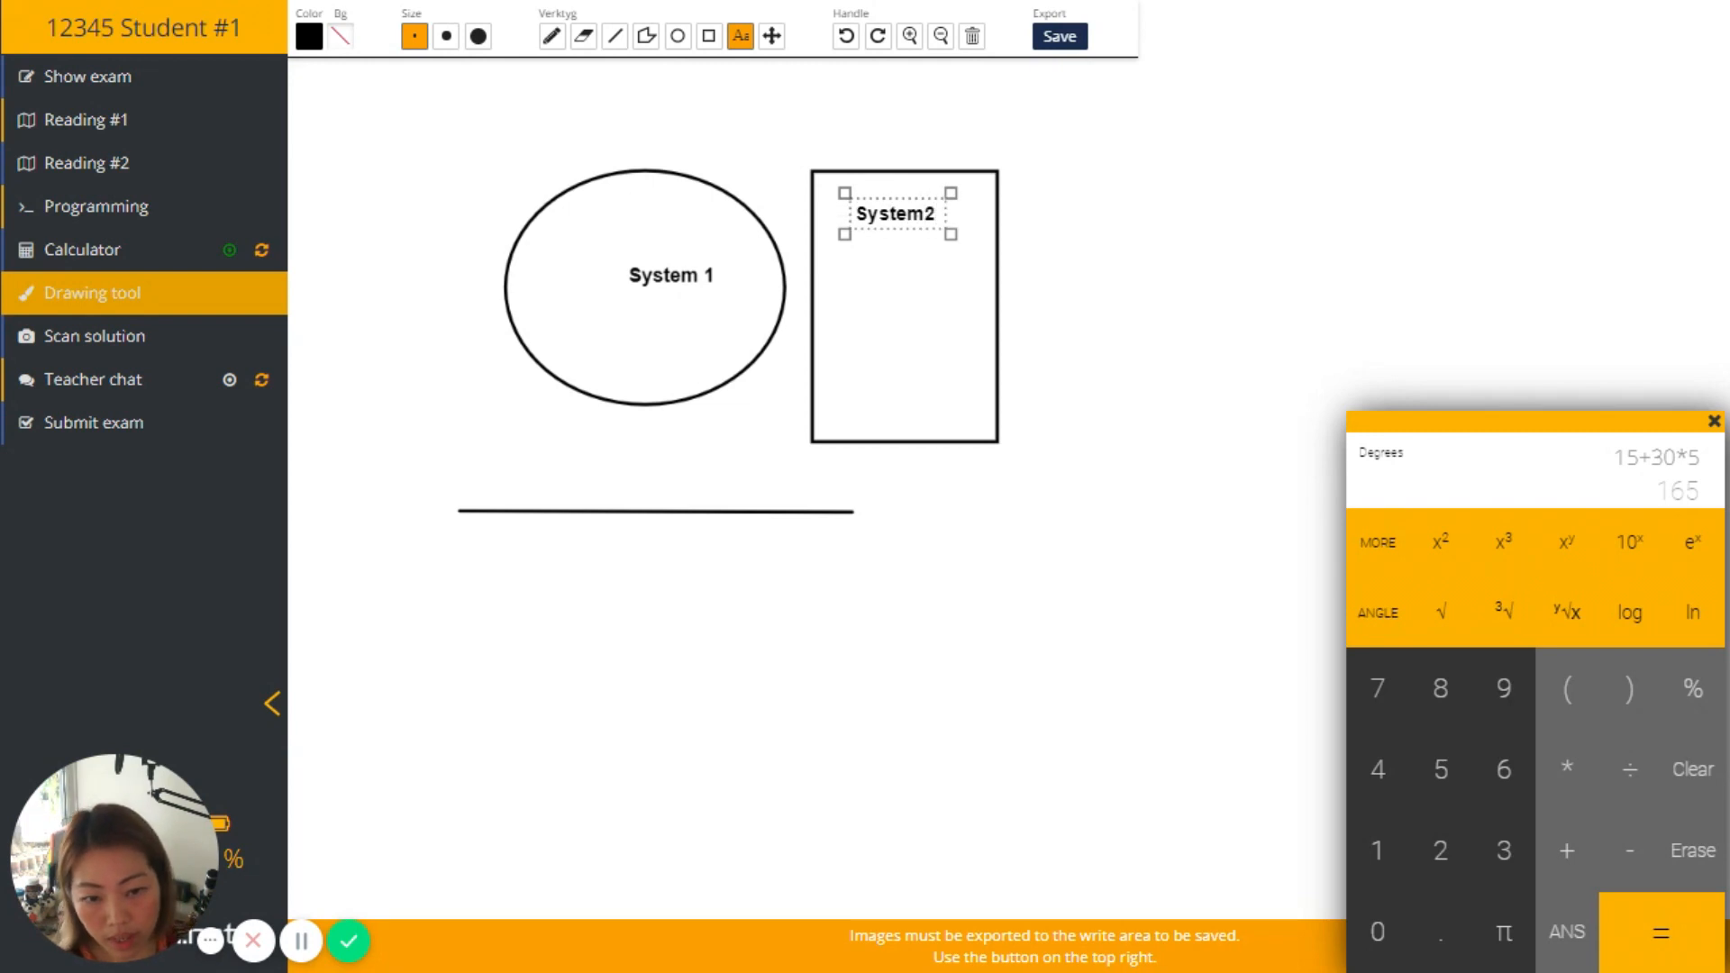
left_click(1058, 37)
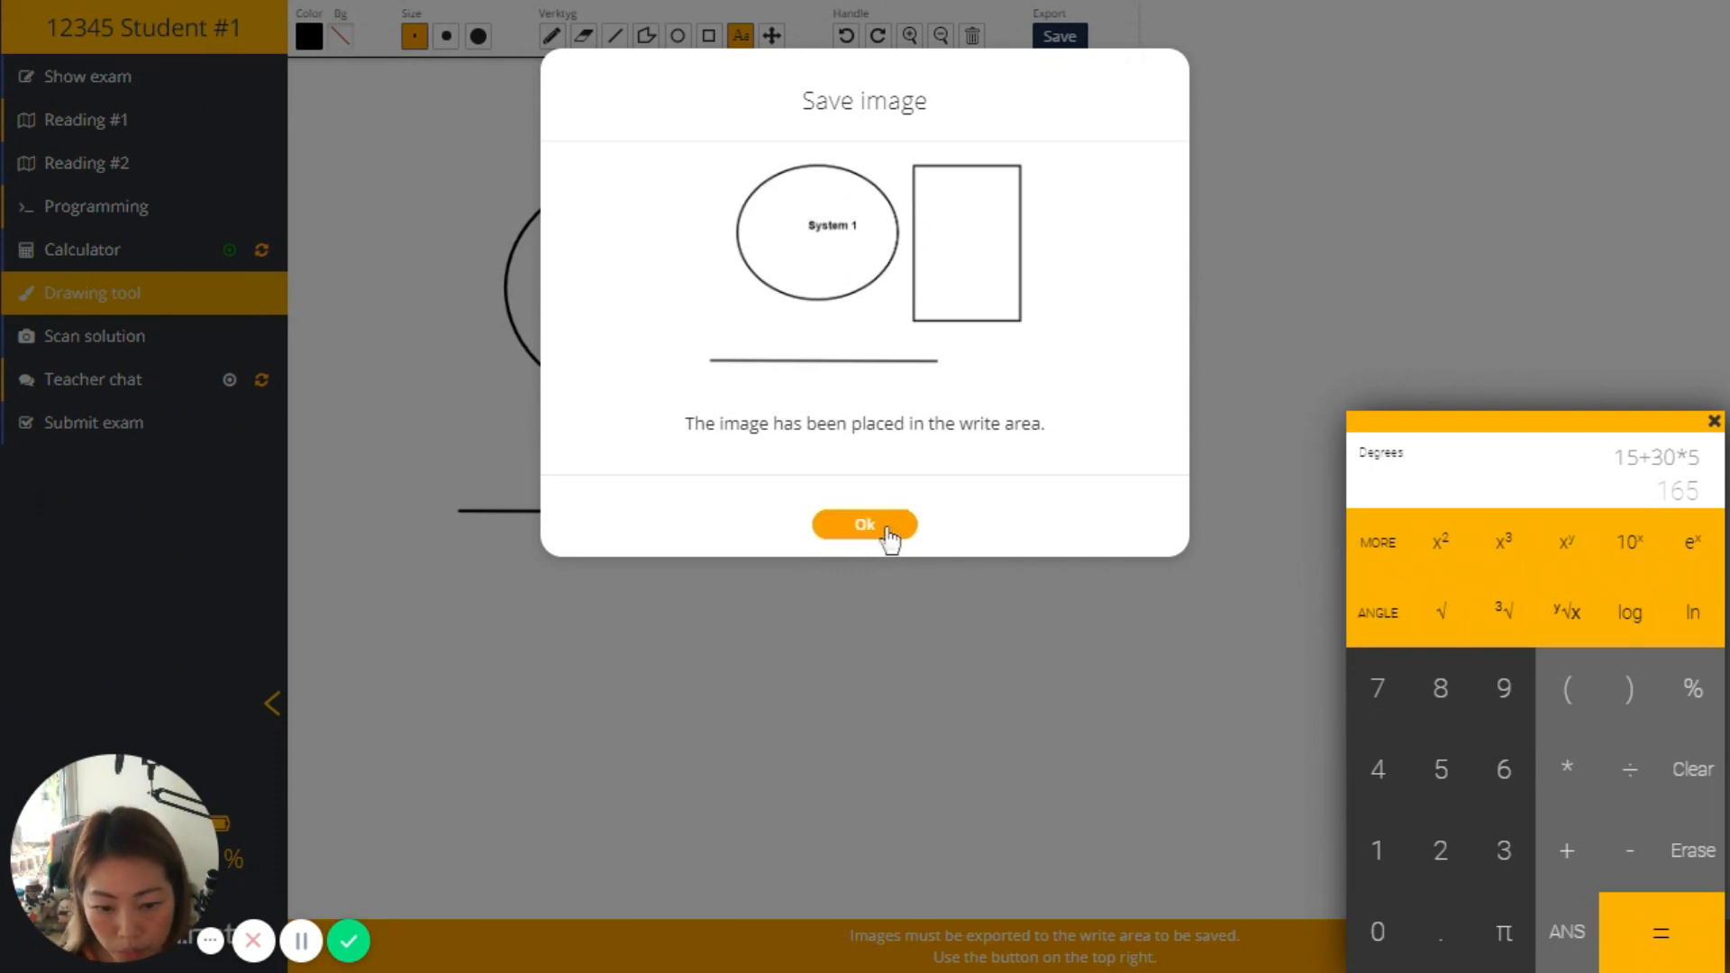
left_click(864, 522)
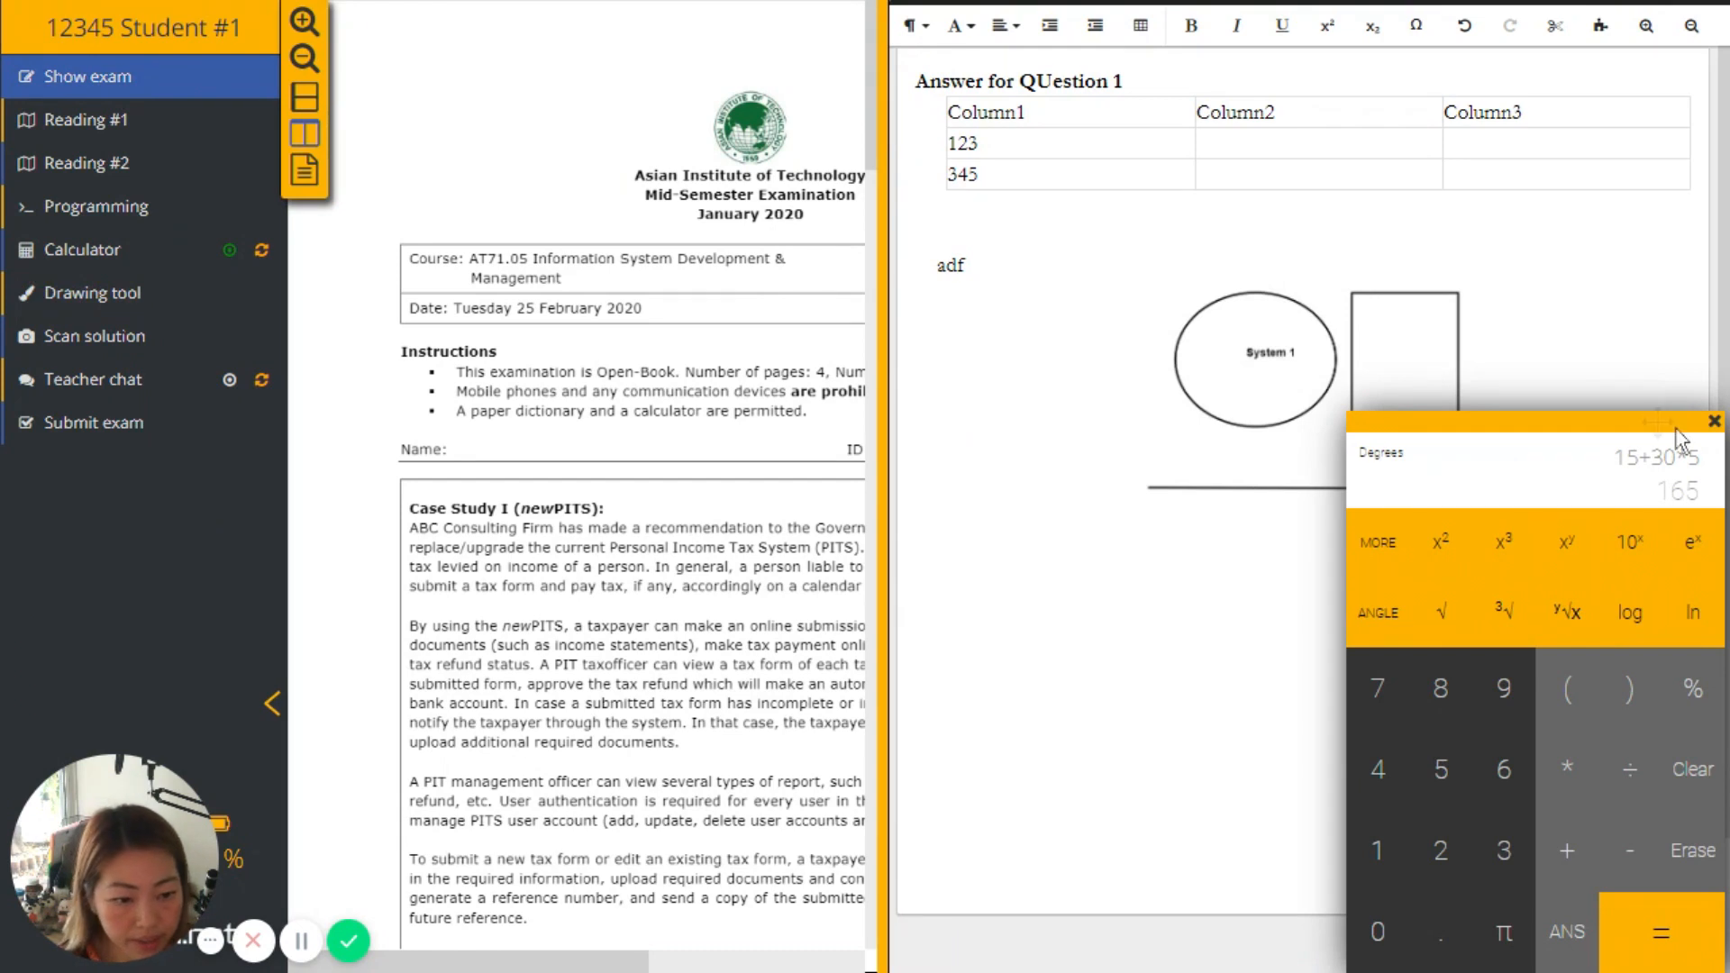
Close the calculator and bring up the Scan solution QR code instructions.
left_click(1712, 422)
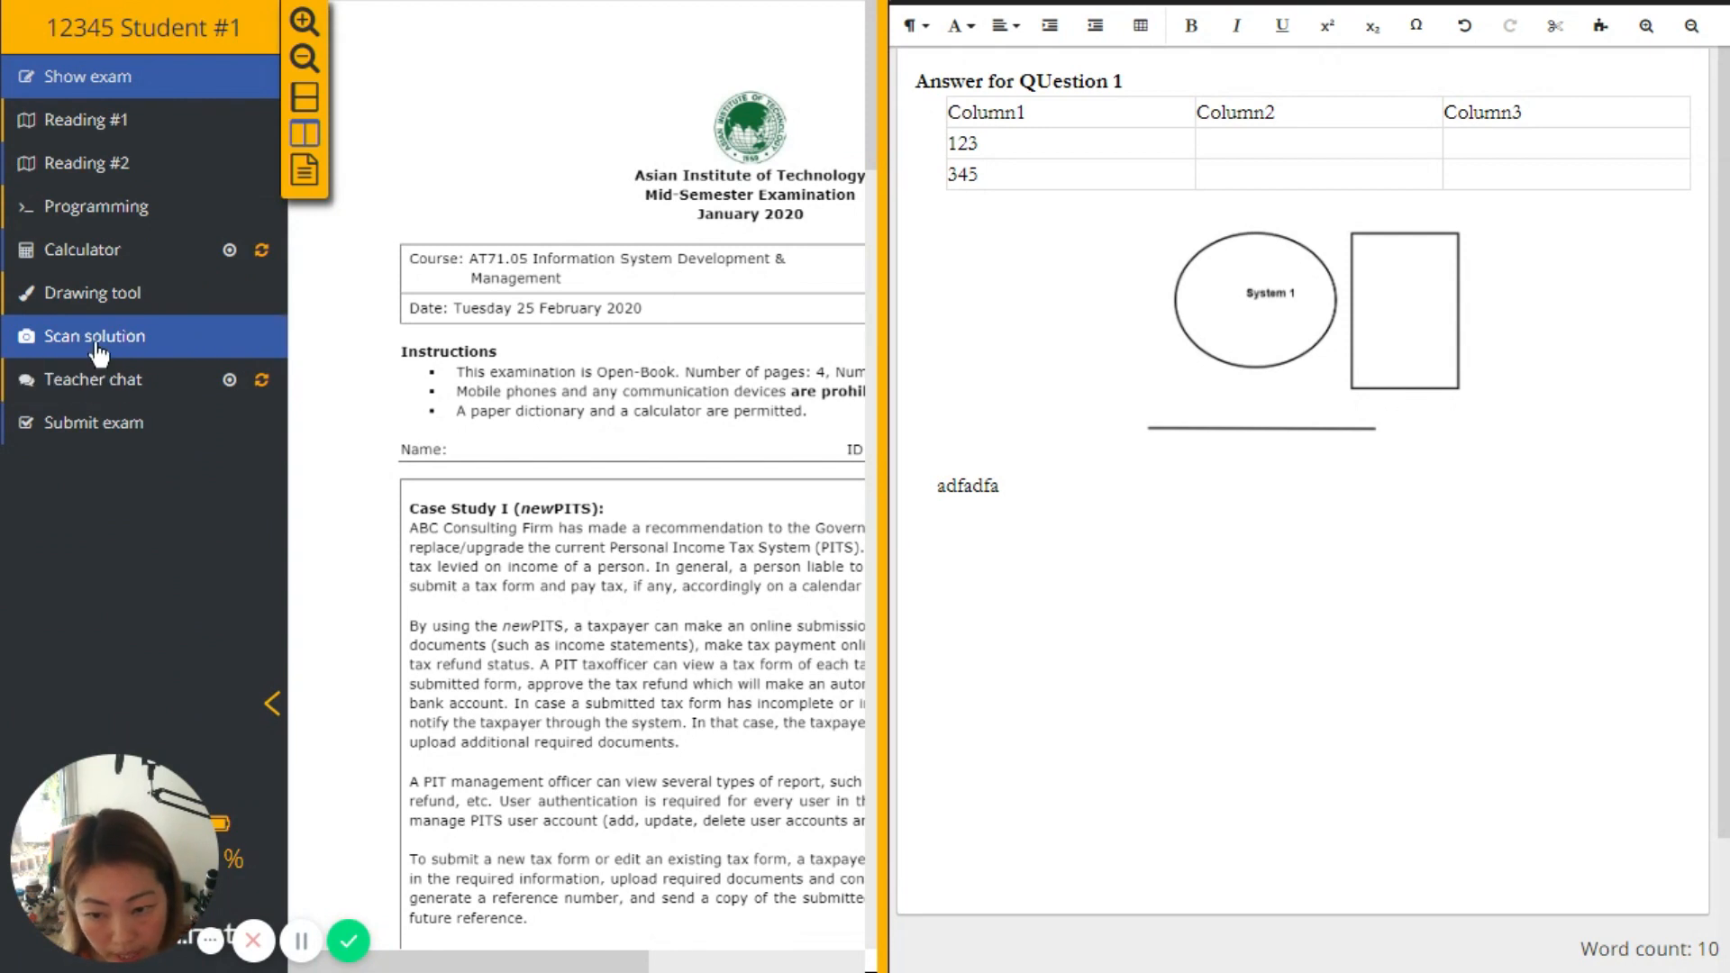
mouse_move(104, 343)
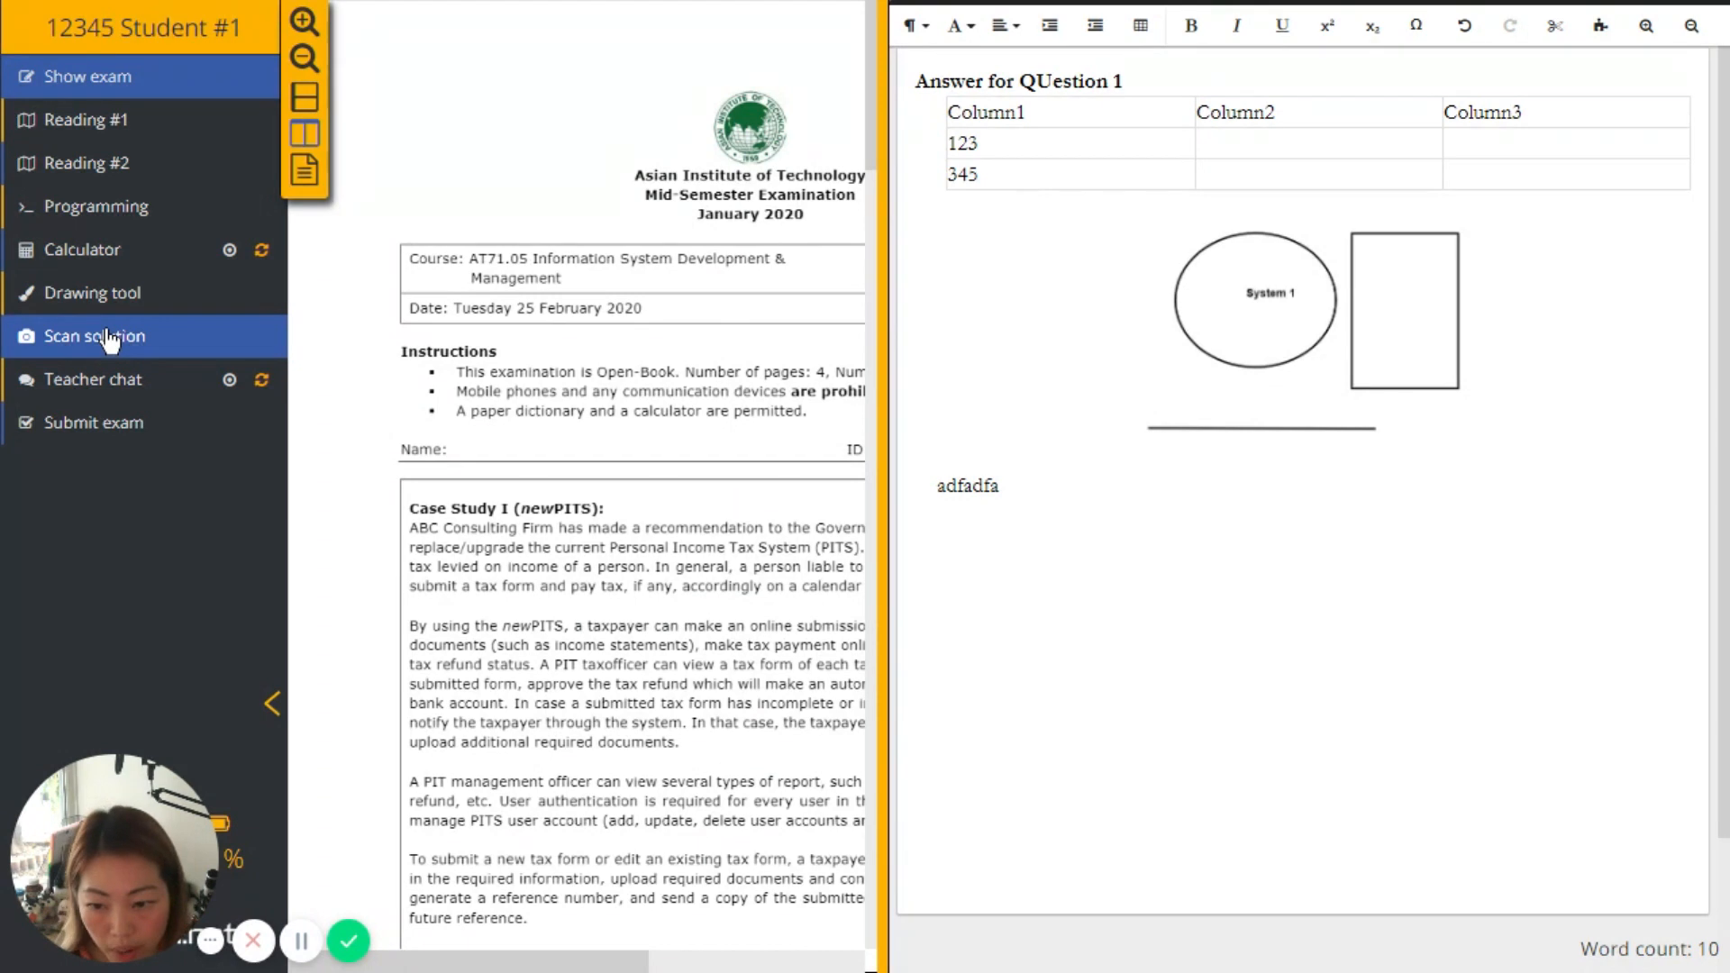
left_click(94, 335)
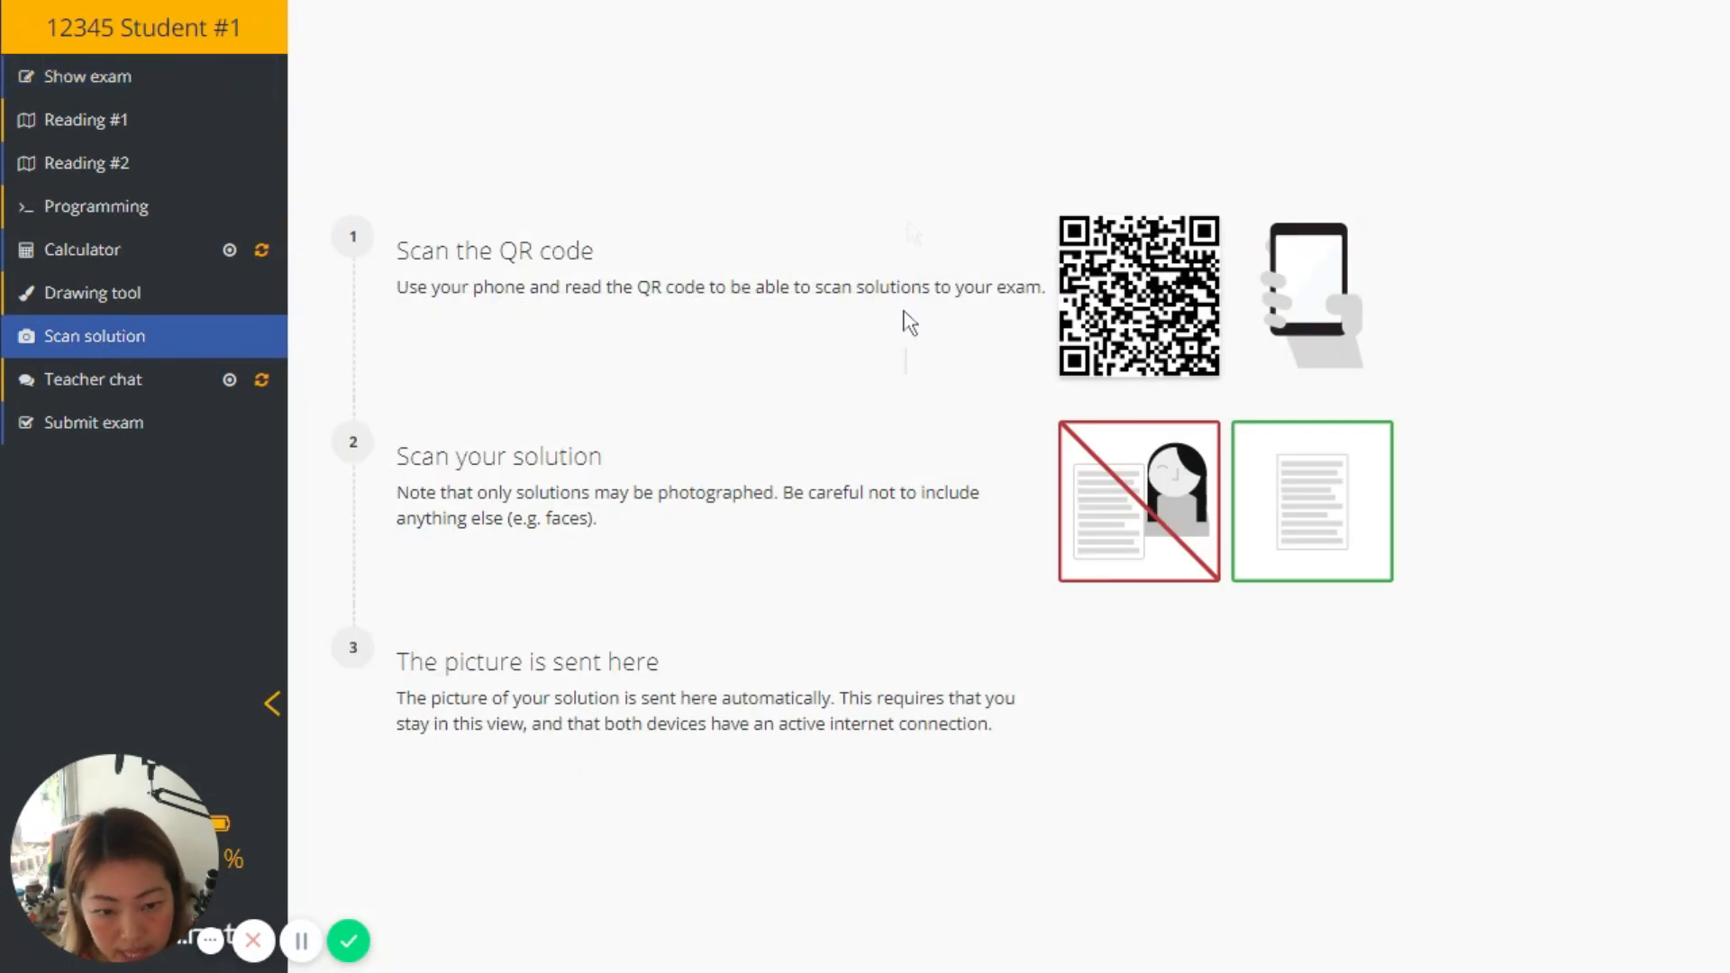
mouse_move(1016, 246)
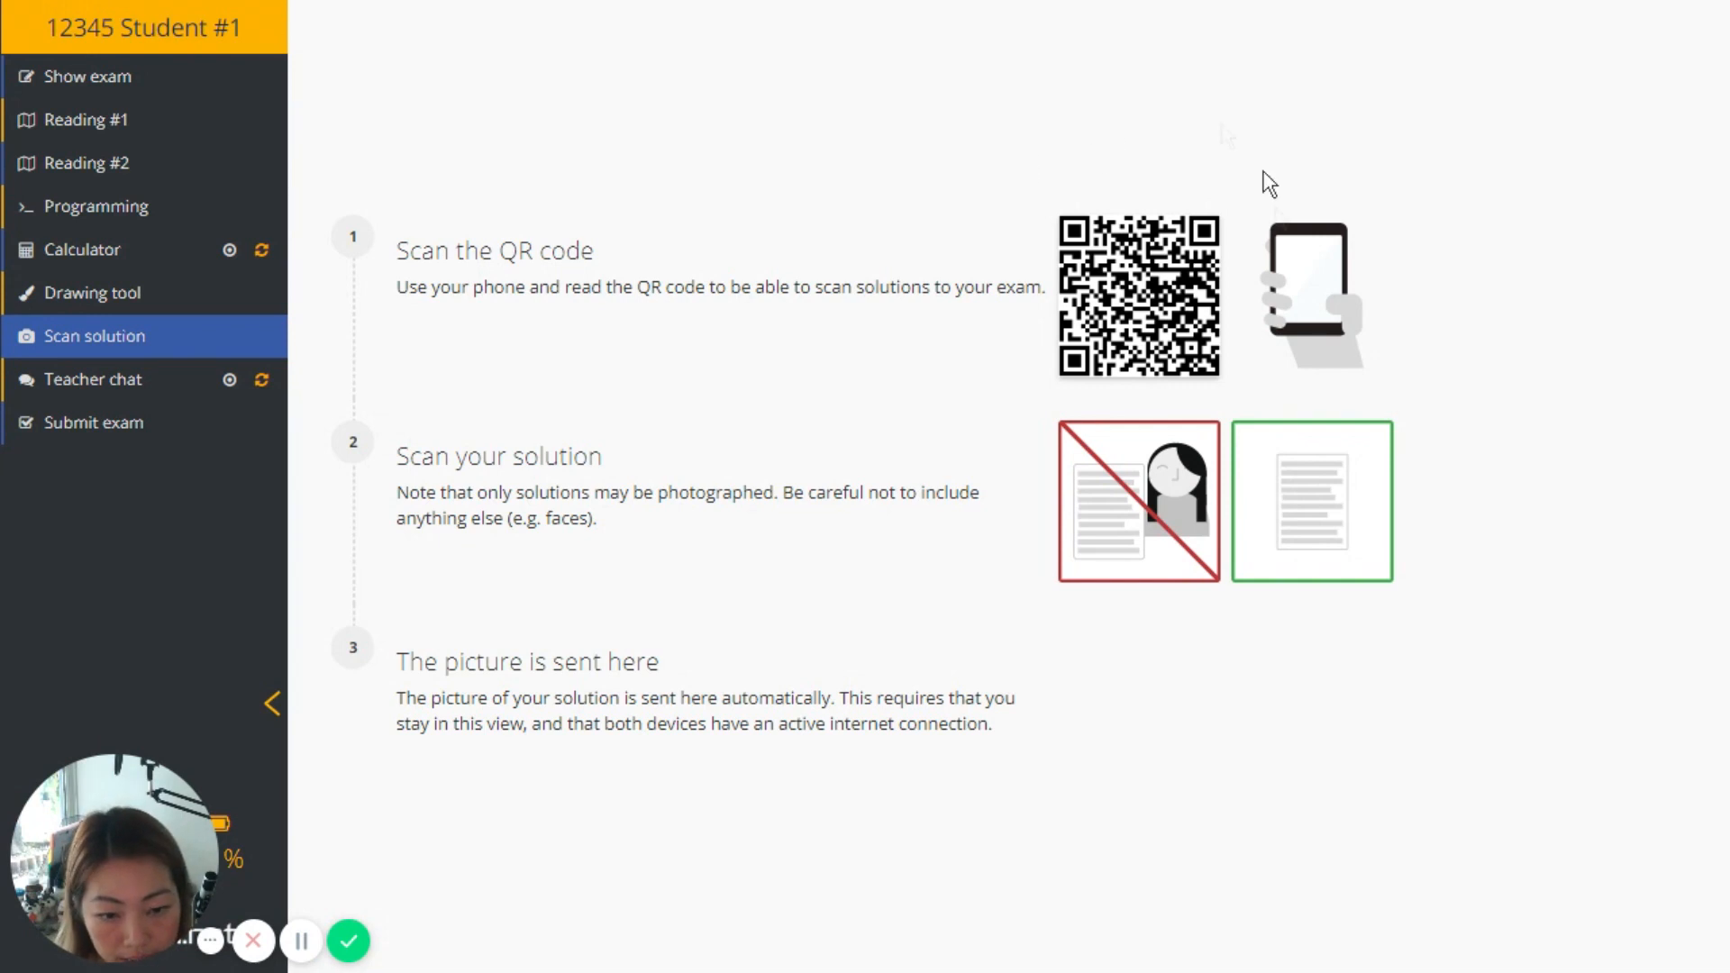
mouse_move(1139, 11)
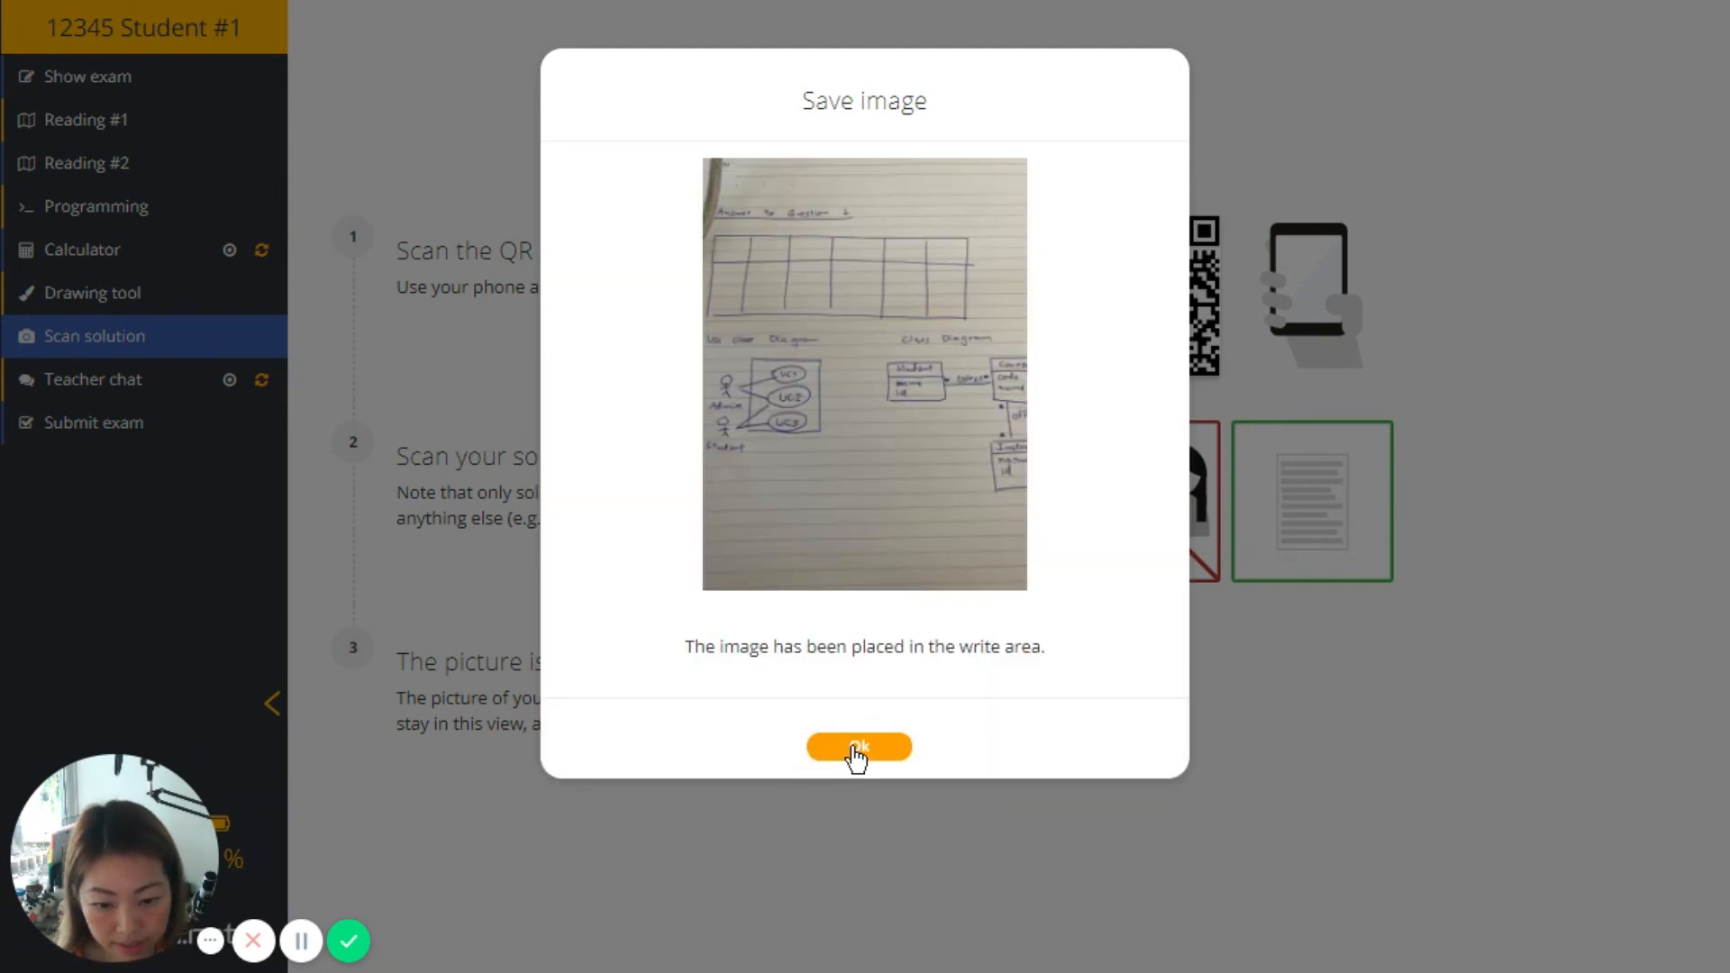
Confirm the phone-scanned handwritten photo was saved into the answer and return to the exam.
left_click(859, 748)
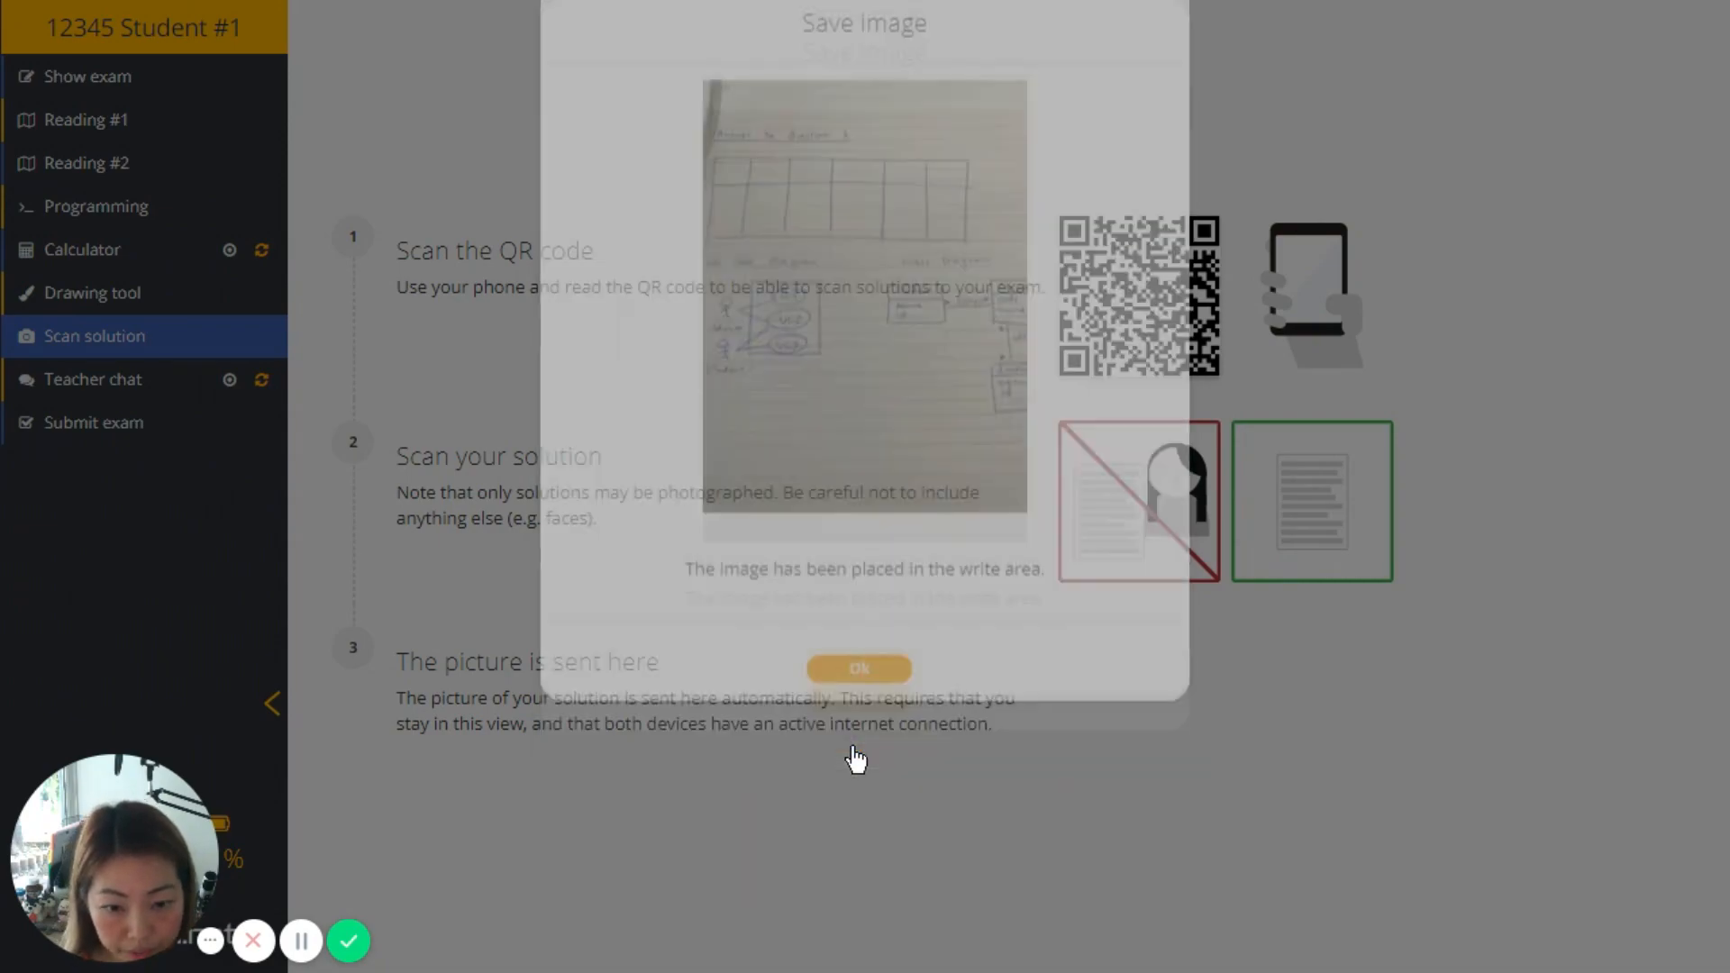
left_click(859, 669)
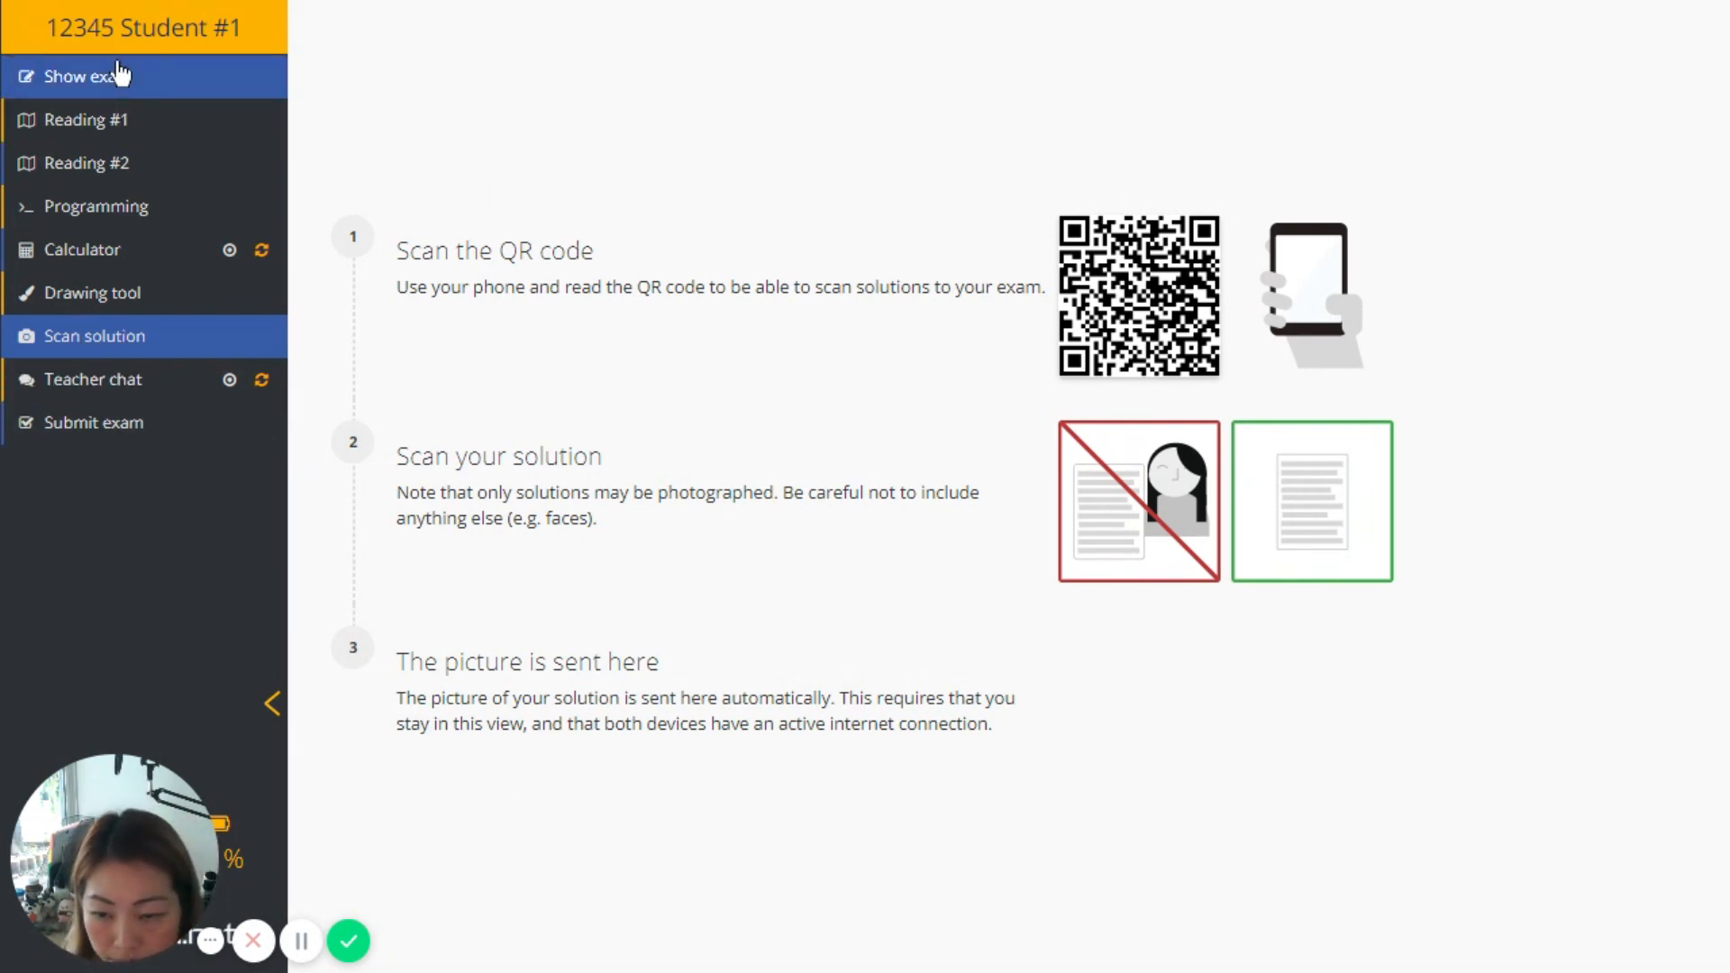
left_click(89, 76)
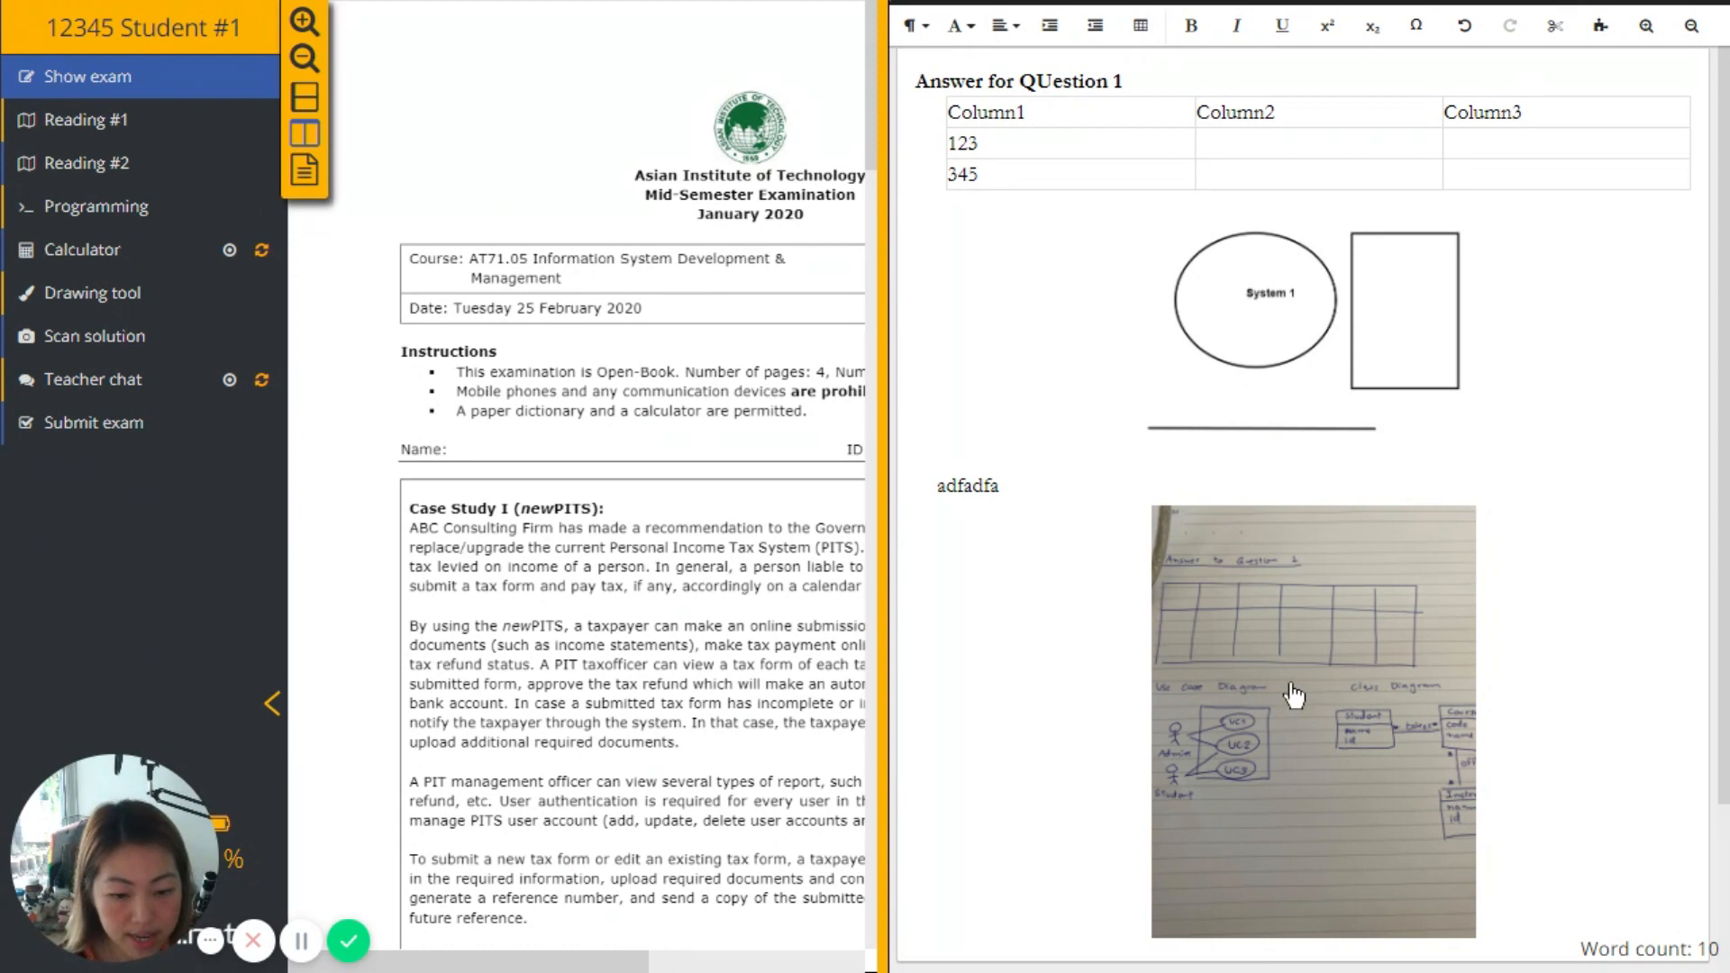
Select the inserted scanned photo and open the Teacher chat panel.
left_click(1313, 722)
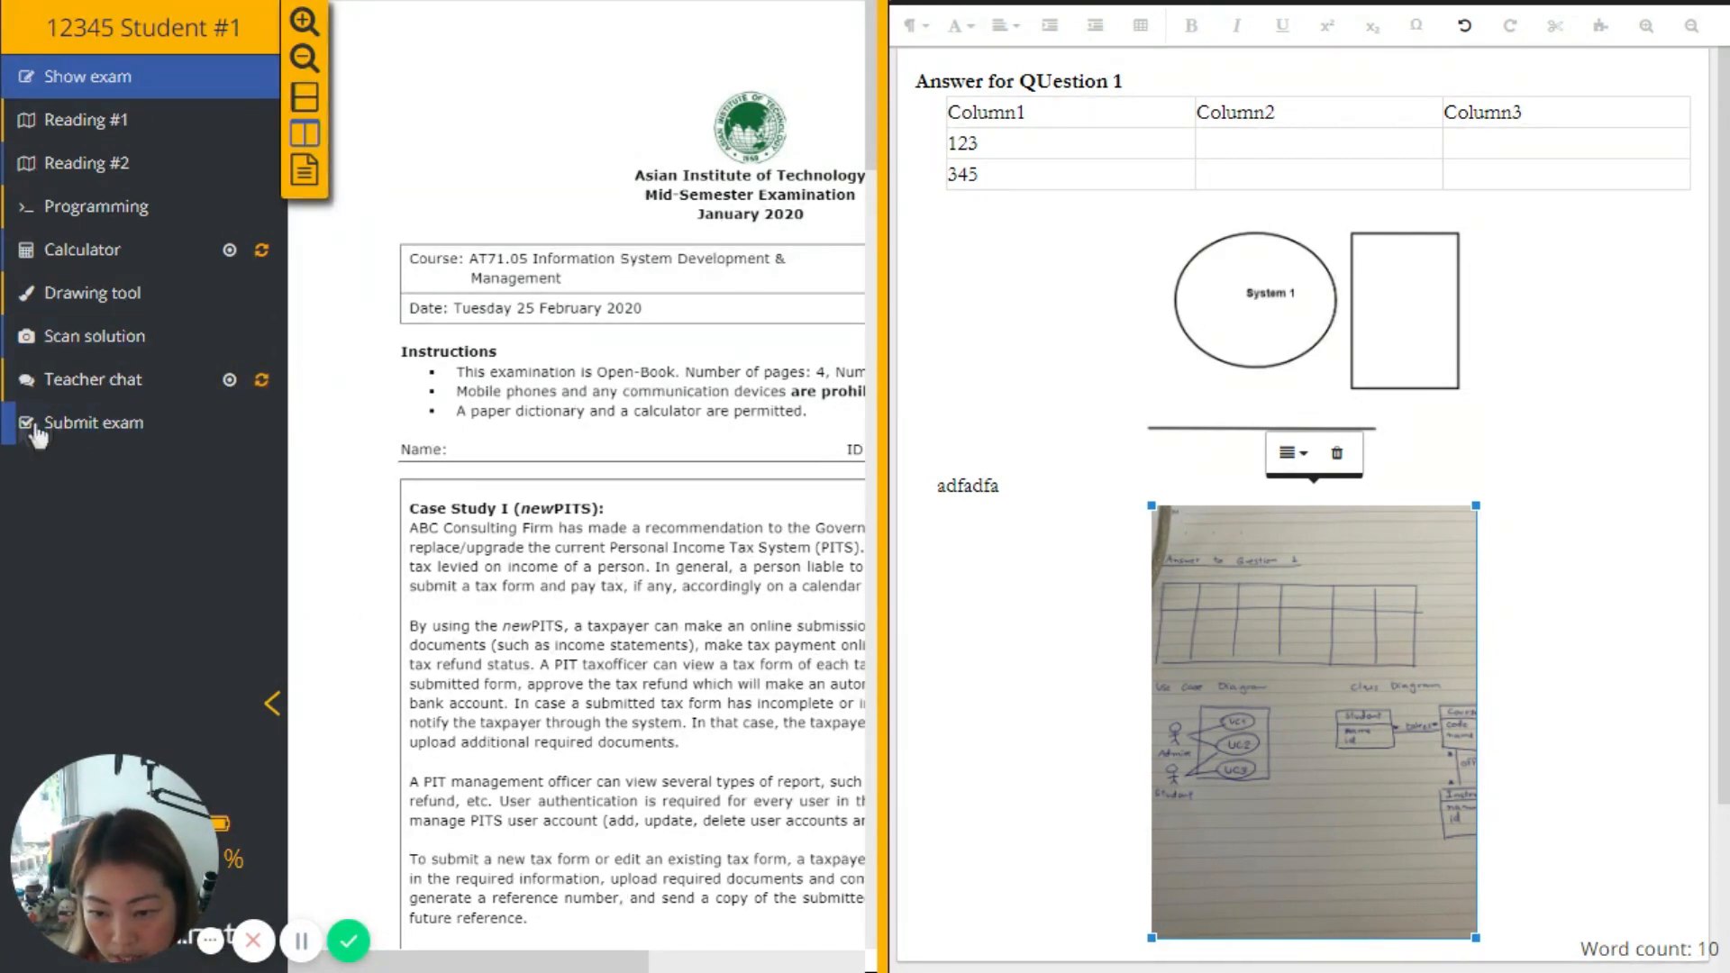
left_click(93, 379)
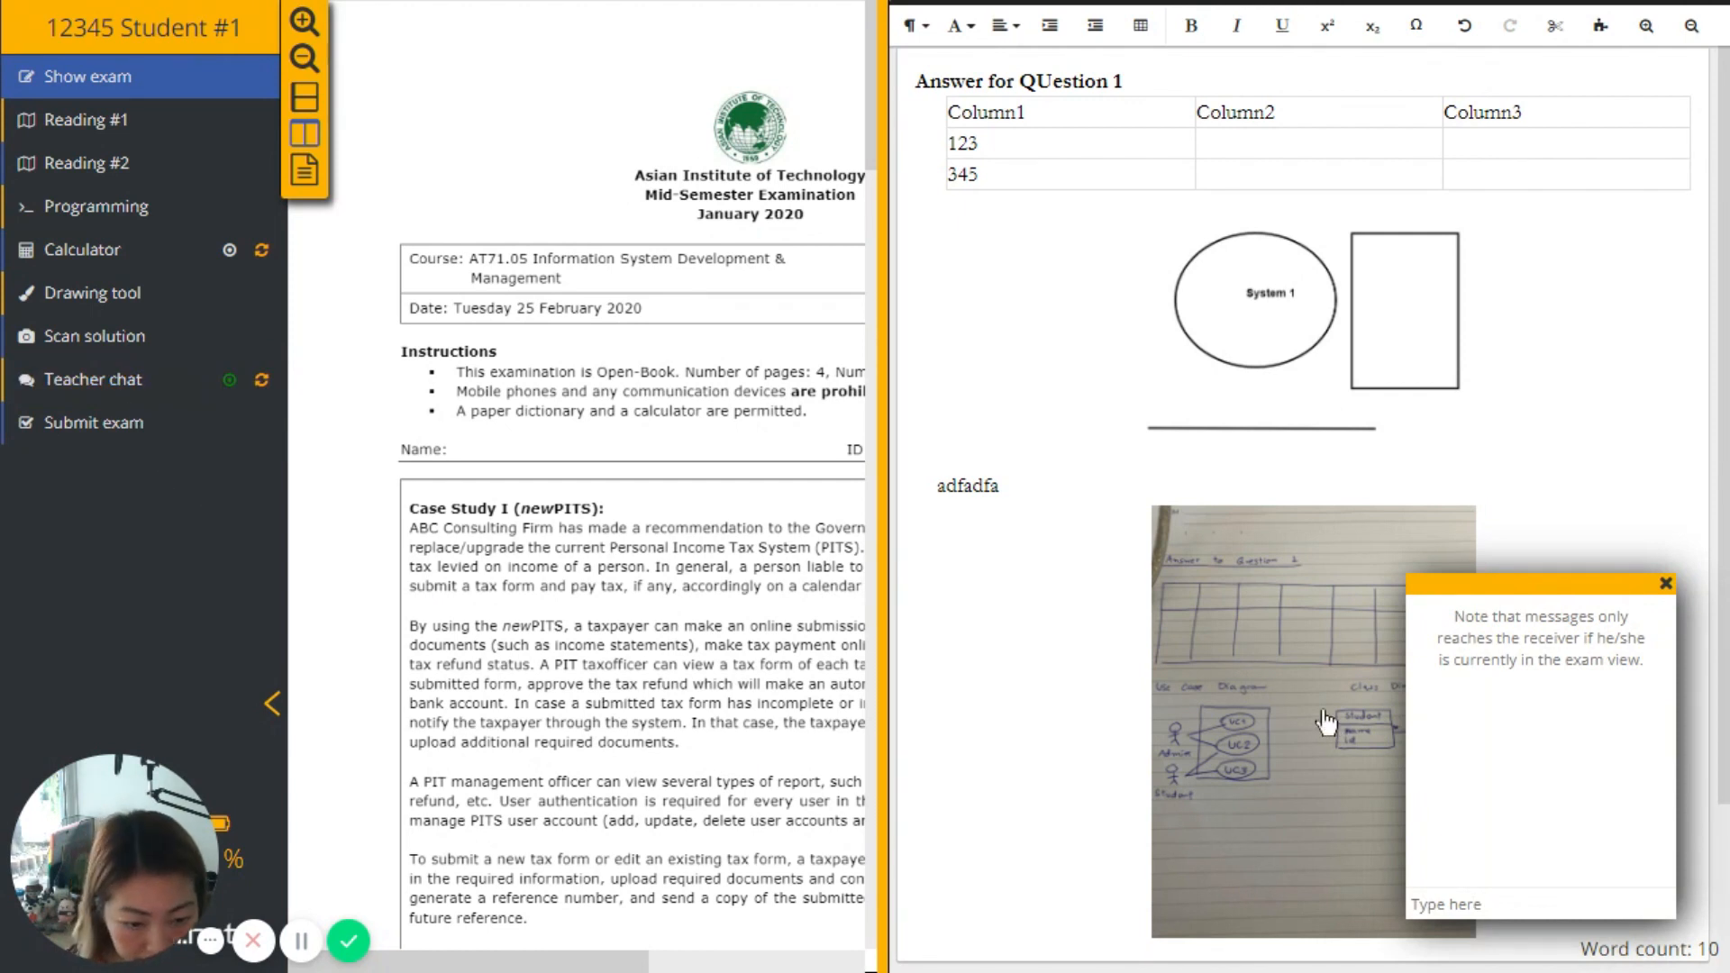
Type 'Hello I have question about .....' in the teacher chat box and send it.
left_click(1539, 904)
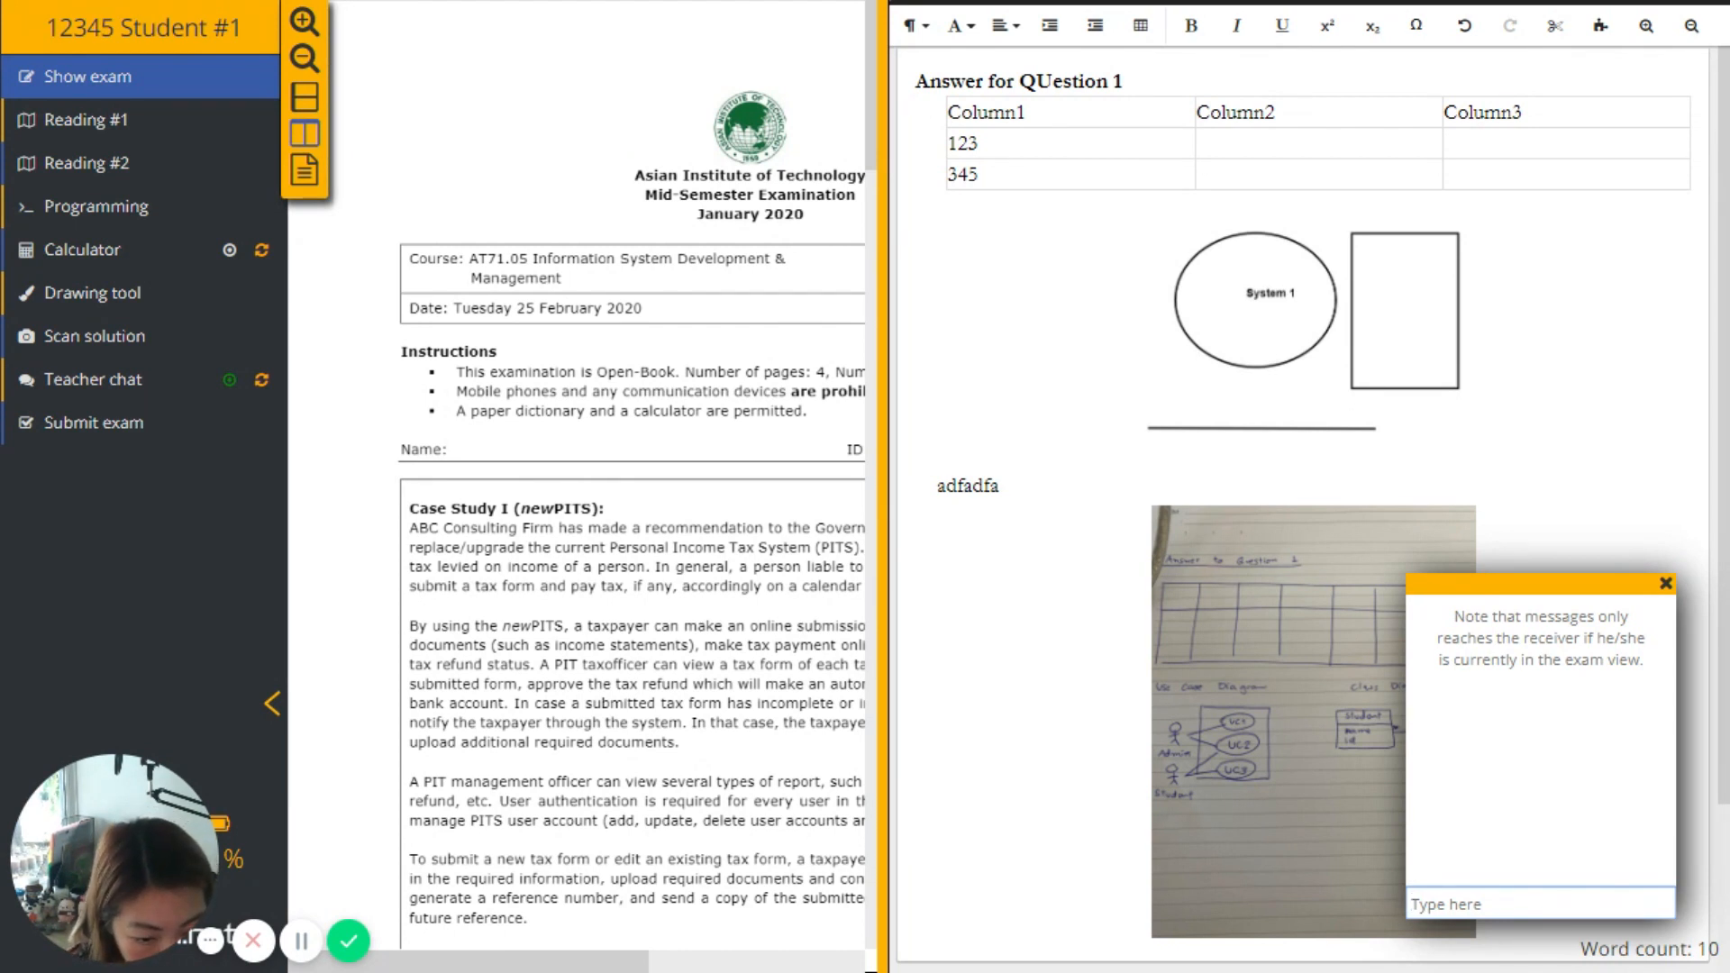
type("Hello I have")
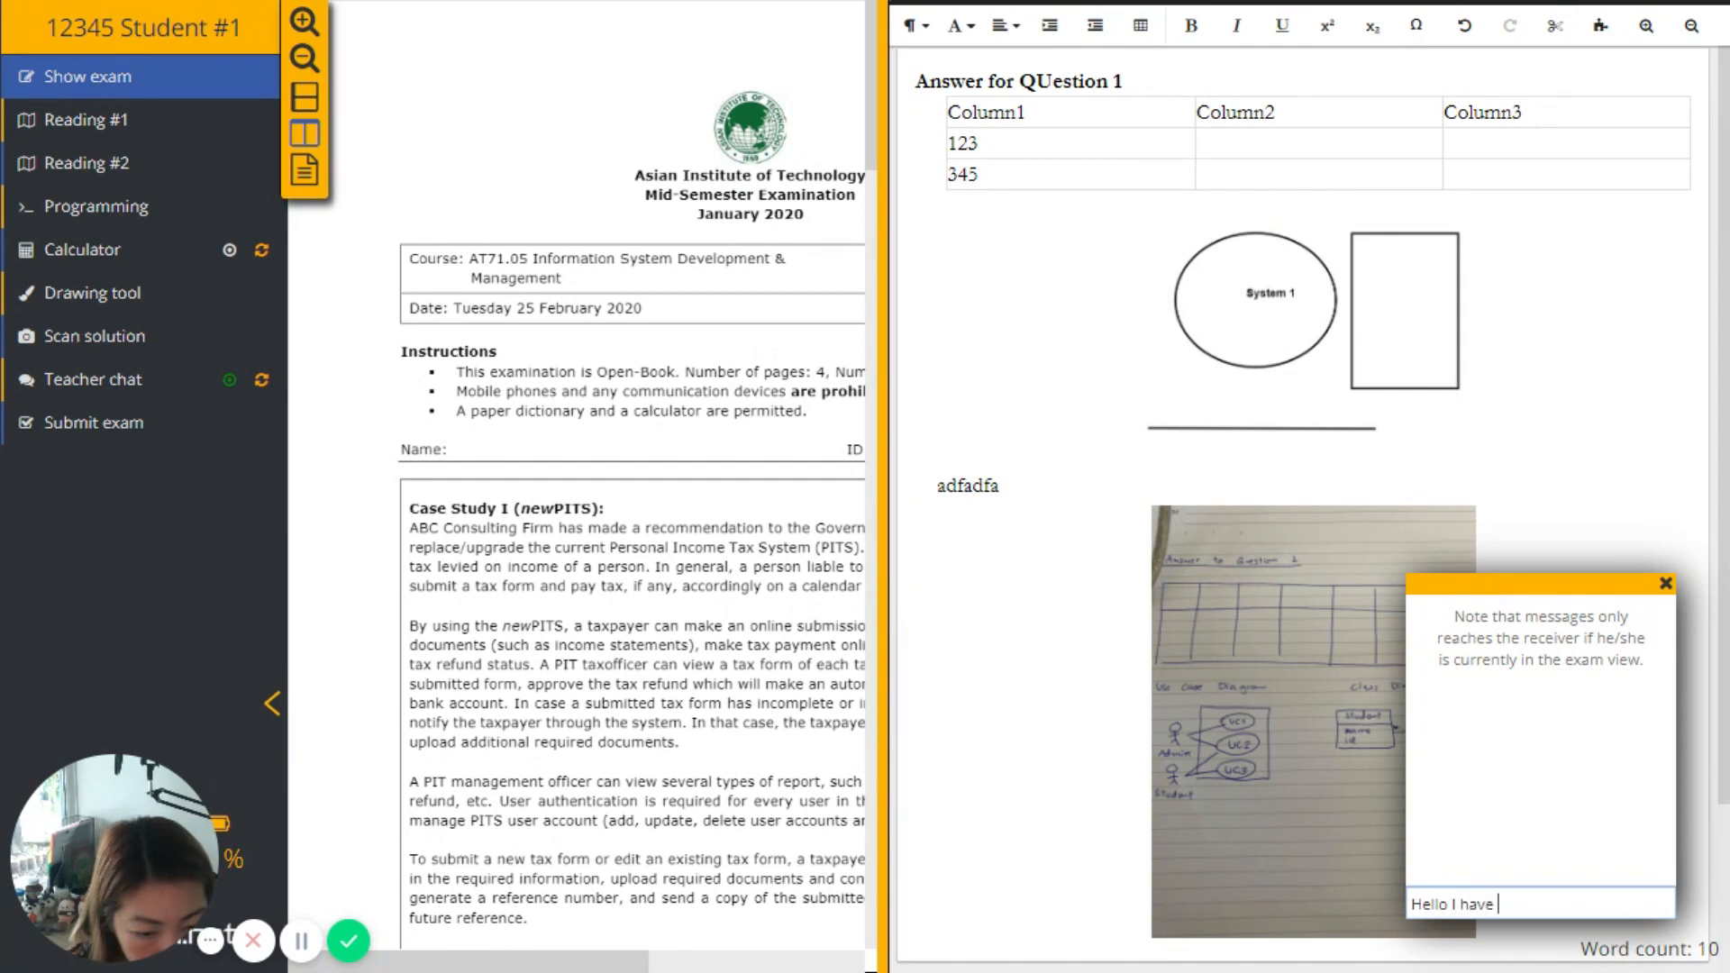
type("question about")
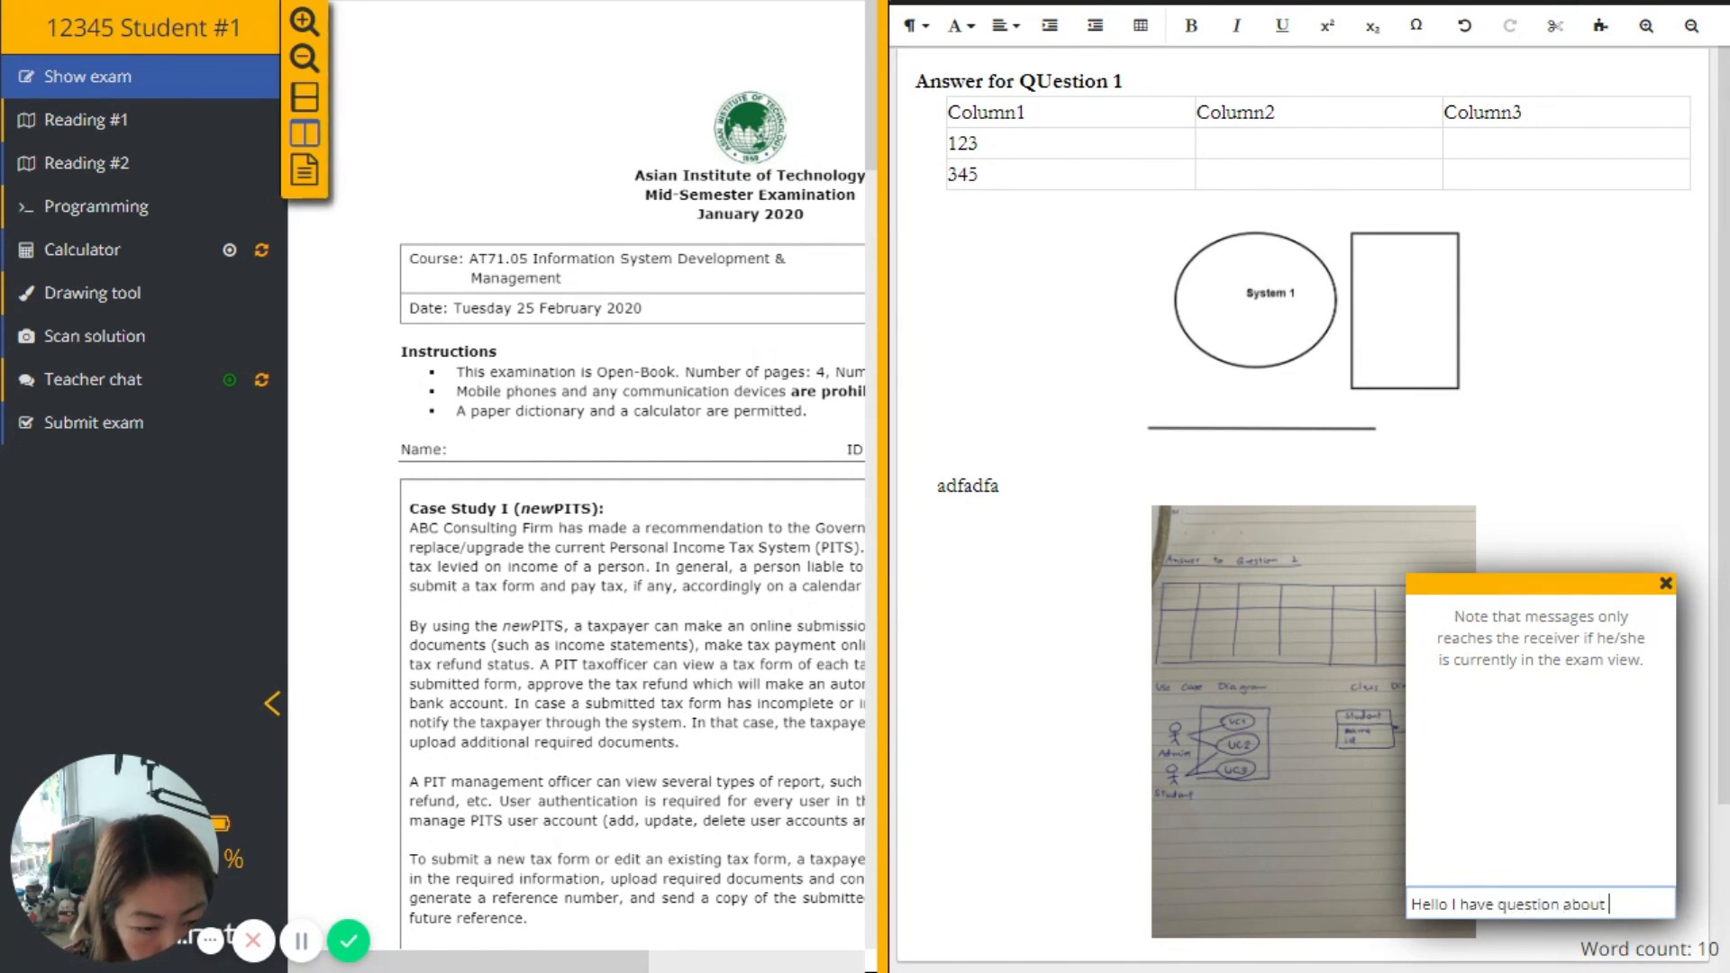
type(".....")
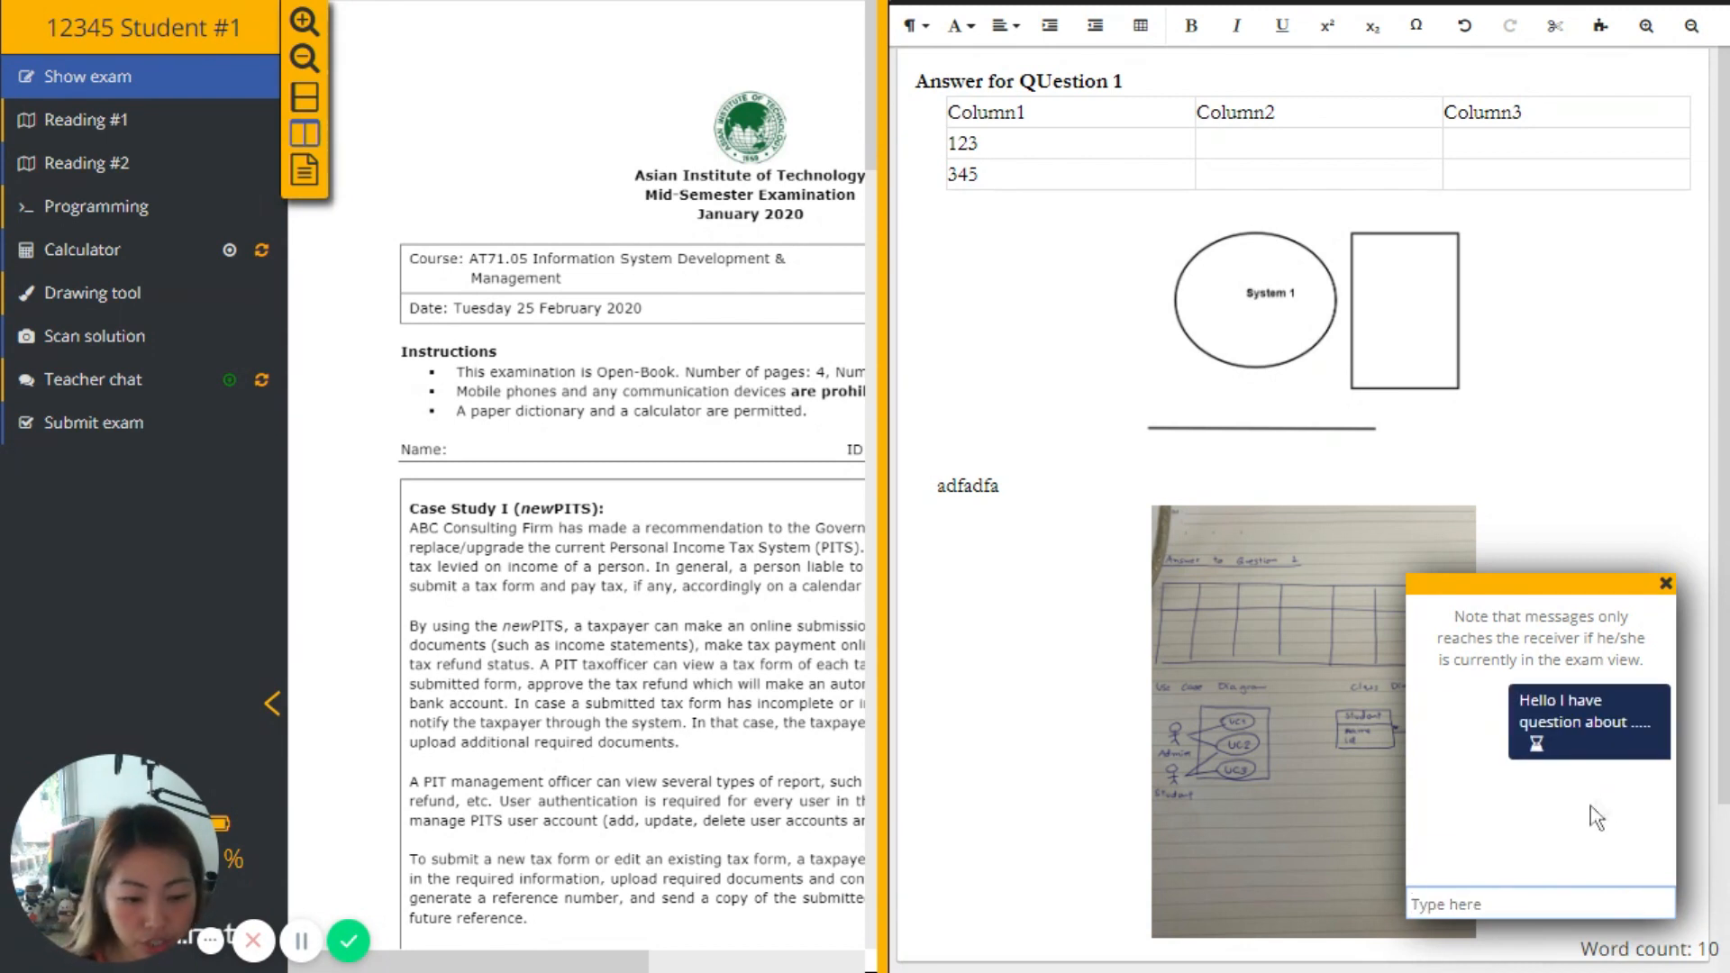
mouse_move(1545, 791)
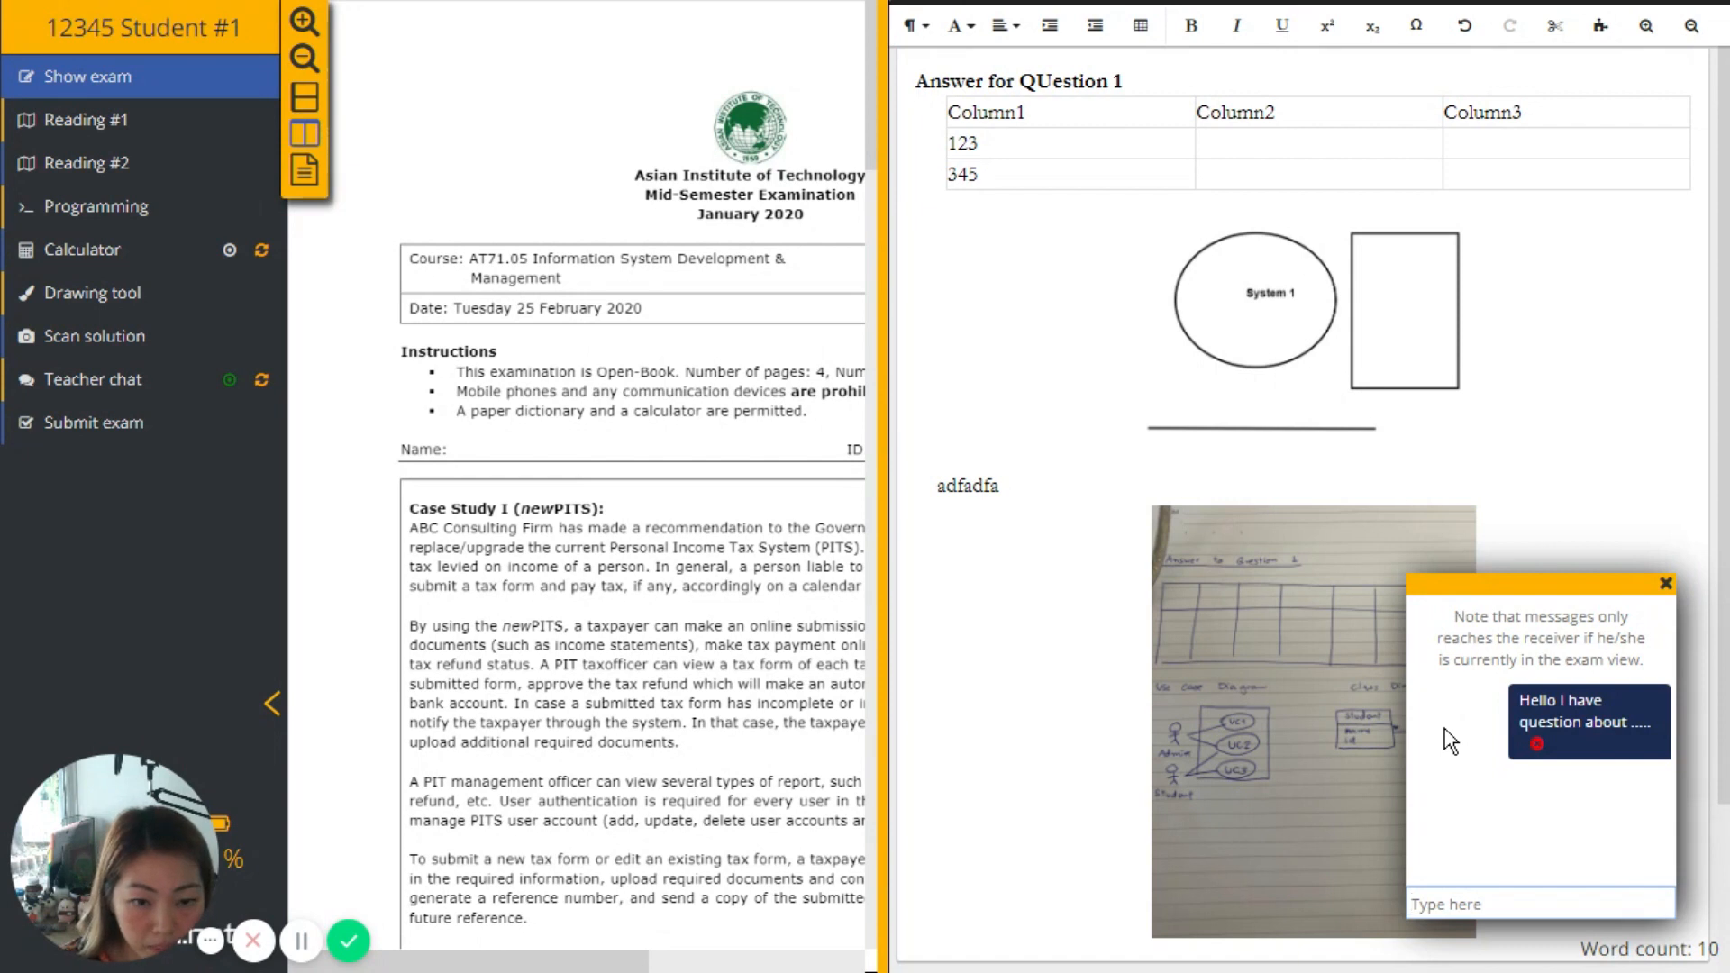
mouse_move(1499, 861)
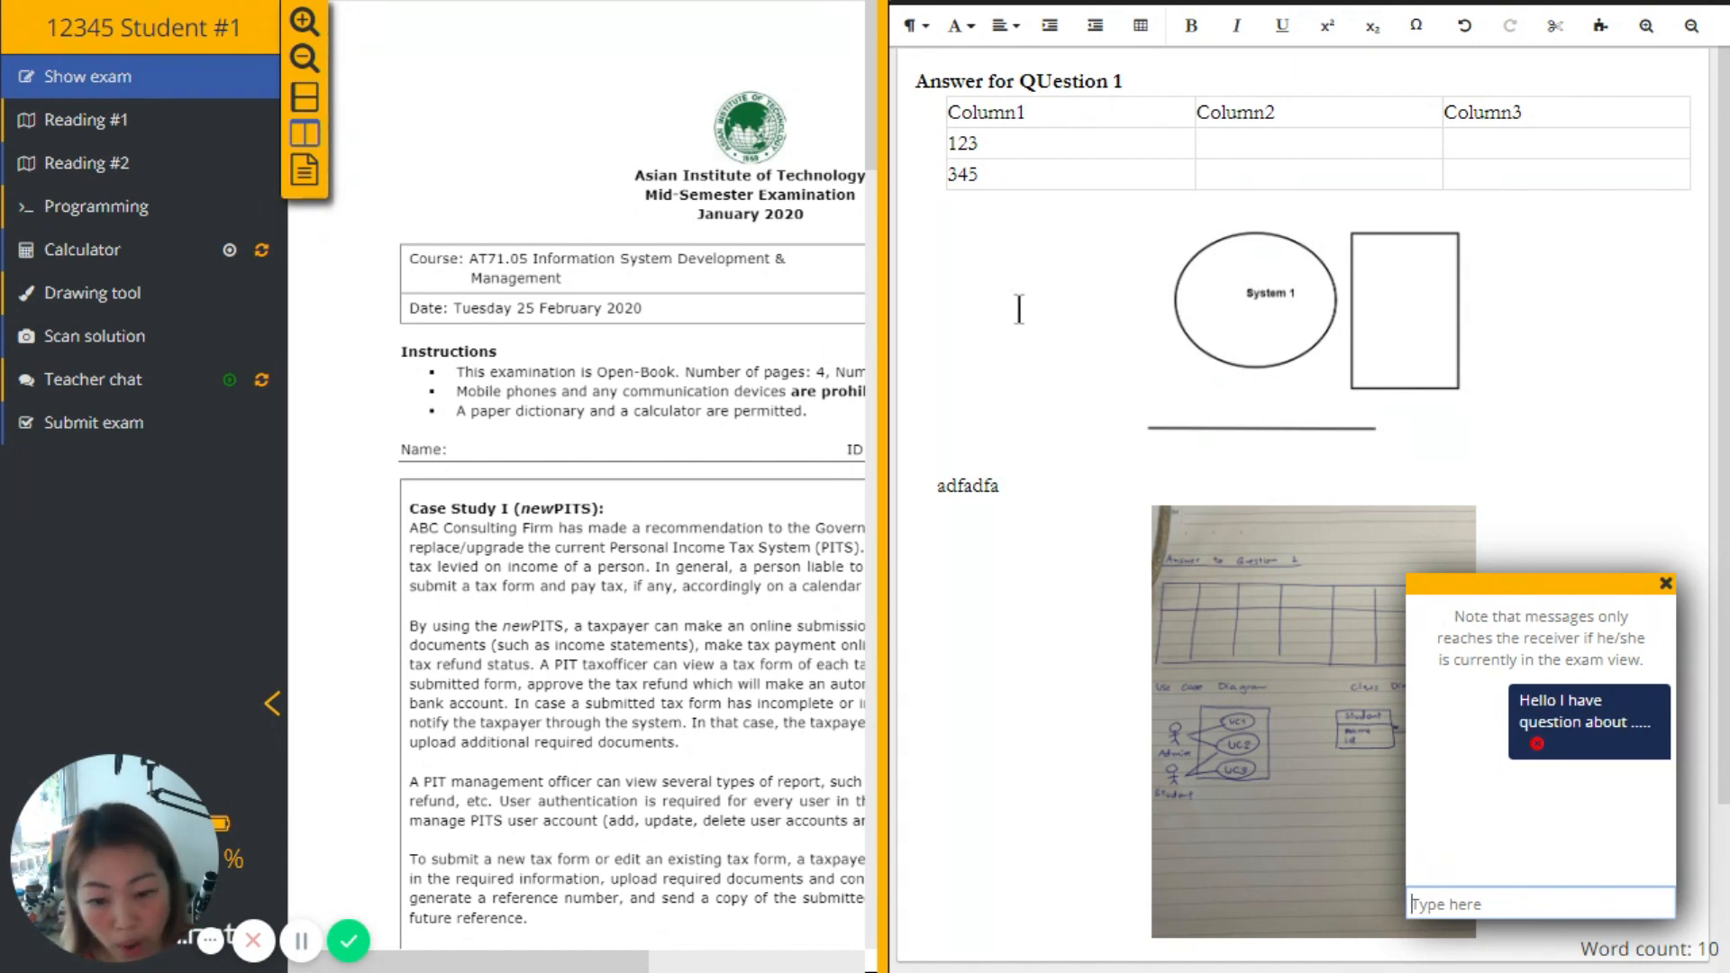
mouse_move(958, 351)
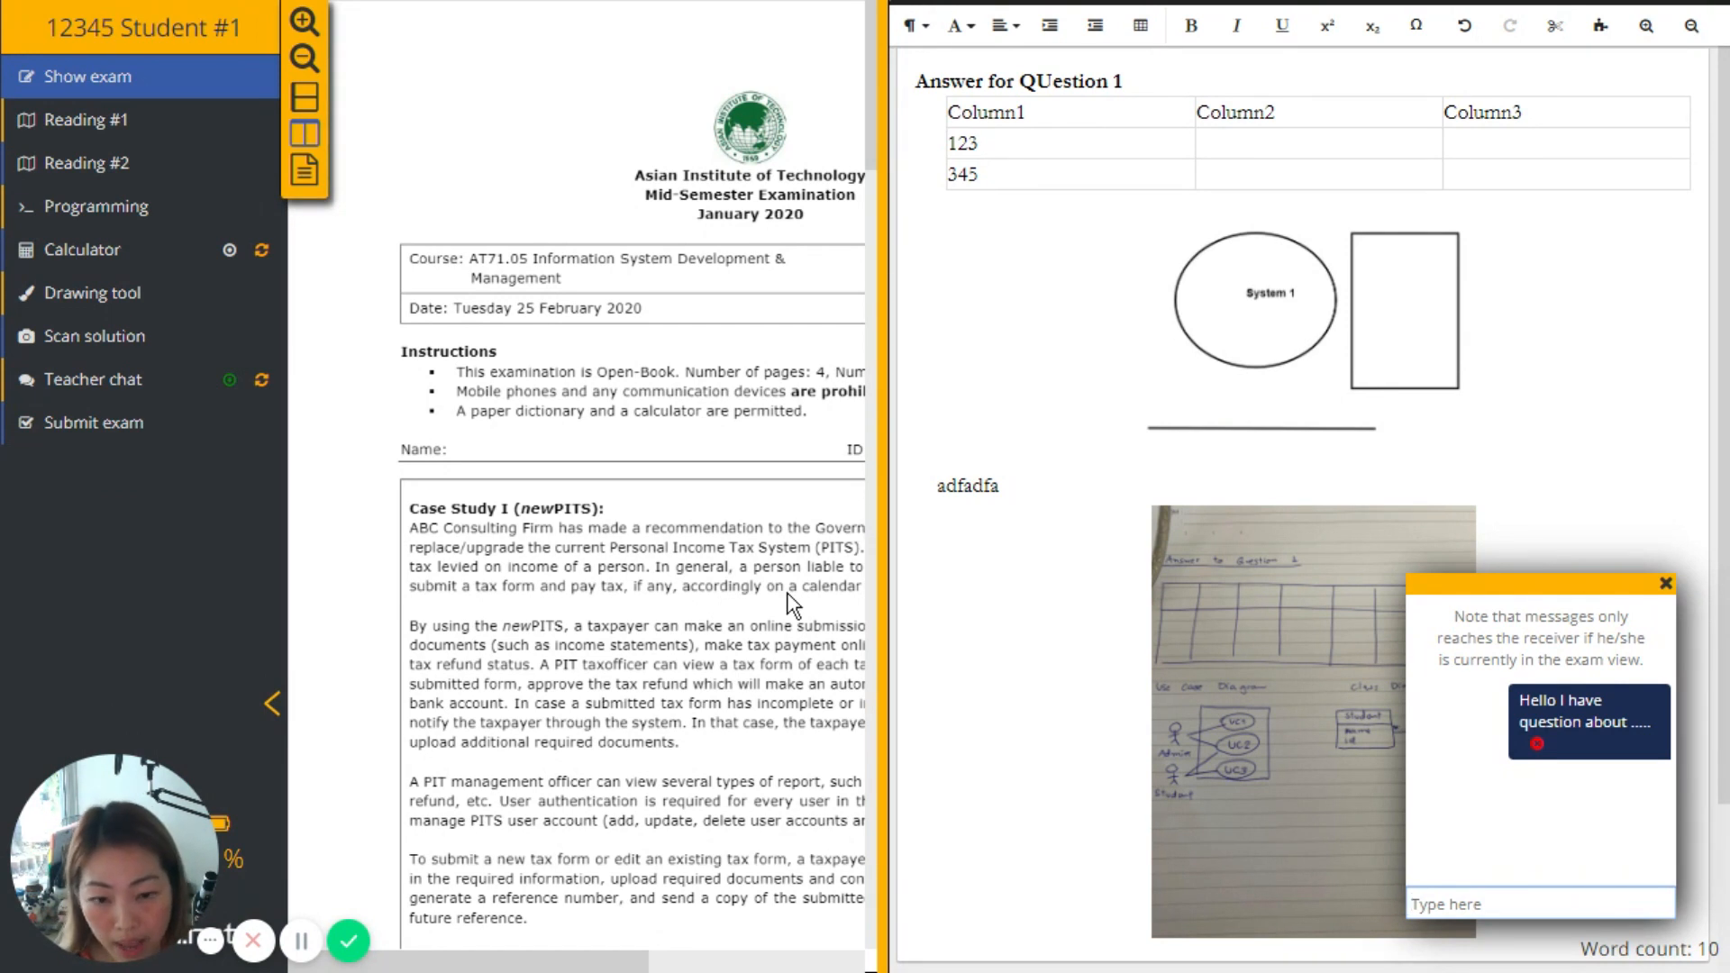
mouse_move(729, 605)
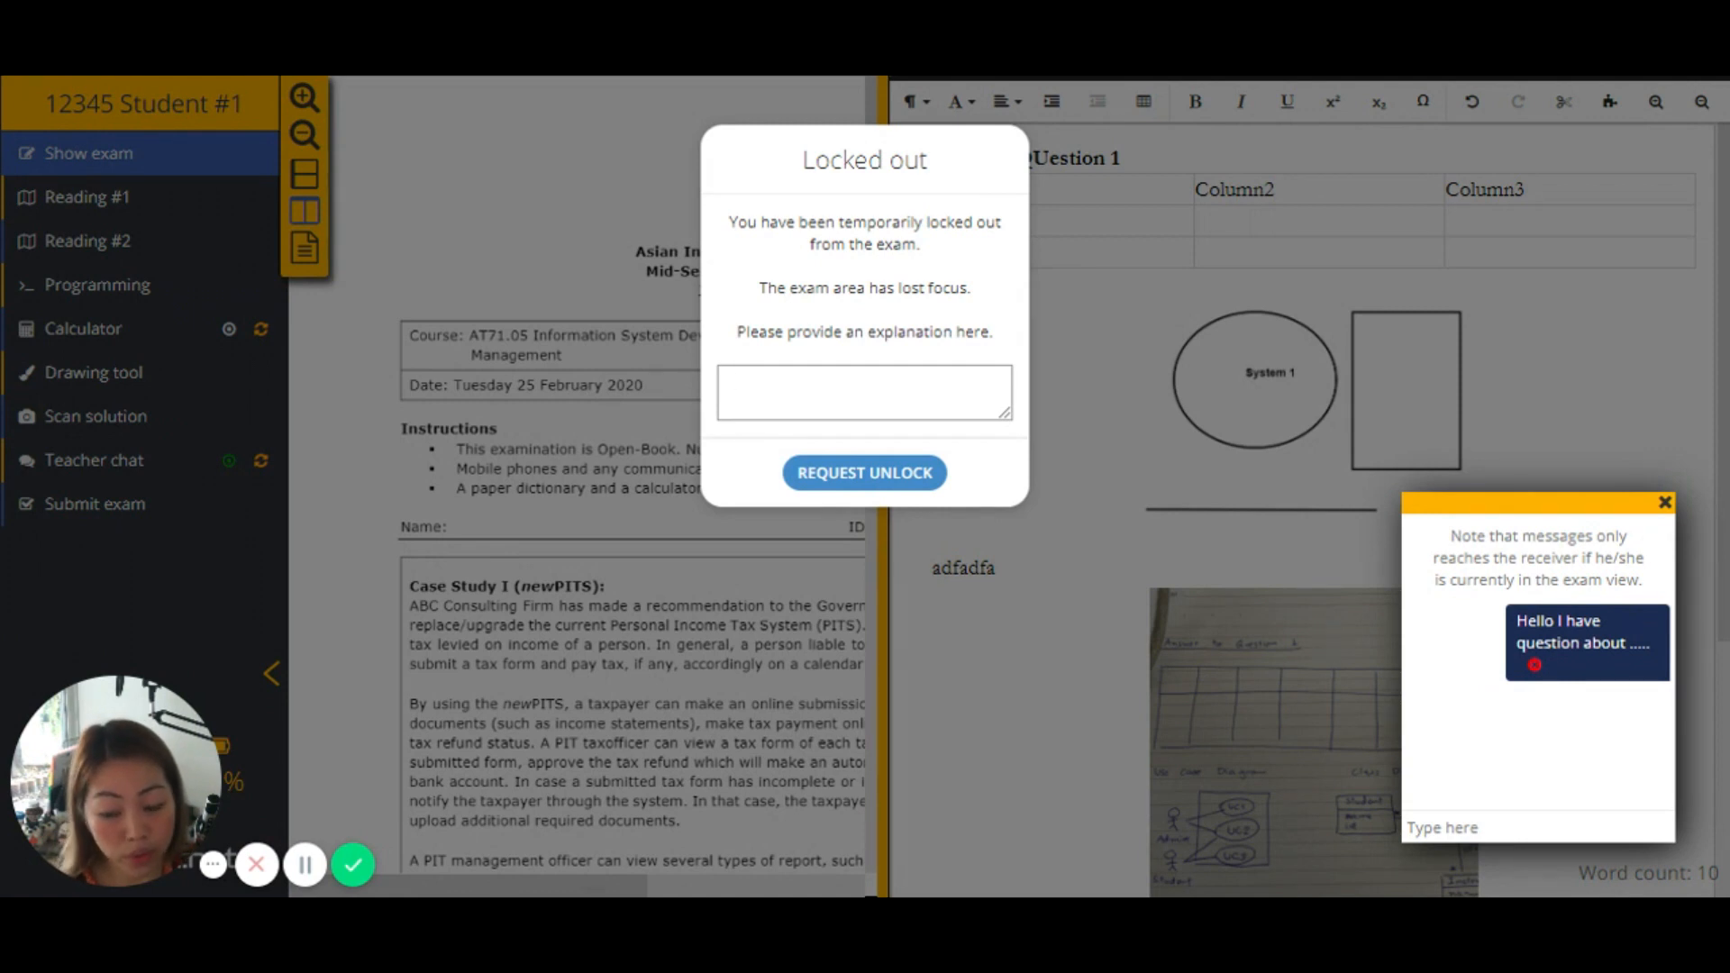
Explain the accidental switch to another program in the lockout box and request unlocking.
left_click(865, 390)
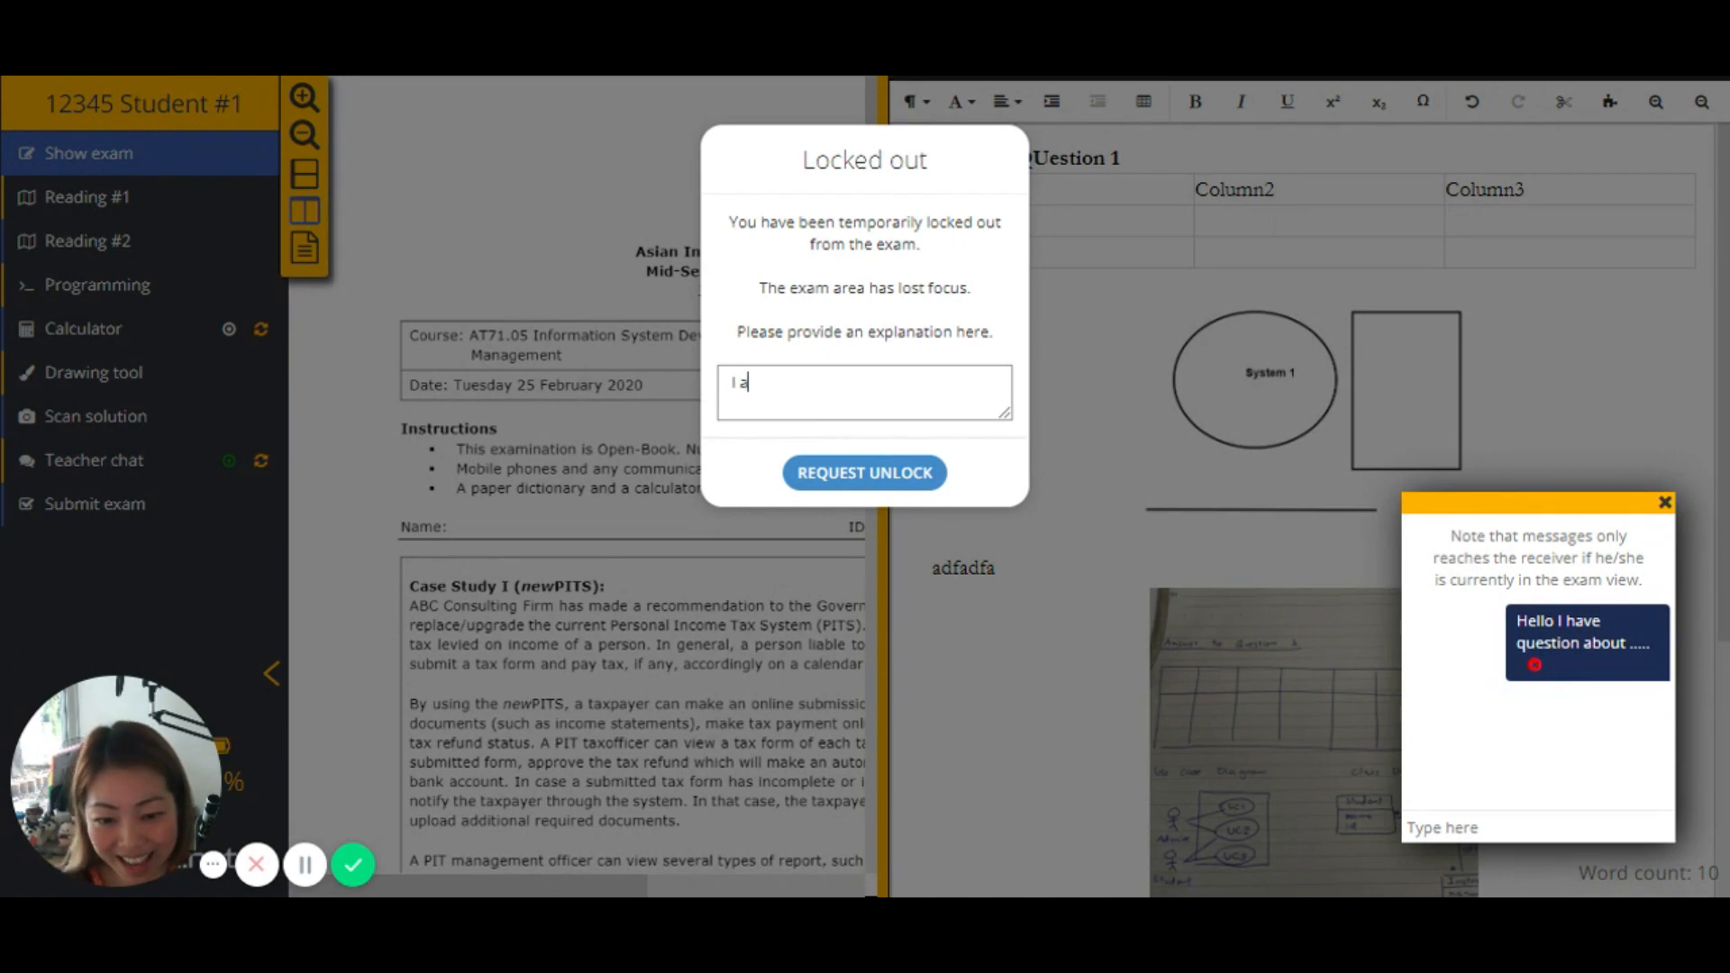
type("ccidentally")
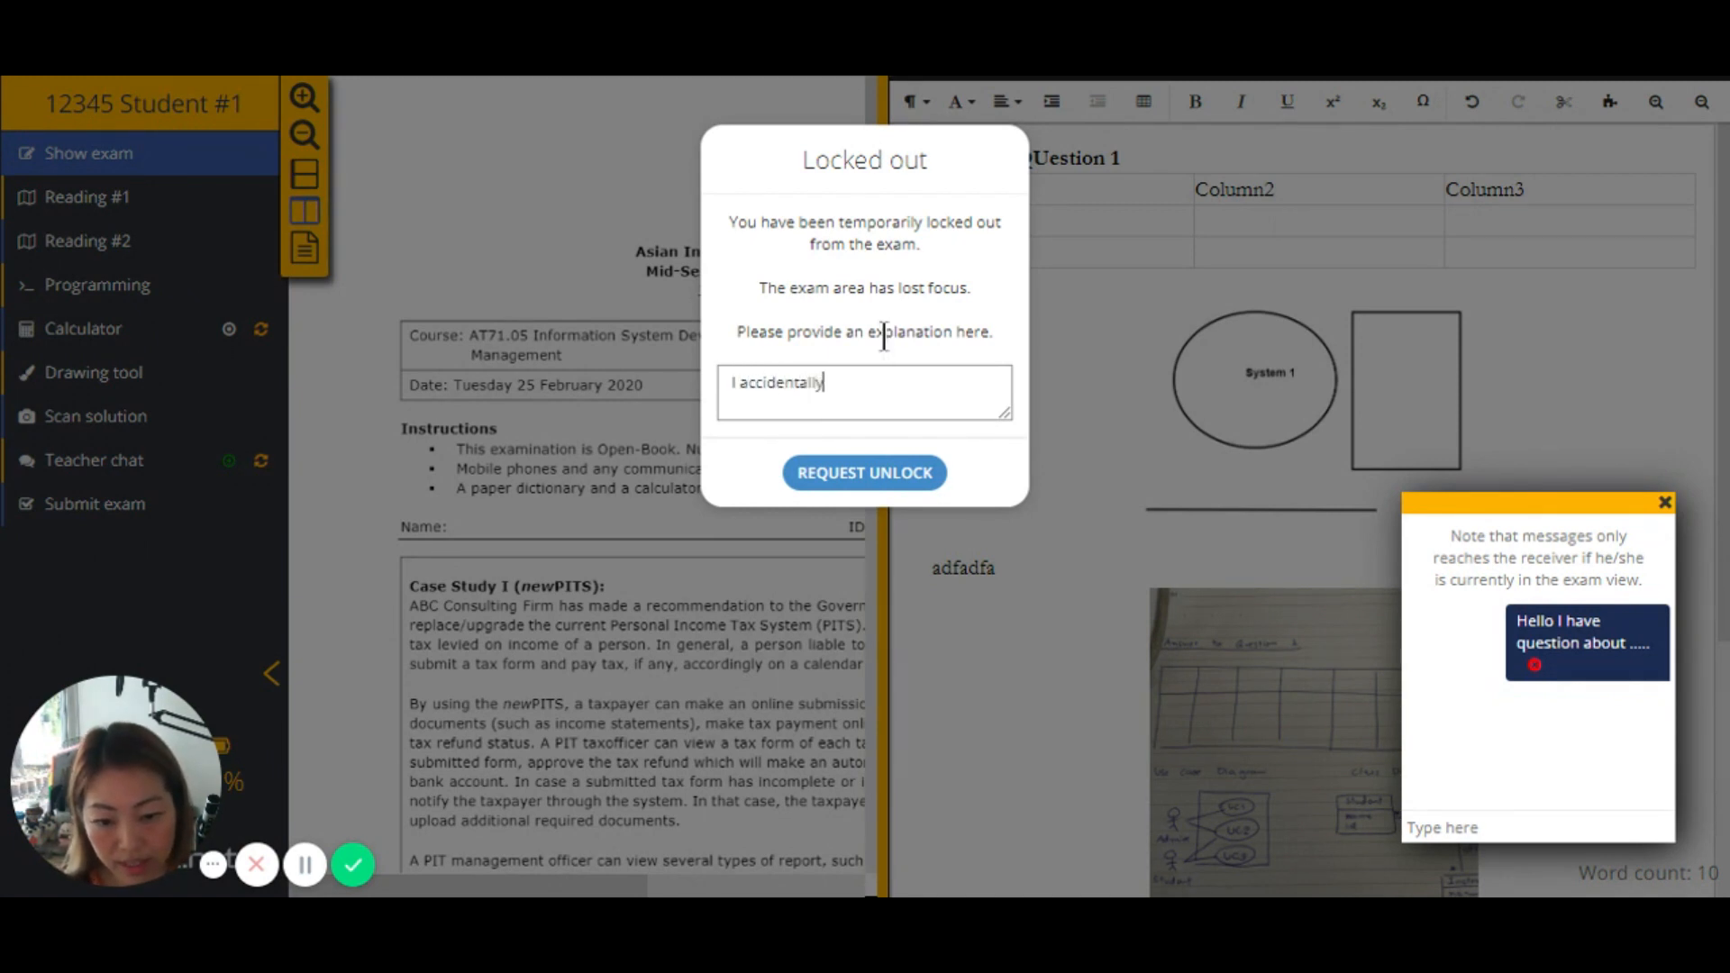
type("switcht t")
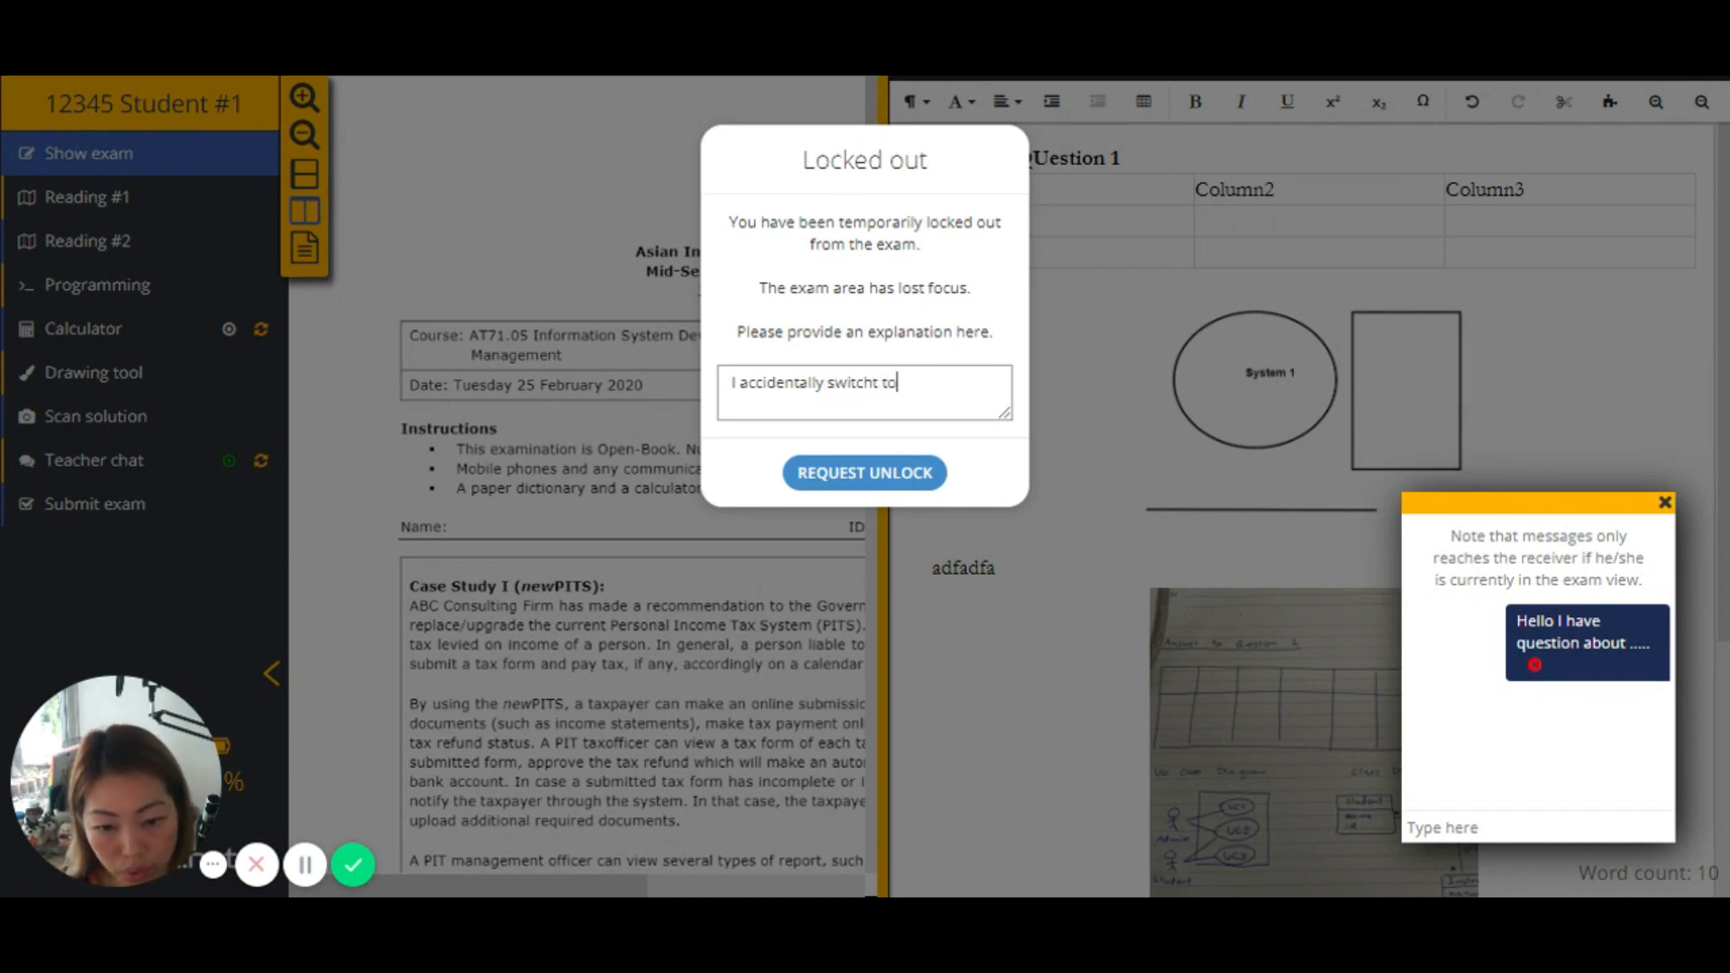
type("other program")
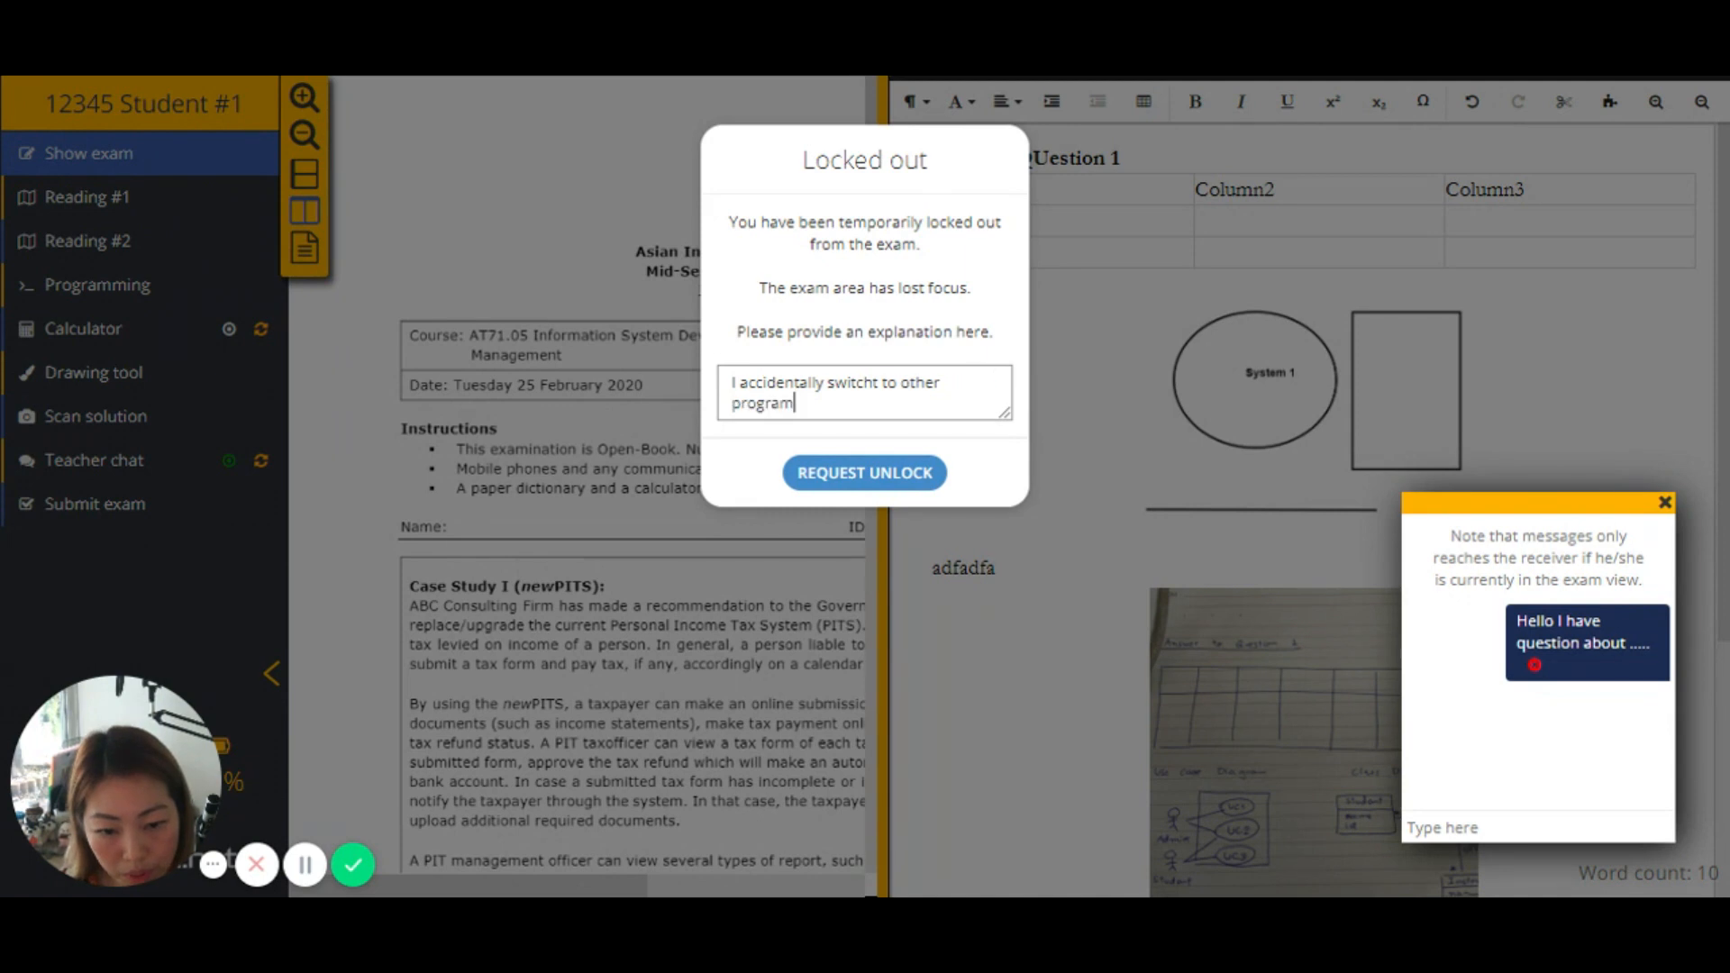
type("not on")
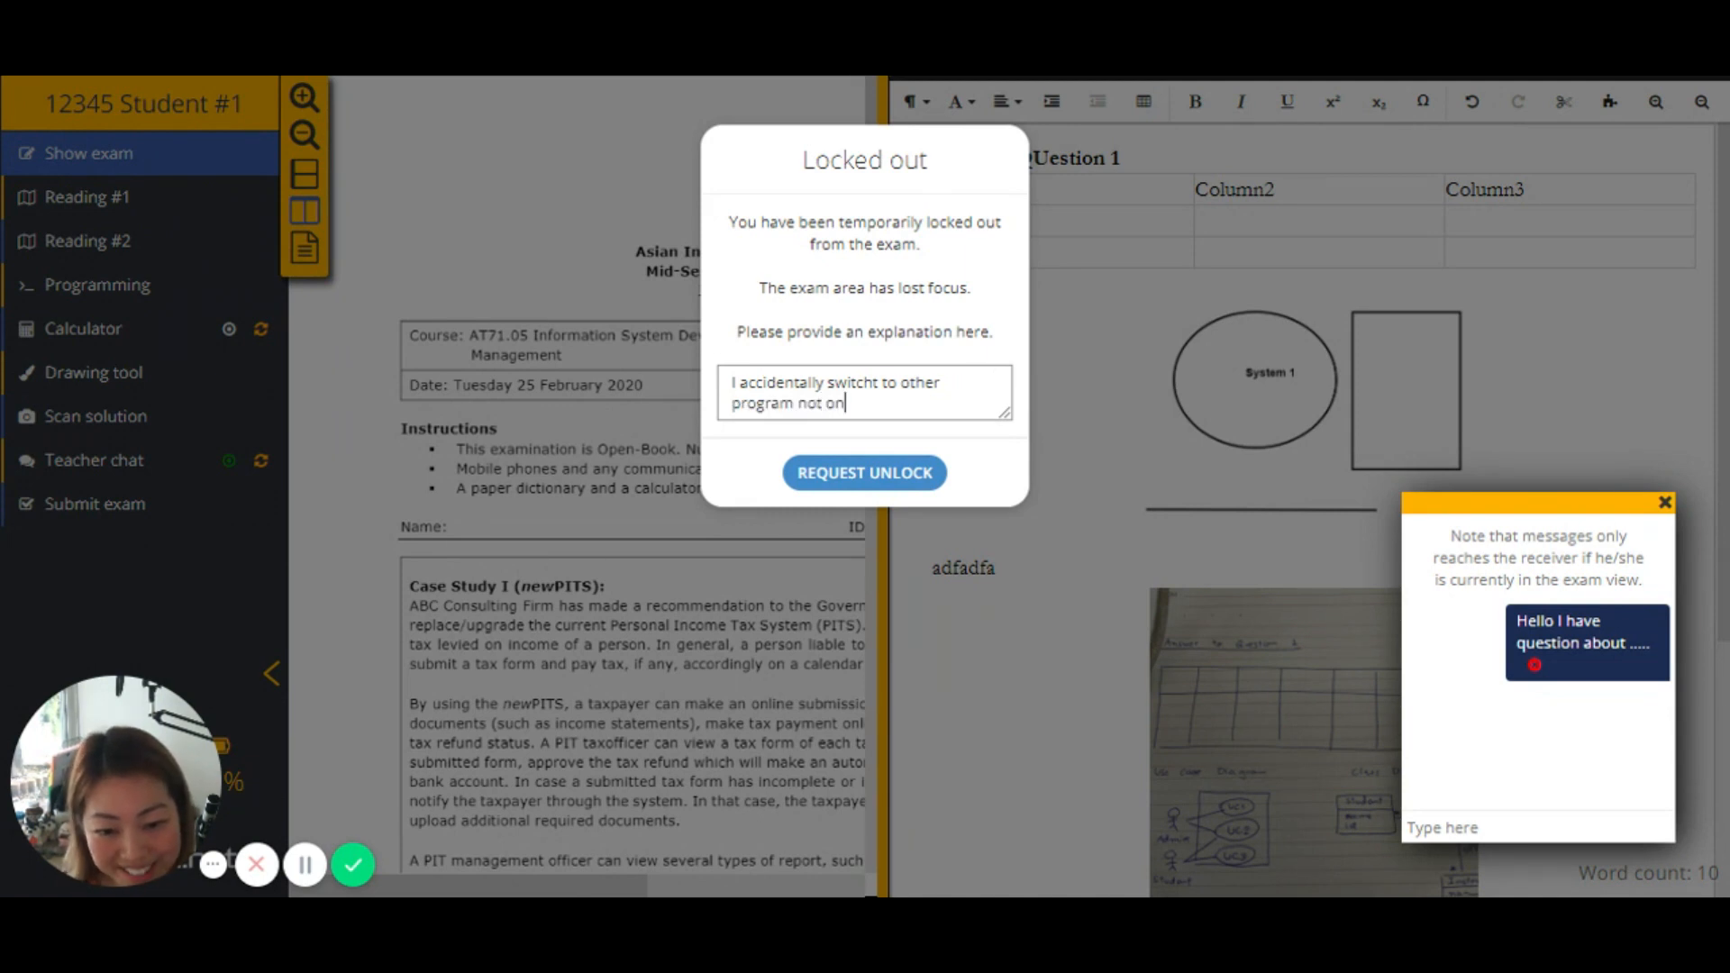
type("pupo")
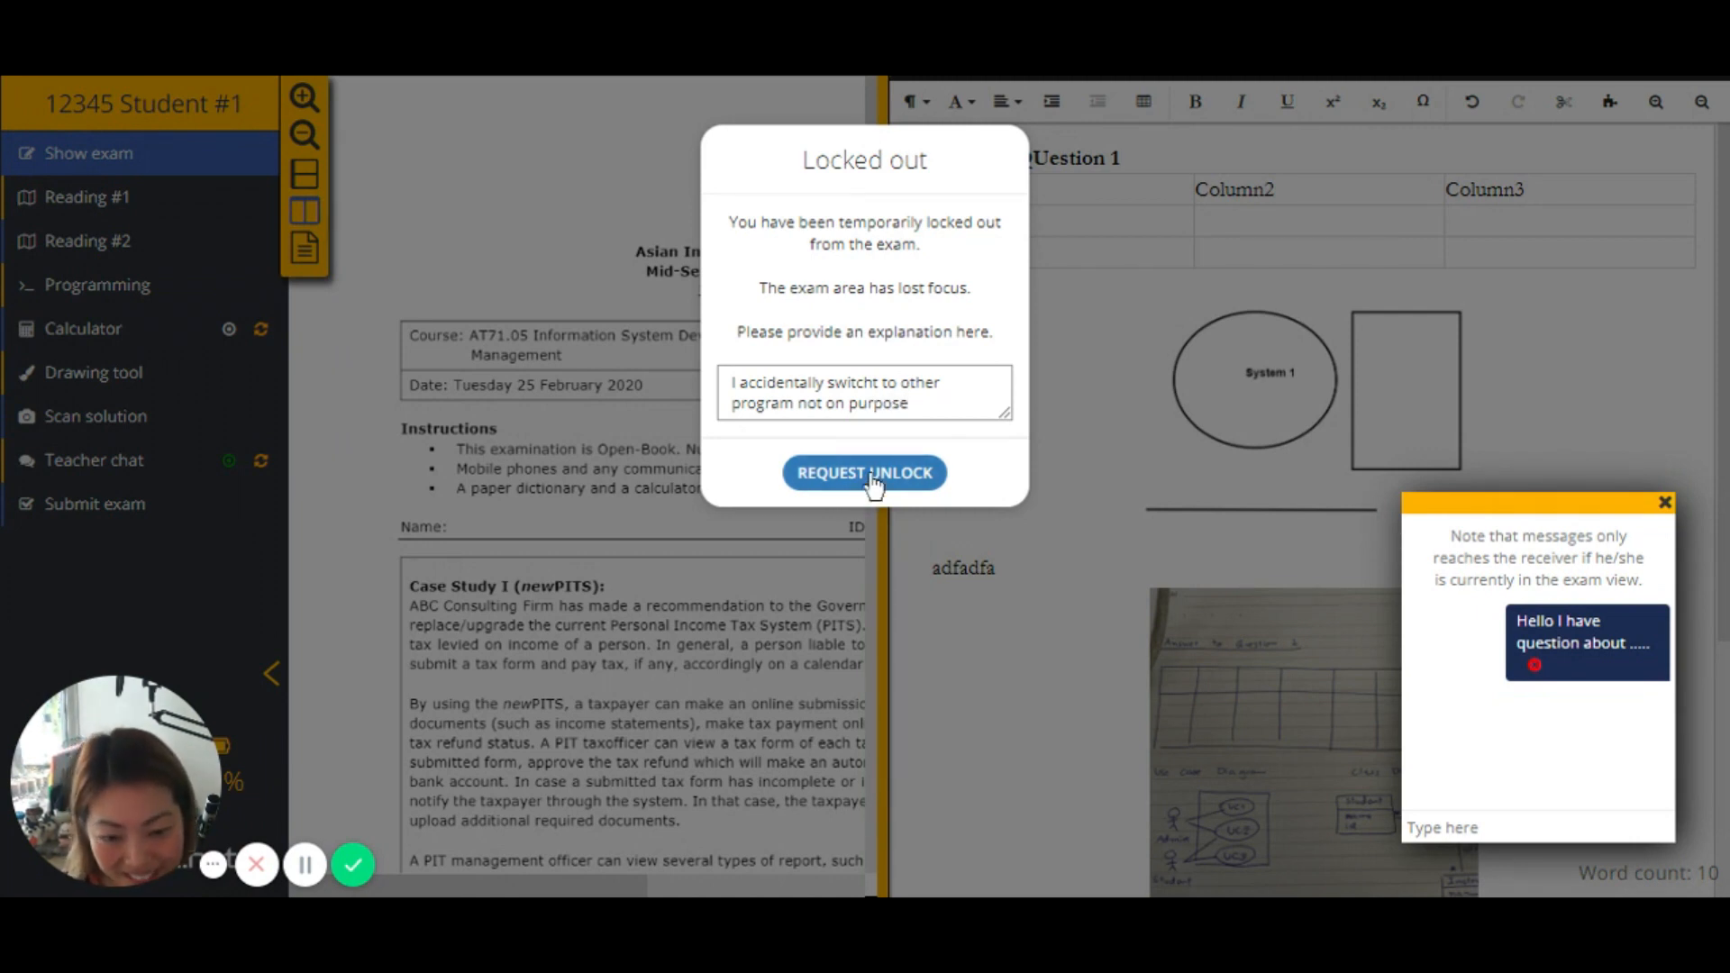
left_click(865, 472)
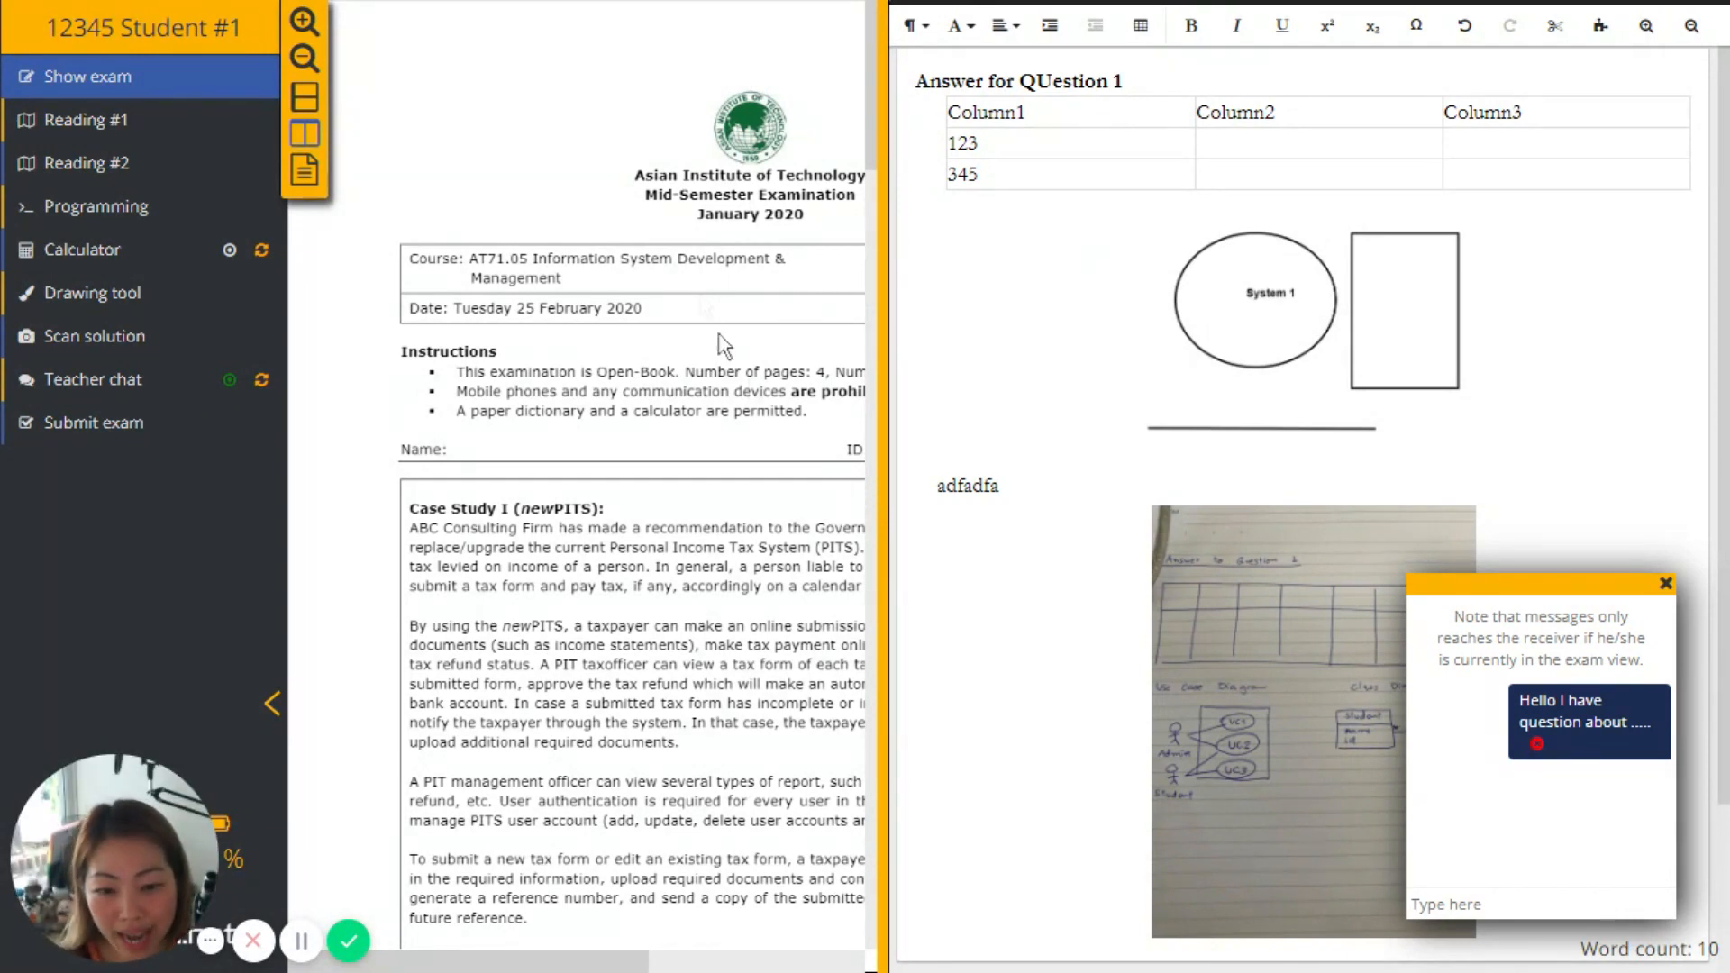
mouse_move(1096, 255)
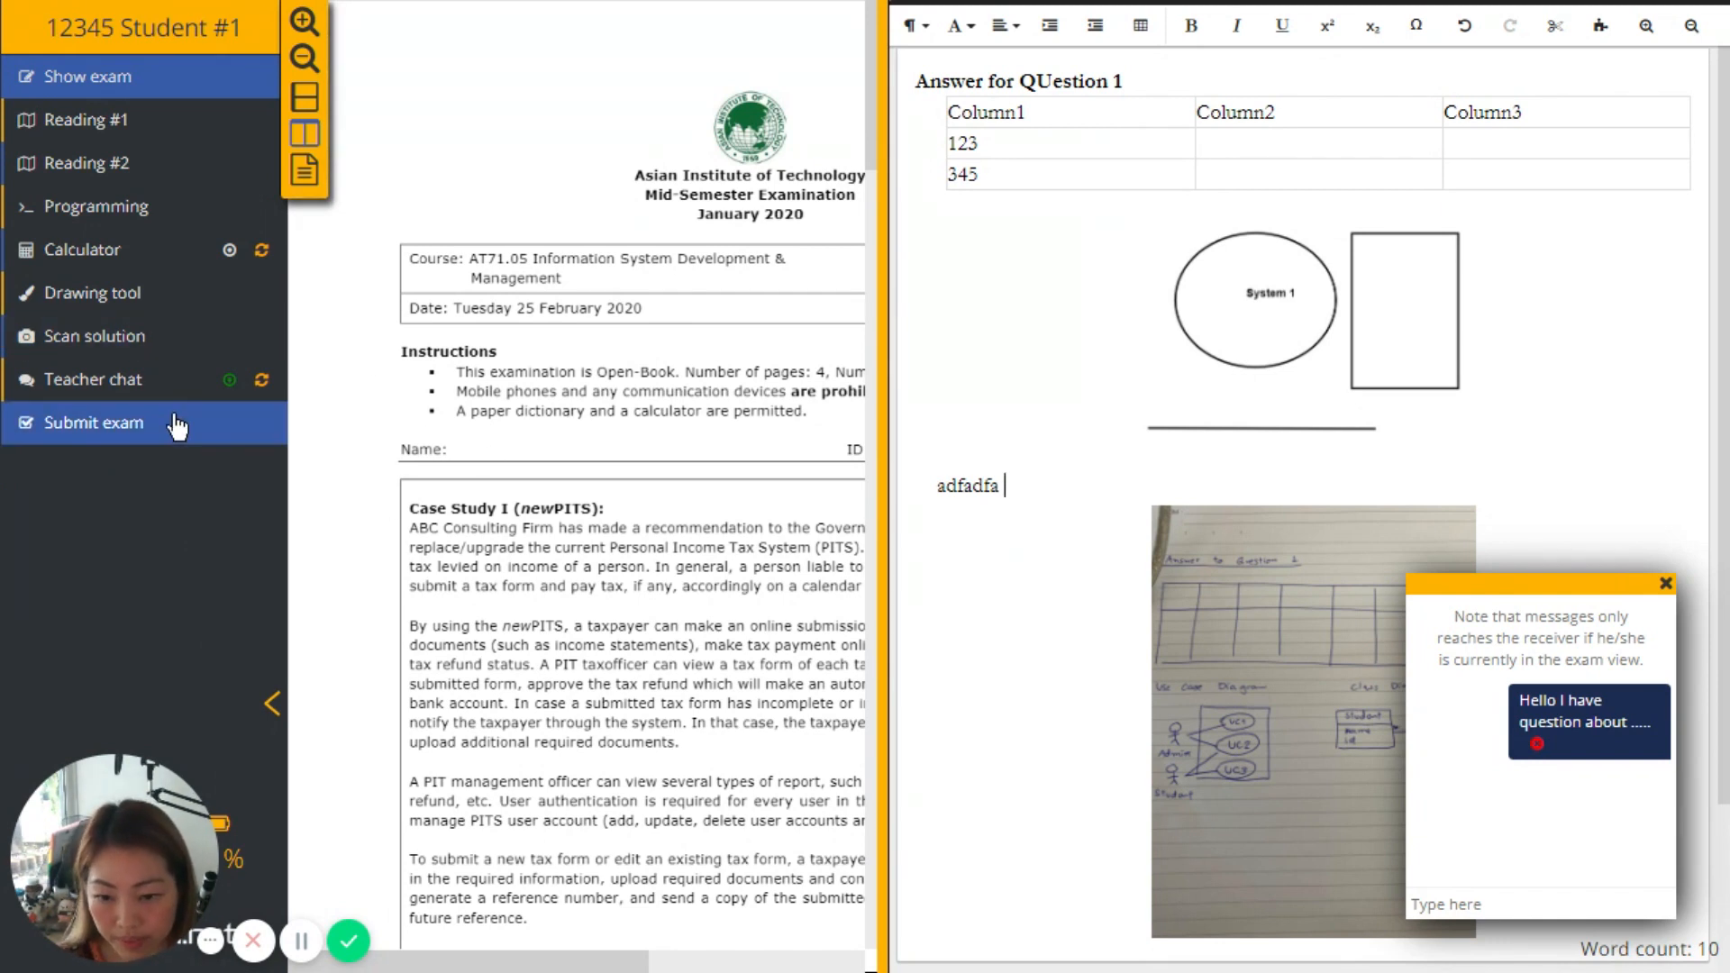
Cancel the submit confirmation and add the line 'I want to continue' to the answer.
left_click(93, 422)
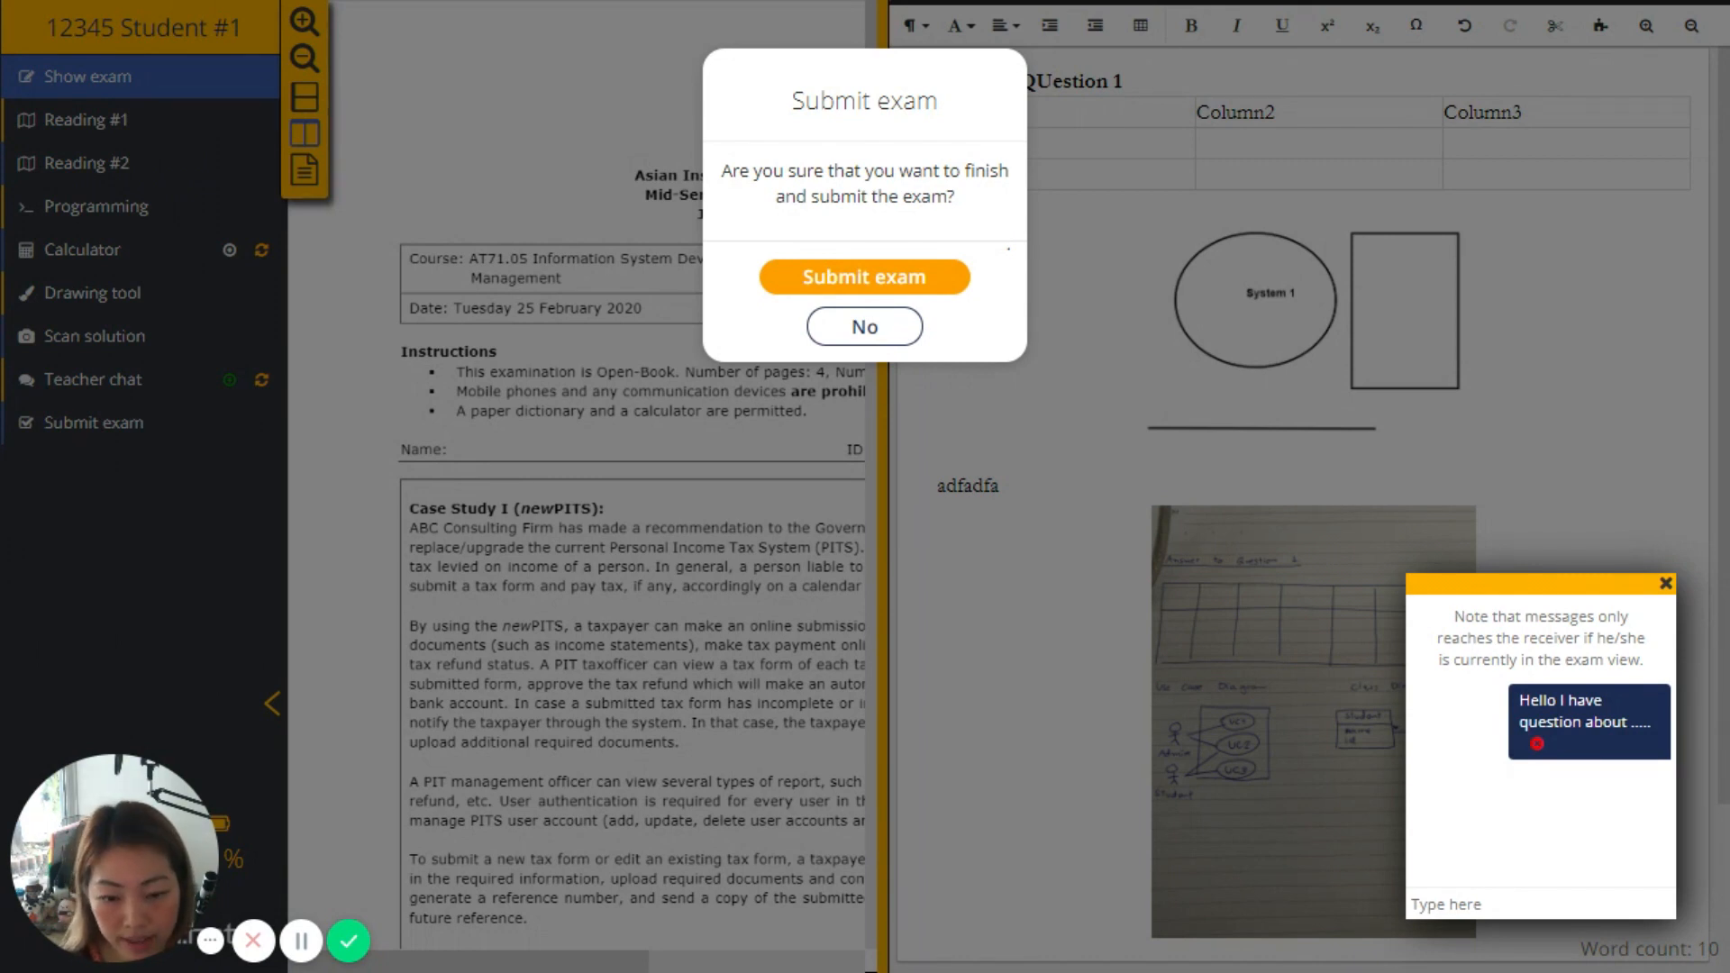
left_click(864, 326)
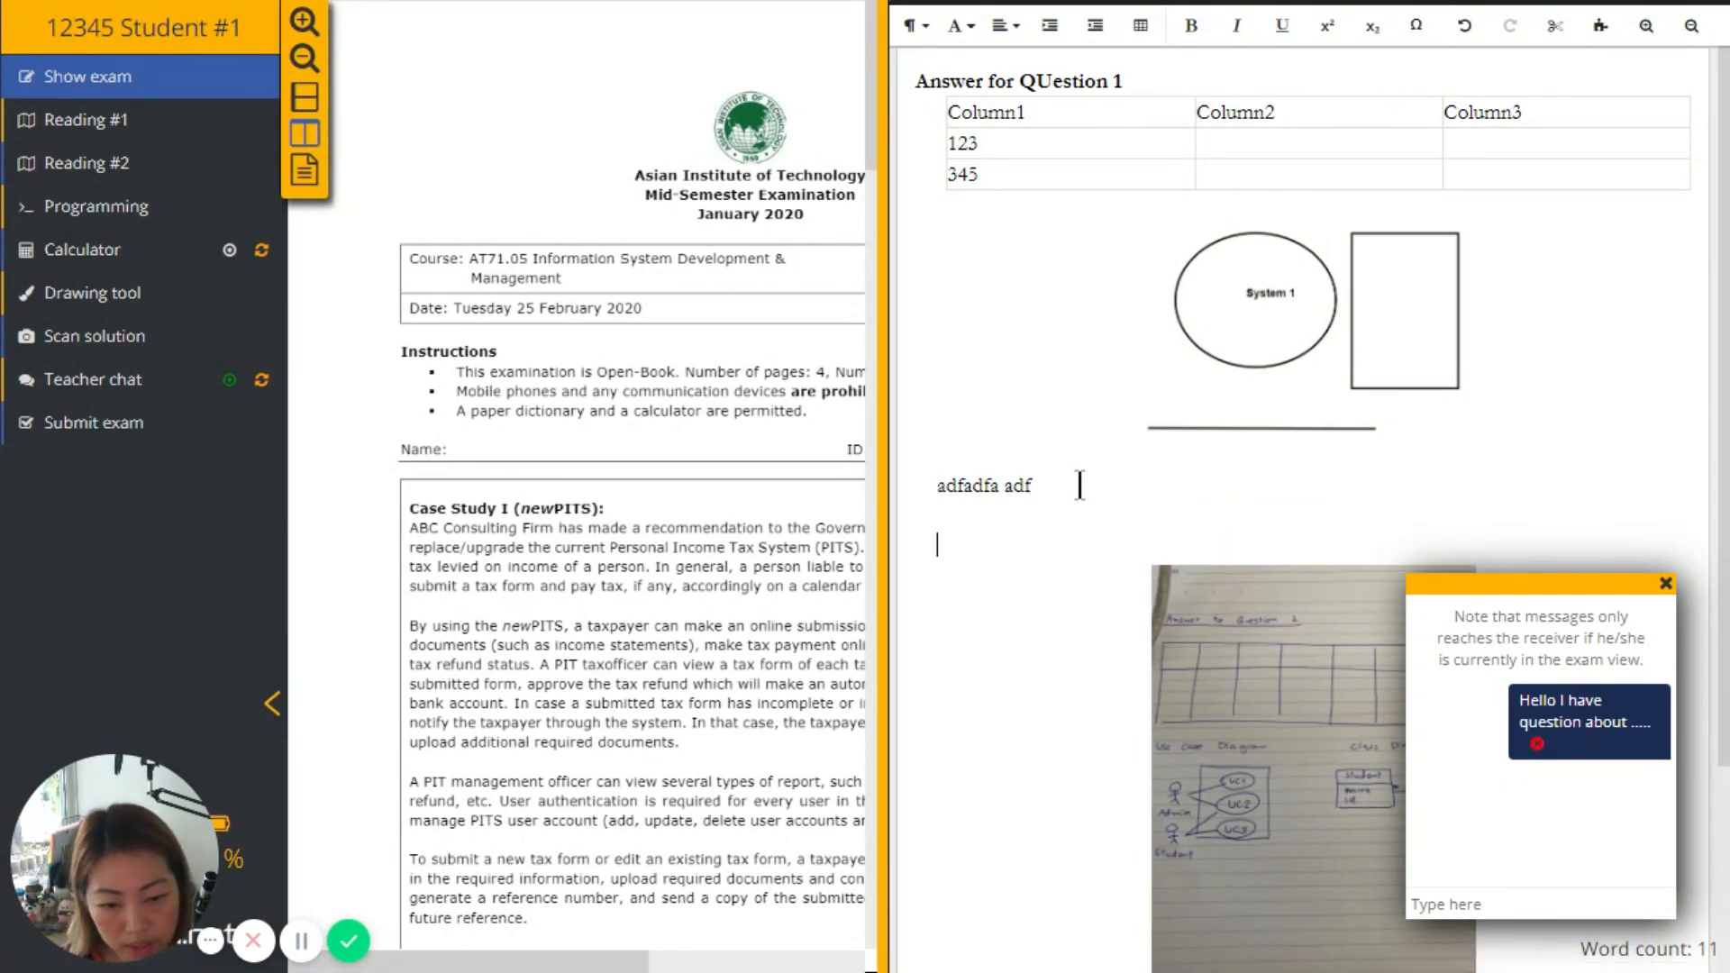
type("I want to cont")
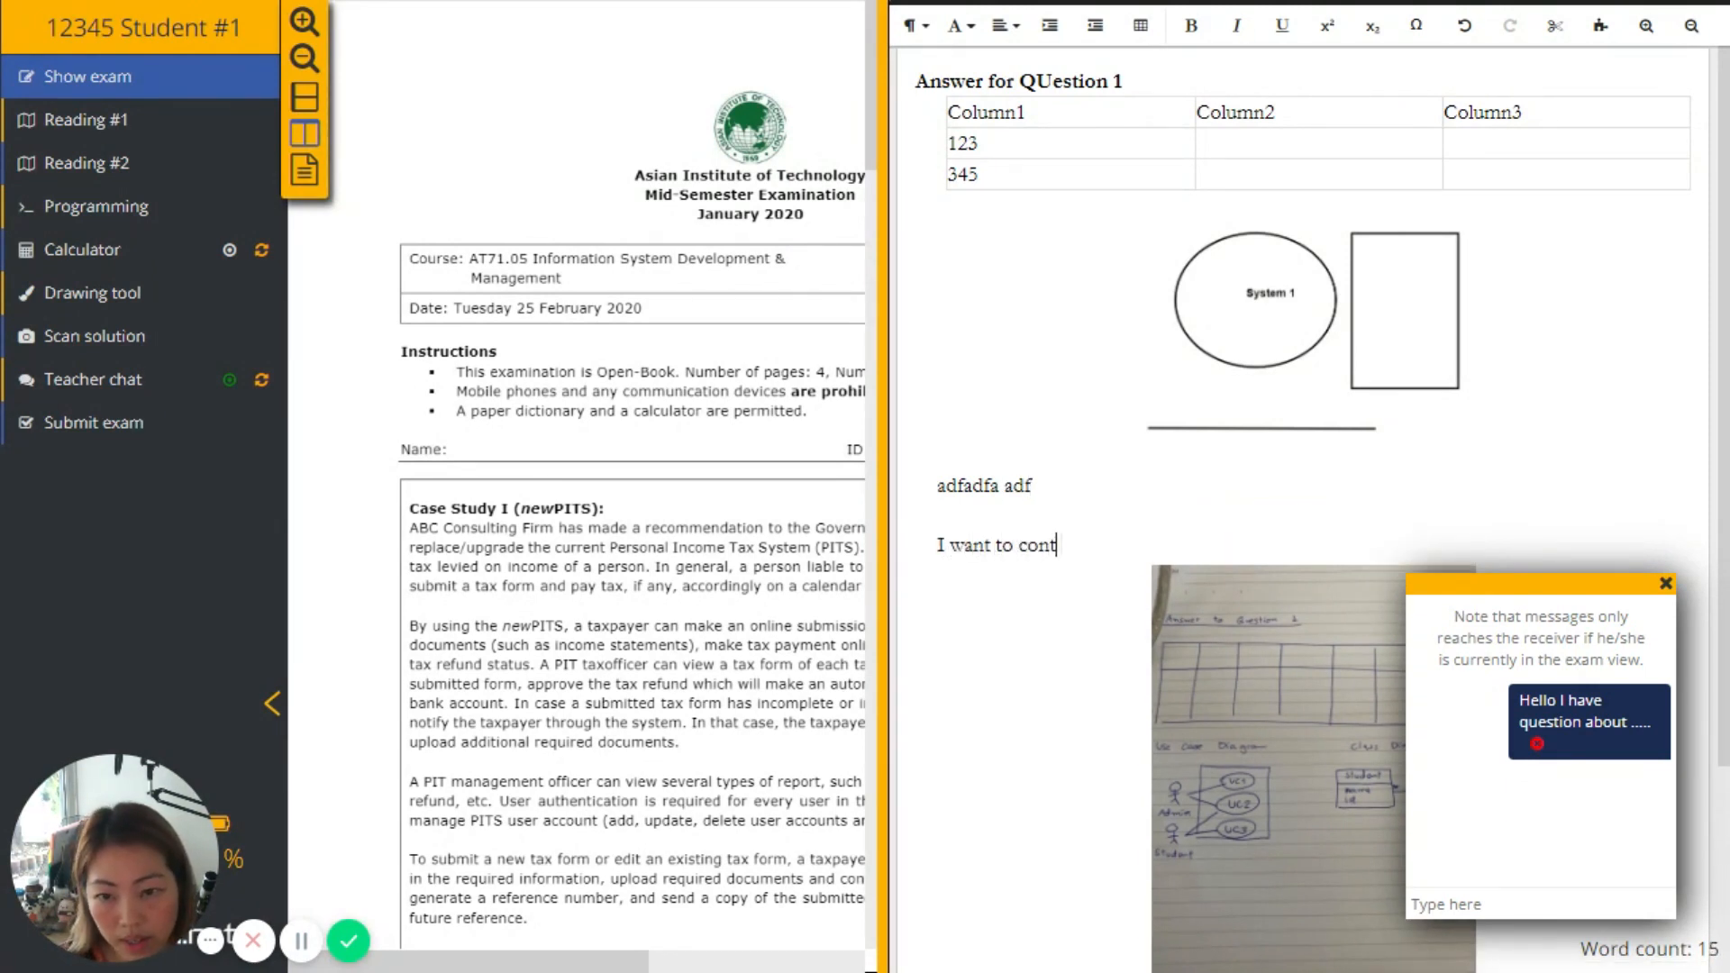
type("inue")
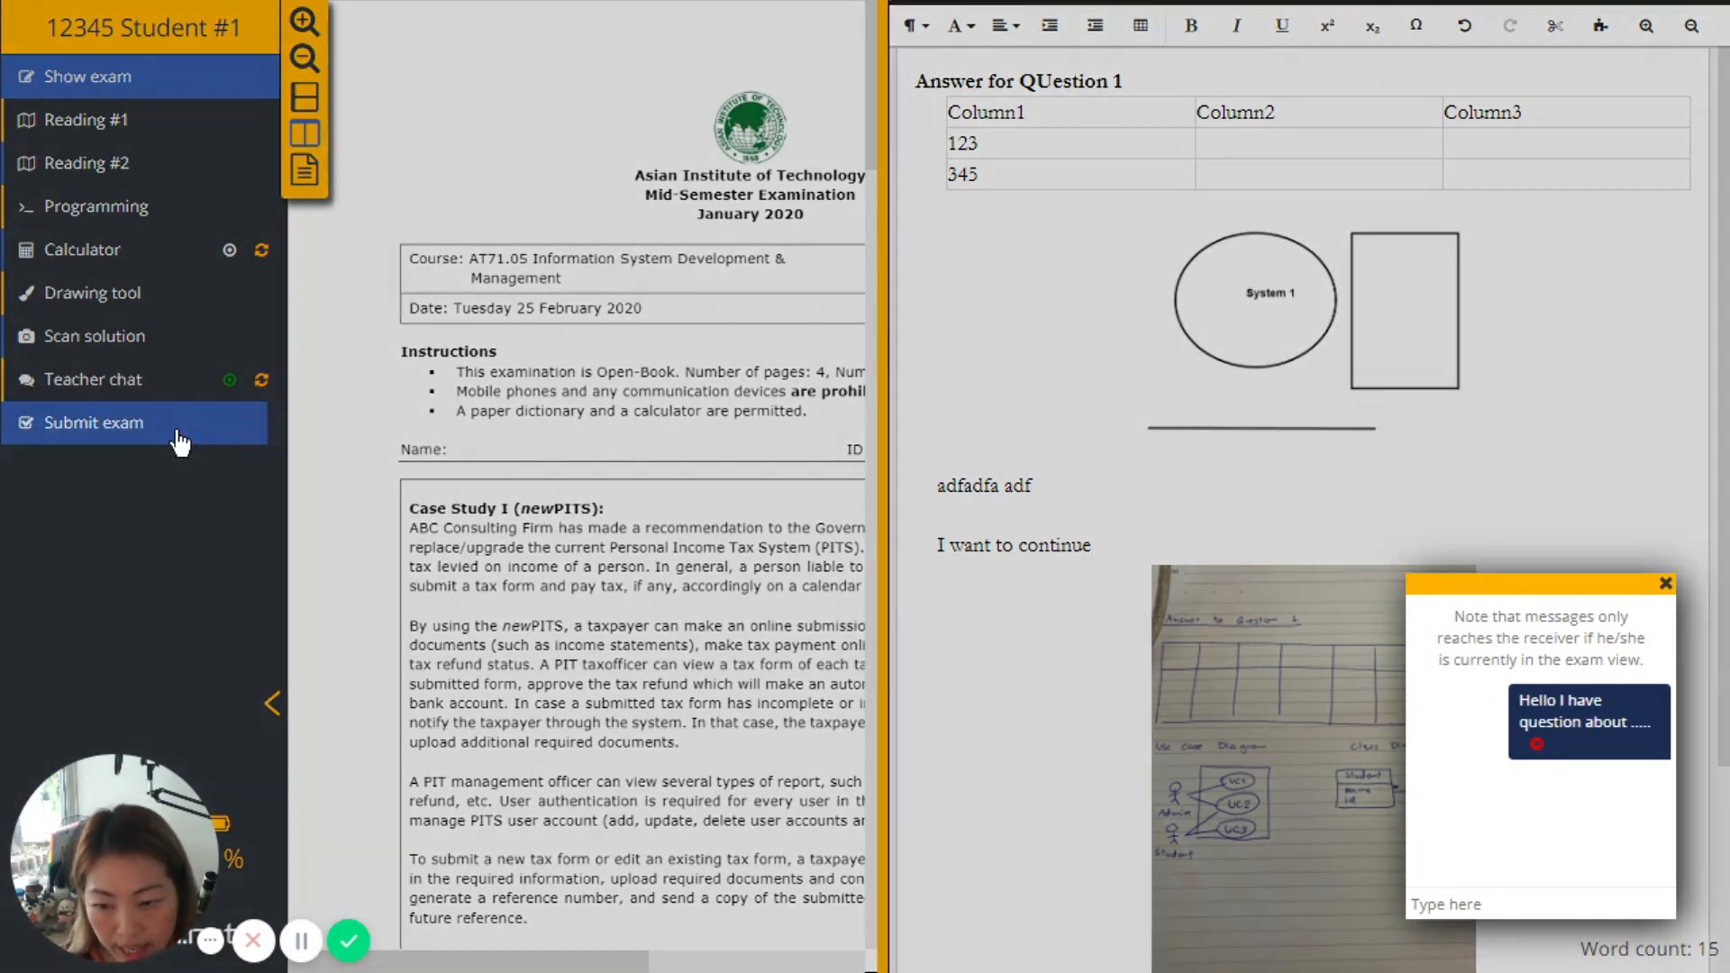
Submit the exam and confirm handing it in to reach the thank-you page.
left_click(93, 423)
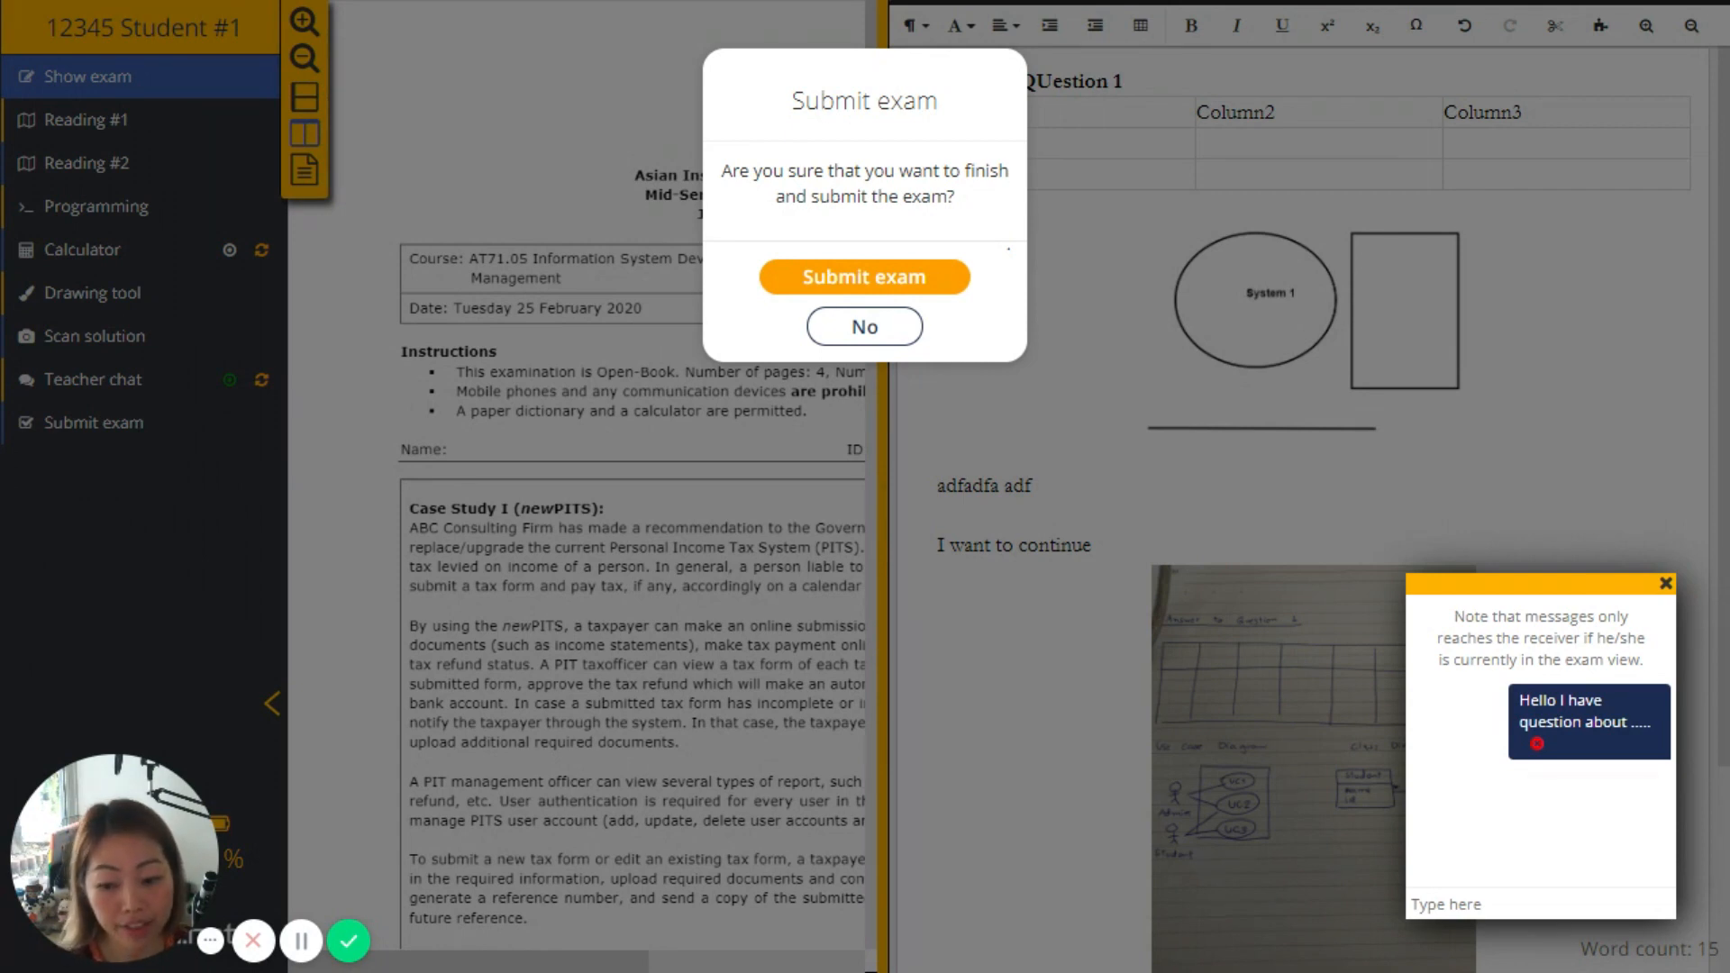
left_click(864, 276)
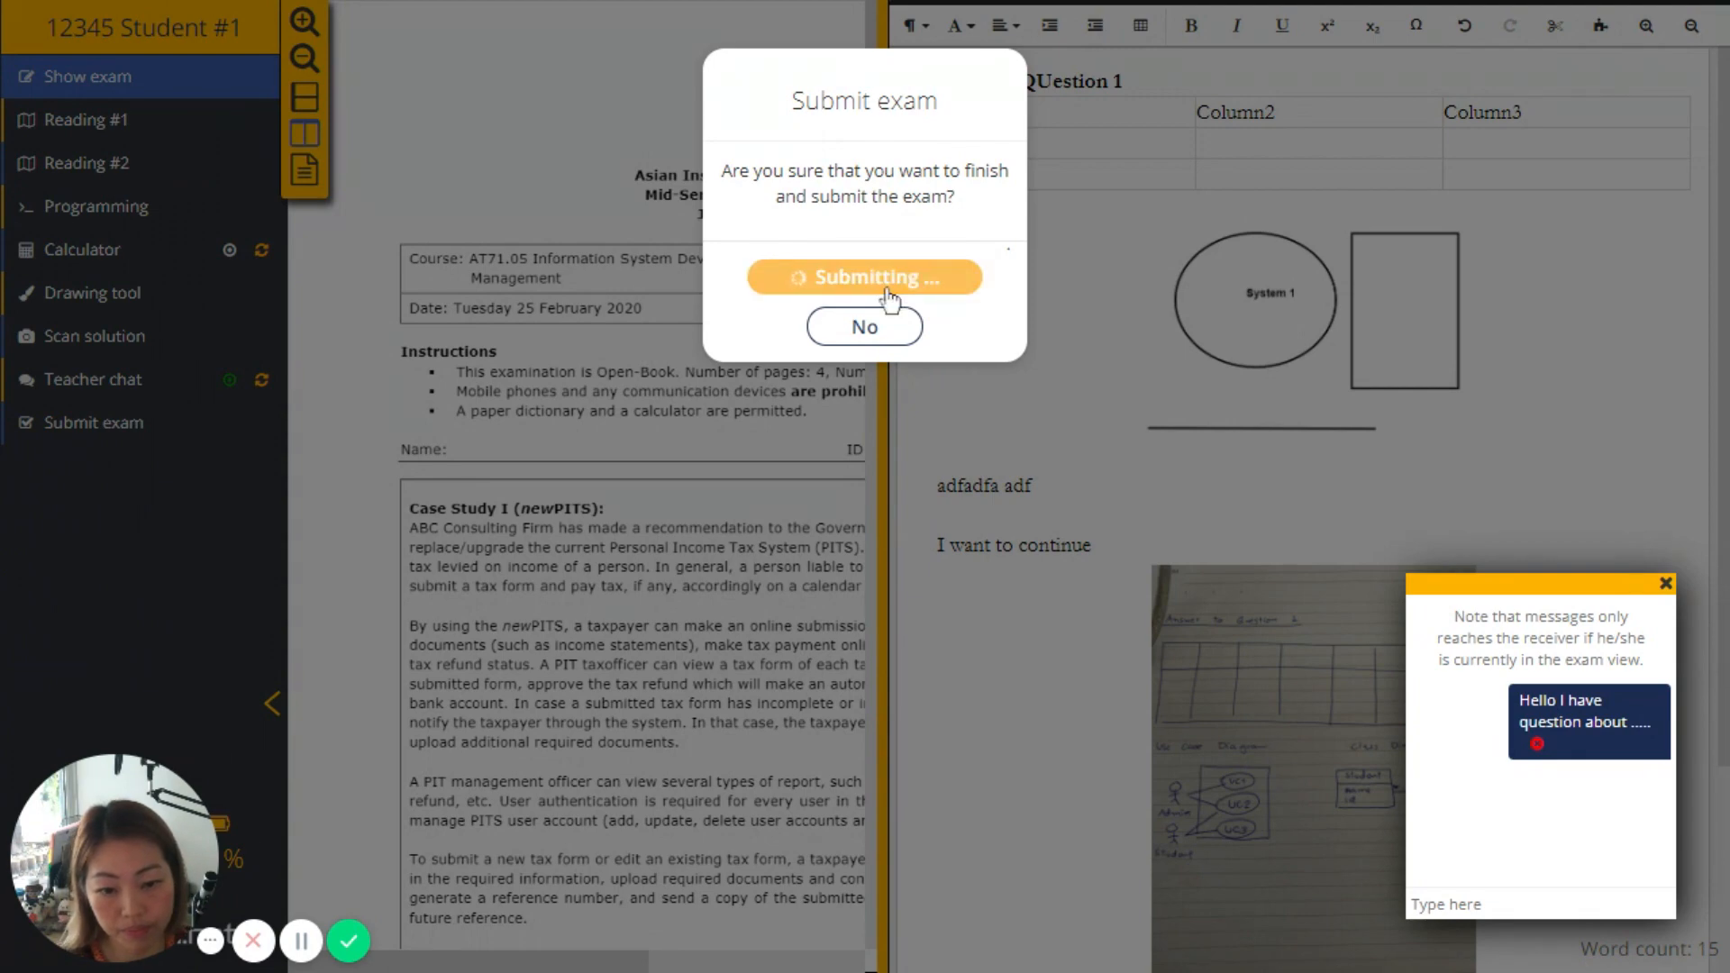
left_click(864, 277)
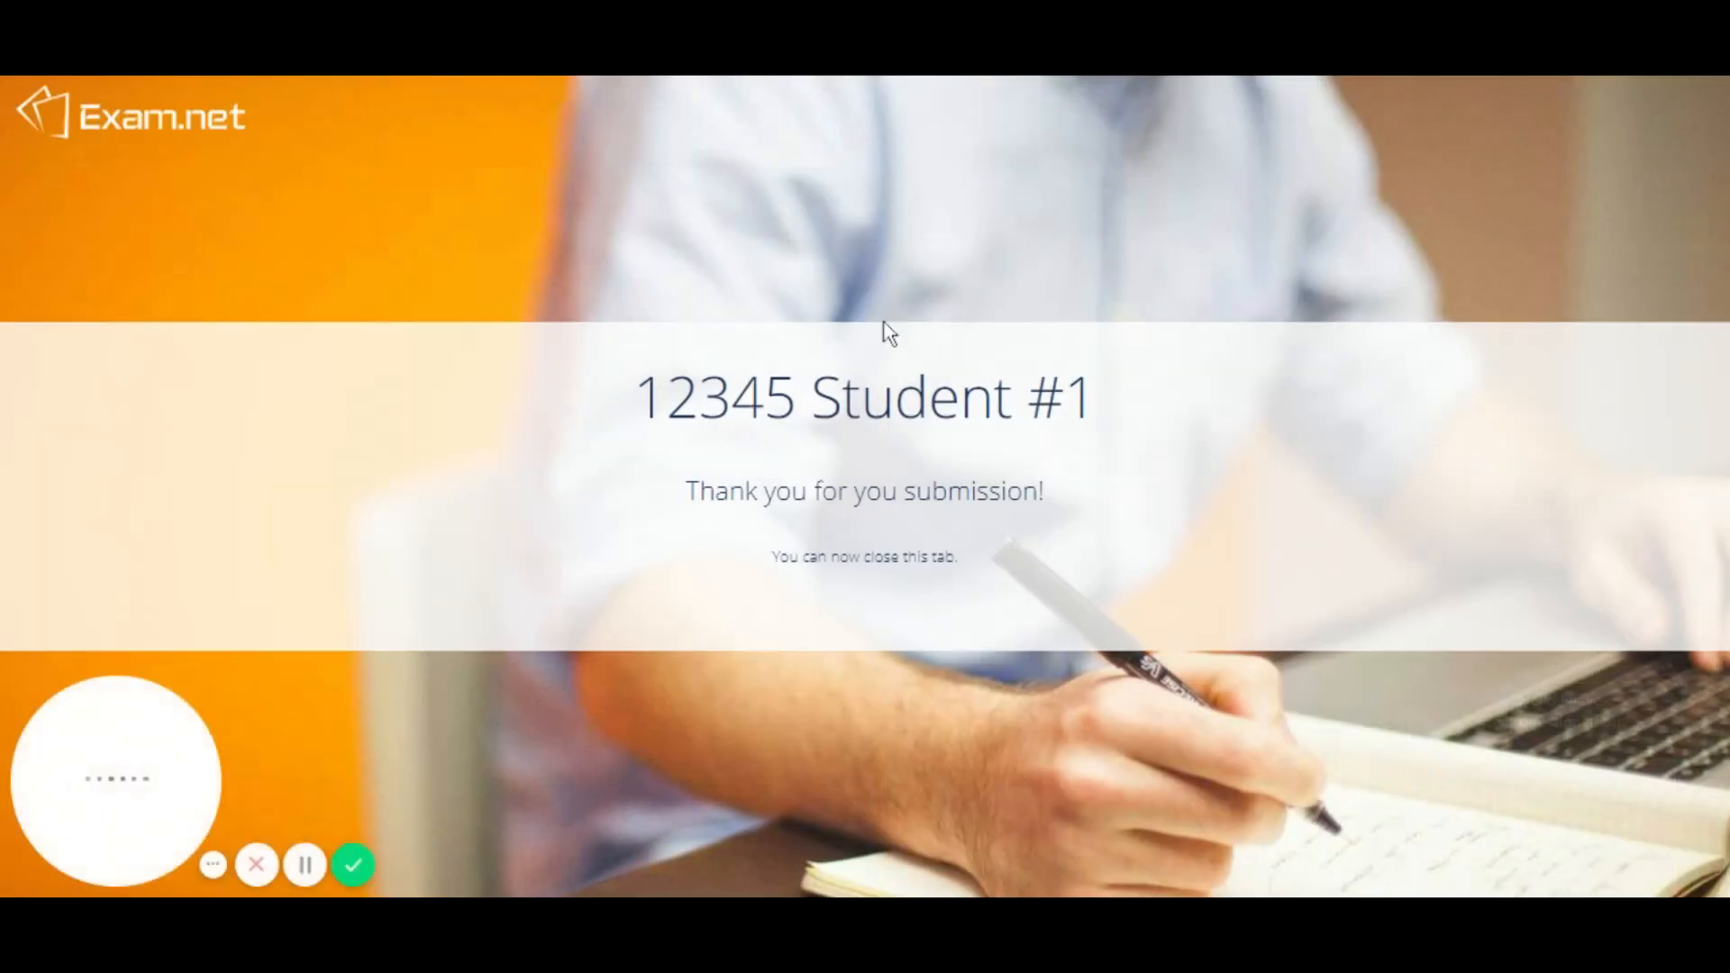